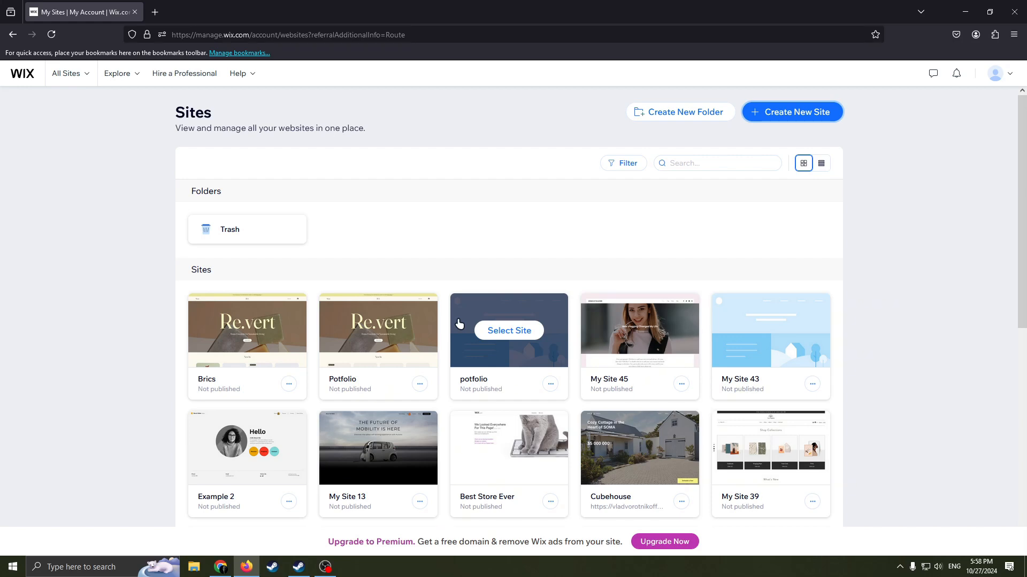
{"action": "mouse_move", "coordinate": [927, 140]}
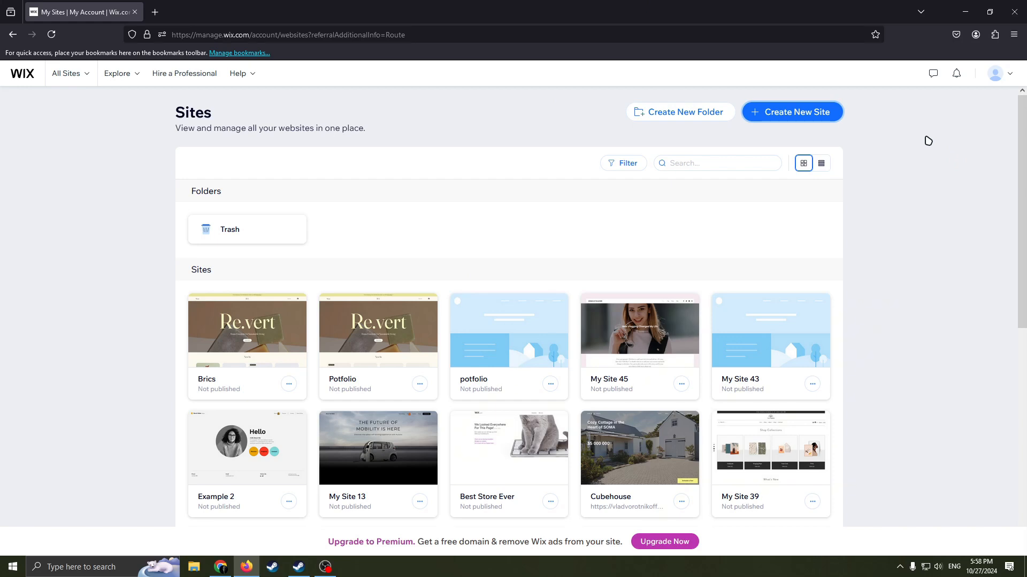
Step: Glance at the account details, then start a new site set up without the AI chat
{"action": "left_click", "coordinate": [994, 72]}
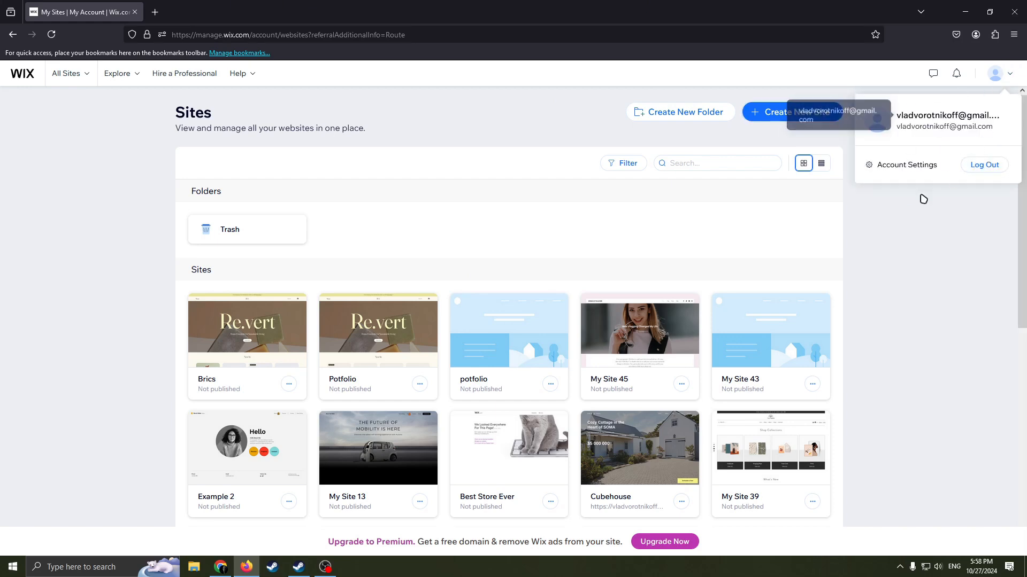
{"action": "mouse_move", "coordinate": [924, 155]}
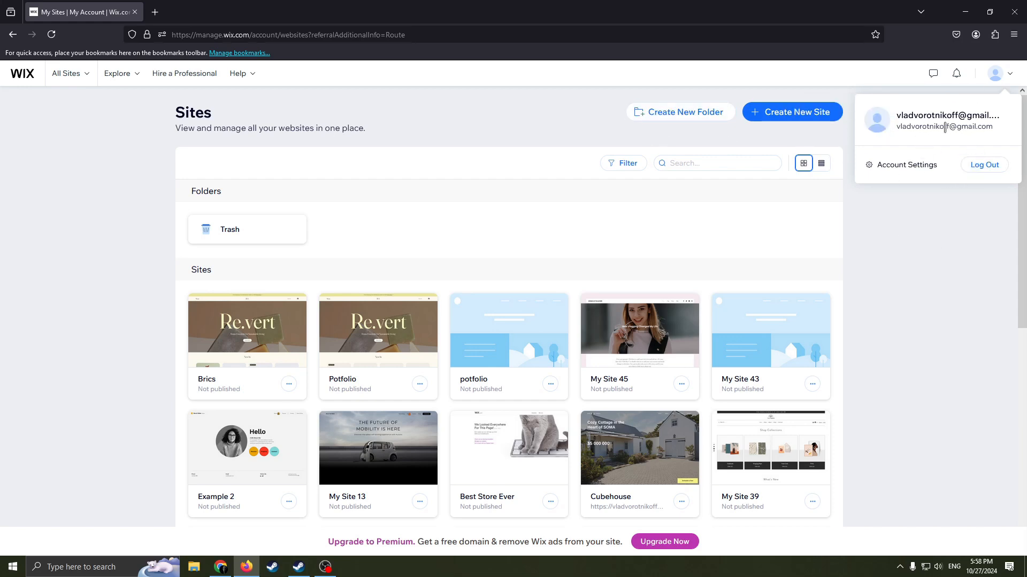
{"action": "mouse_move", "coordinate": [963, 135]}
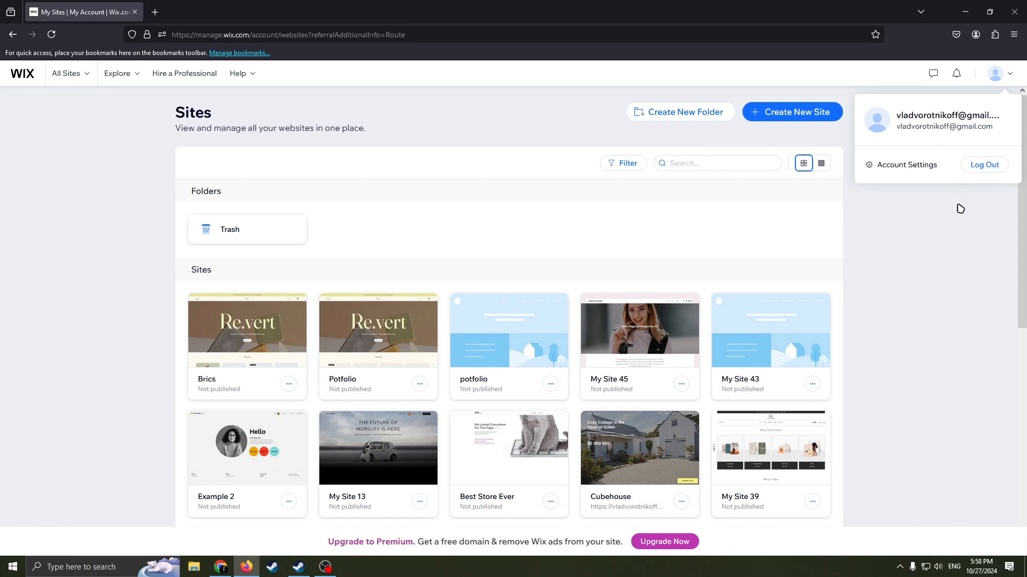
{"action": "left_click", "coordinate": [995, 72]}
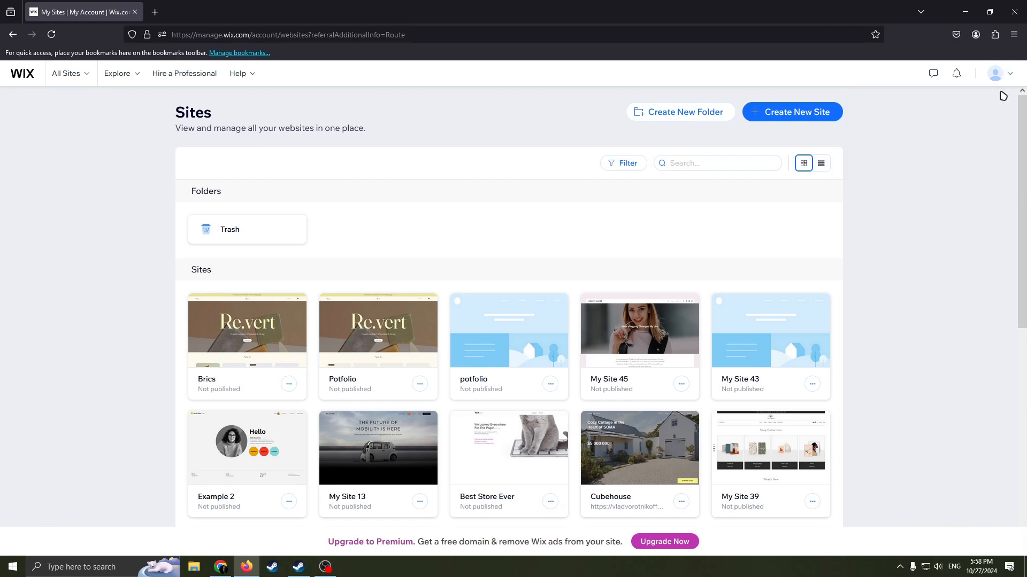
{"action": "mouse_move", "coordinate": [221, 180]}
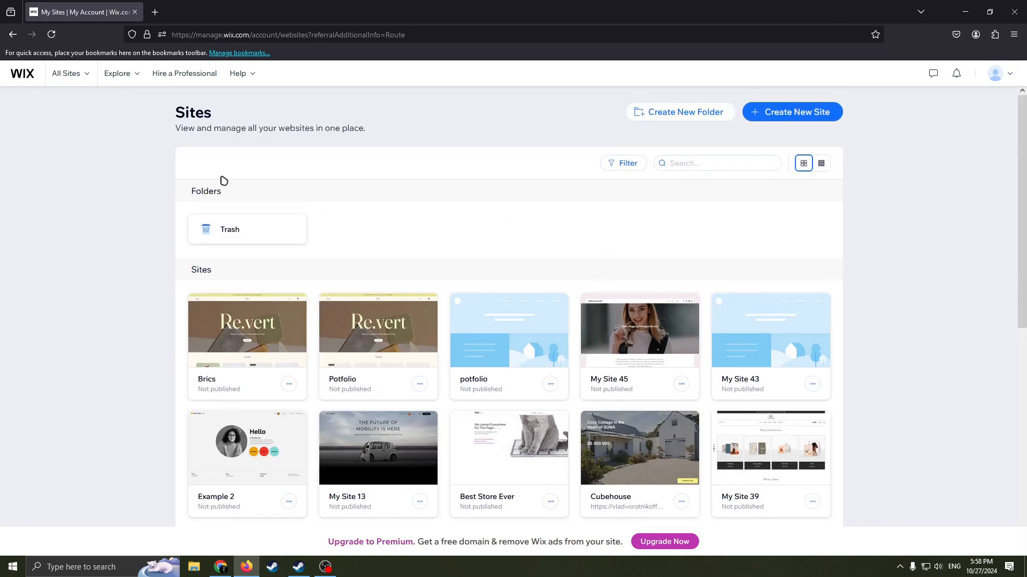
{"action": "mouse_move", "coordinate": [561, 142]}
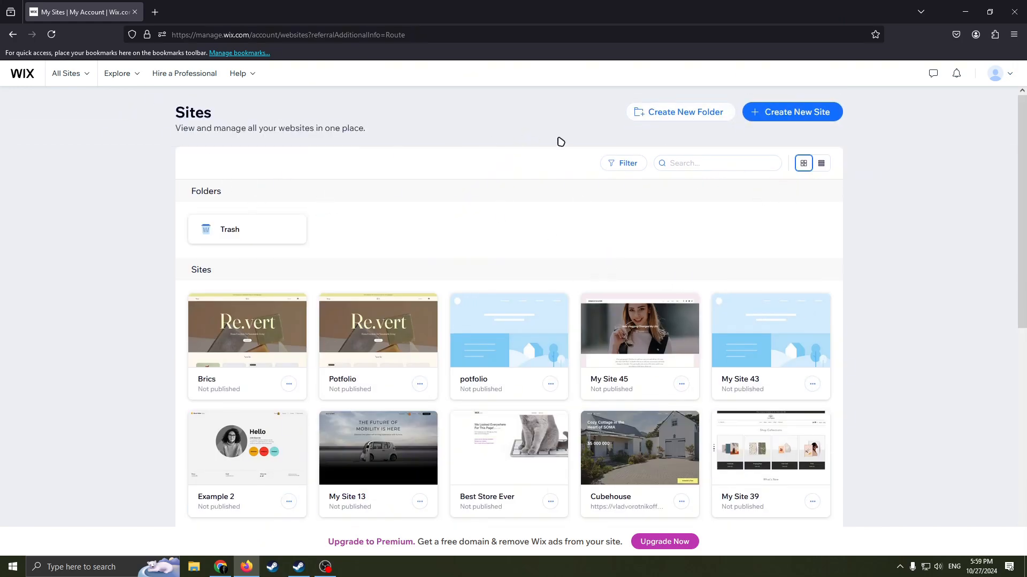
{"action": "mouse_move", "coordinate": [291, 131]}
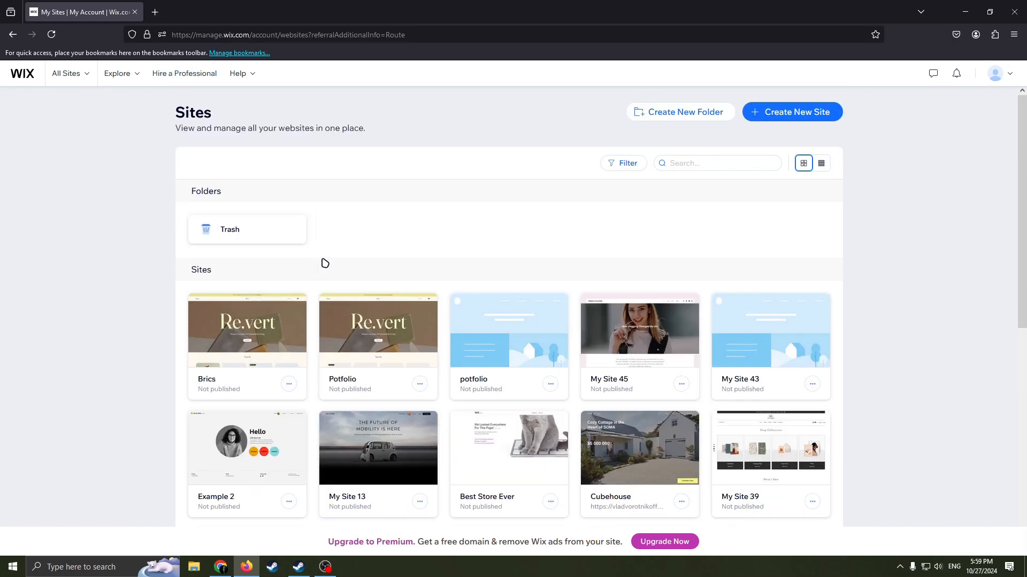
{"action": "double_click", "coordinate": [201, 270]}
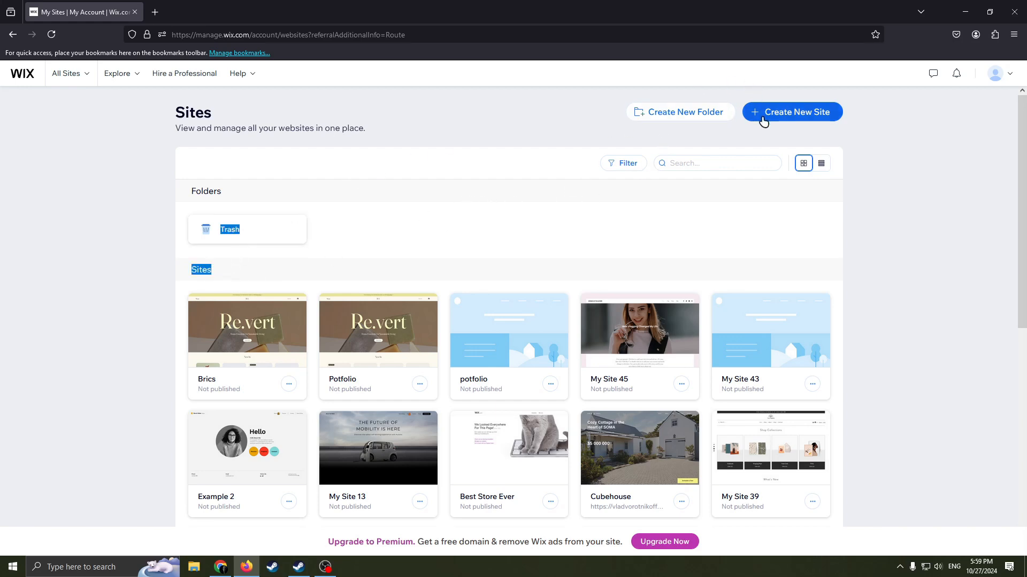
{"action": "left_click", "coordinate": [791, 111]}
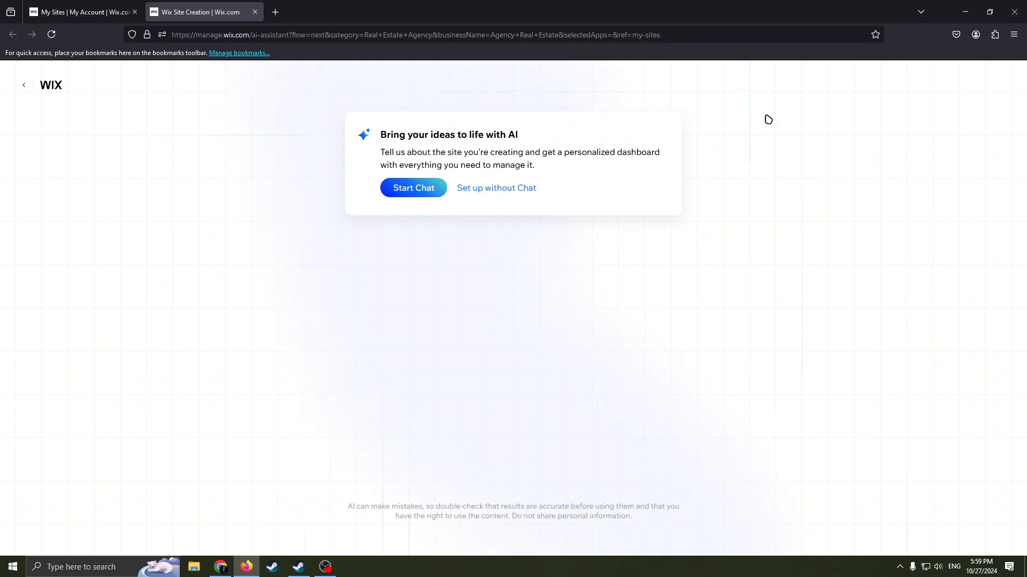
{"action": "mouse_move", "coordinate": [613, 362]}
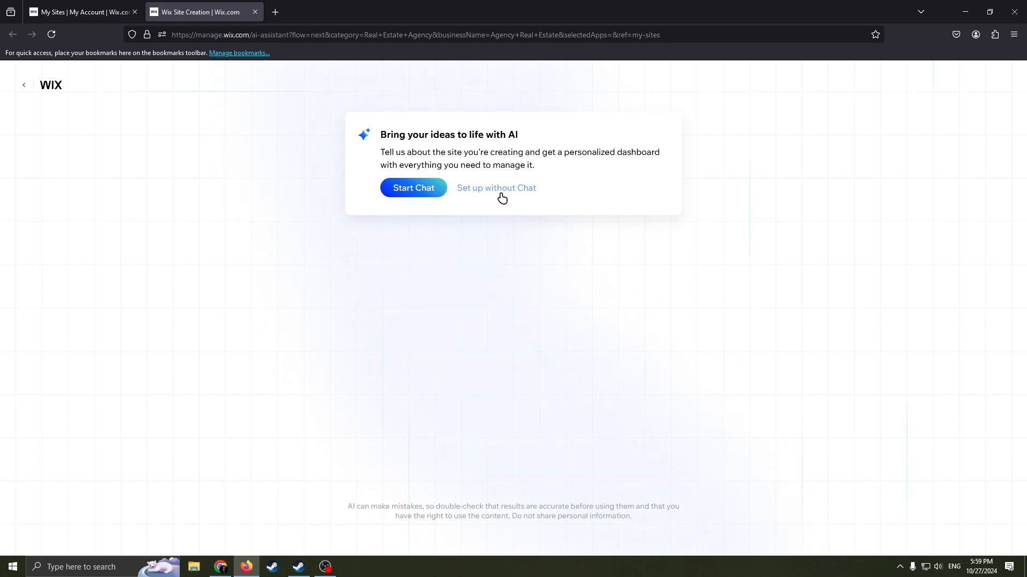
{"action": "left_click", "coordinate": [496, 188]}
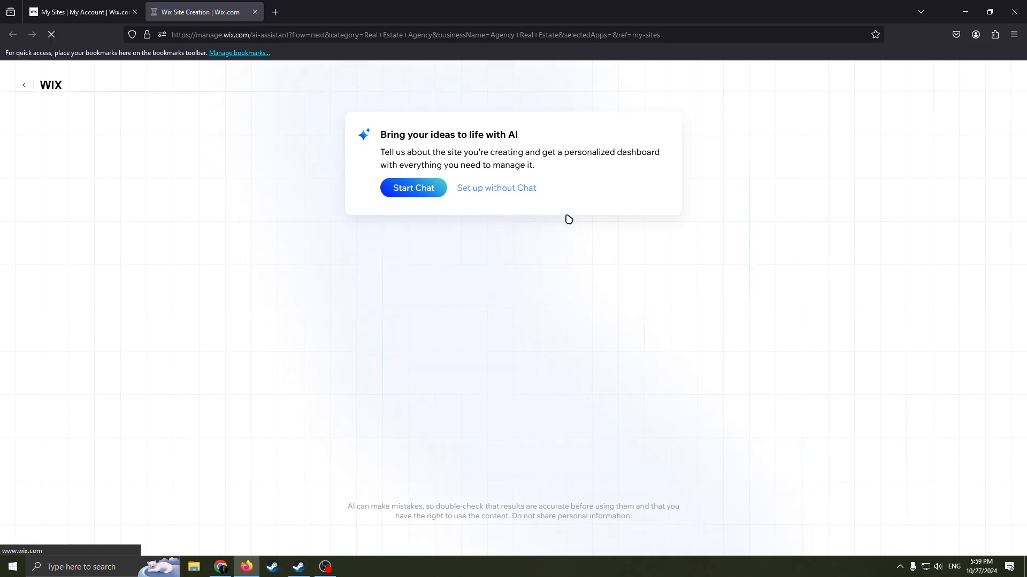
Step: Replace the Real Estate Agency website type with Rock Band and continue
{"action": "left_click", "coordinate": [495, 188]}
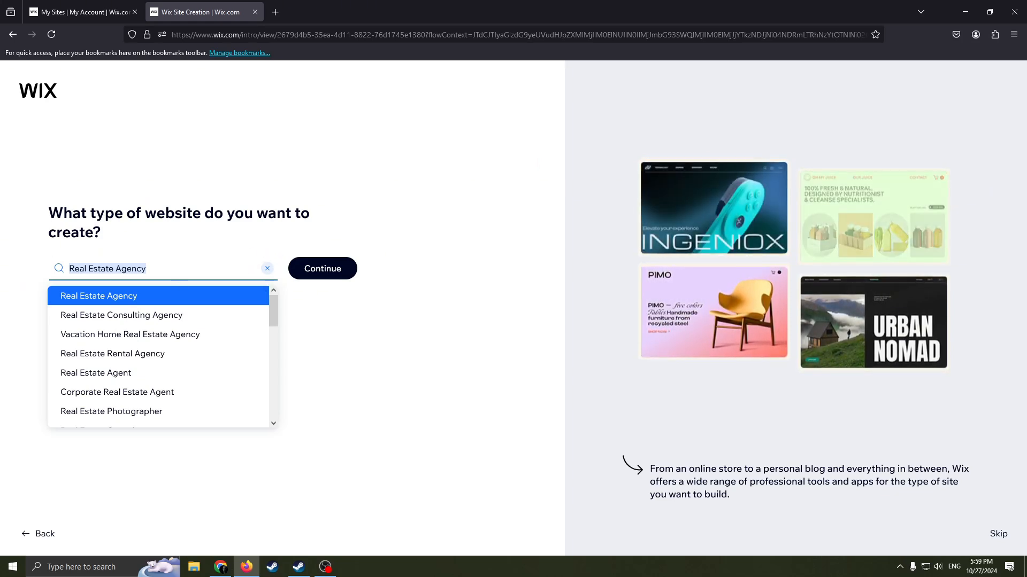
{"action": "left_click", "coordinate": [267, 269]}
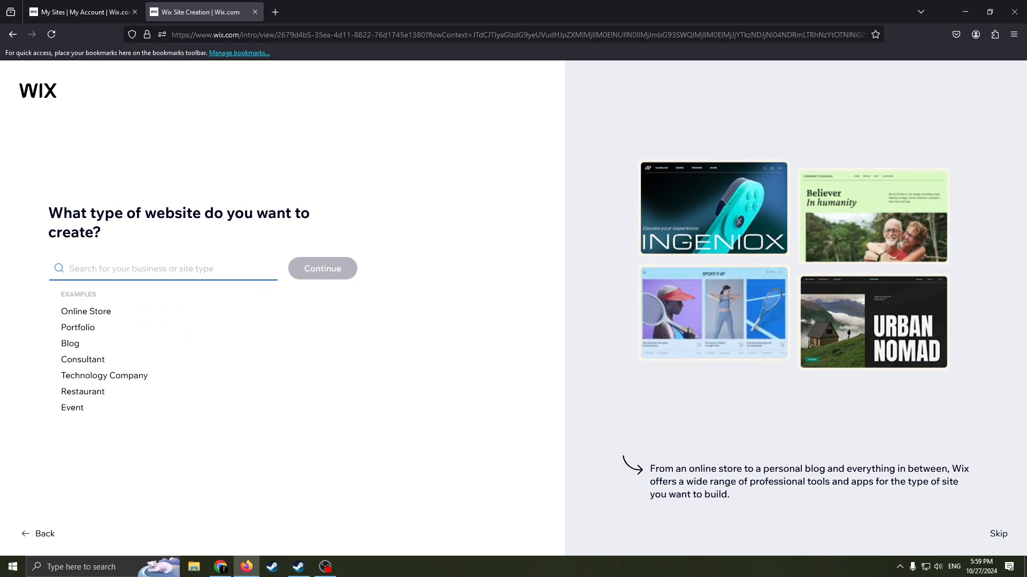
{"action": "type", "text": "band"}
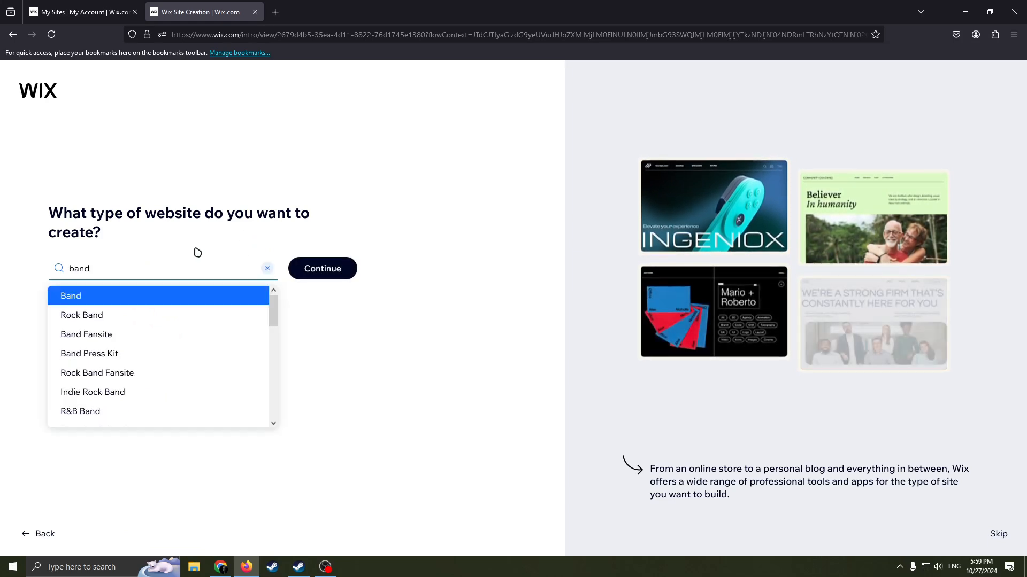
{"action": "scroll", "scroll_direction": "down", "scroll_amount": 3}
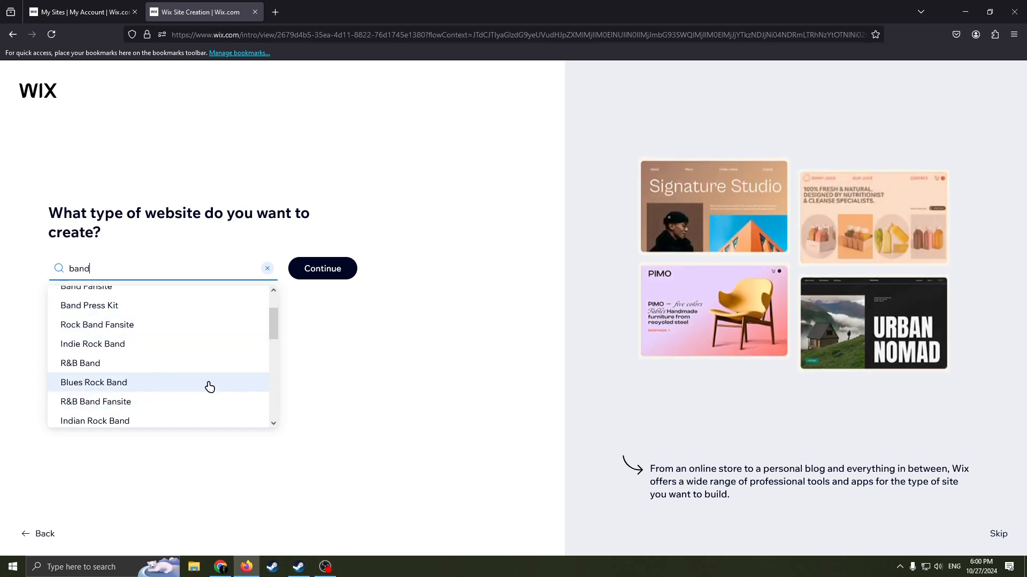
{"action": "scroll", "scroll_direction": "down", "scroll_amount": 3}
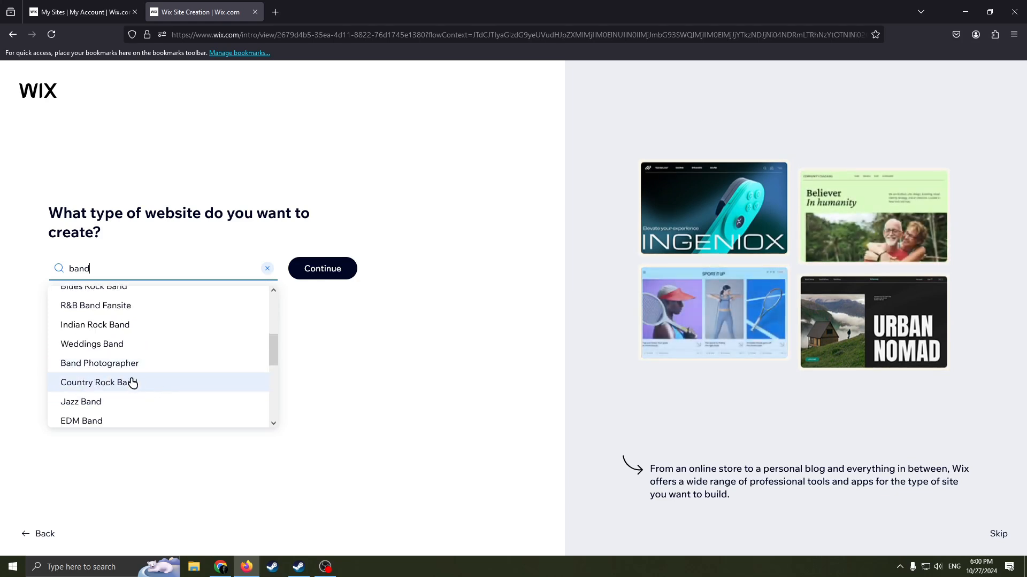
{"action": "scroll", "scroll_direction": "down", "scroll_amount": 3}
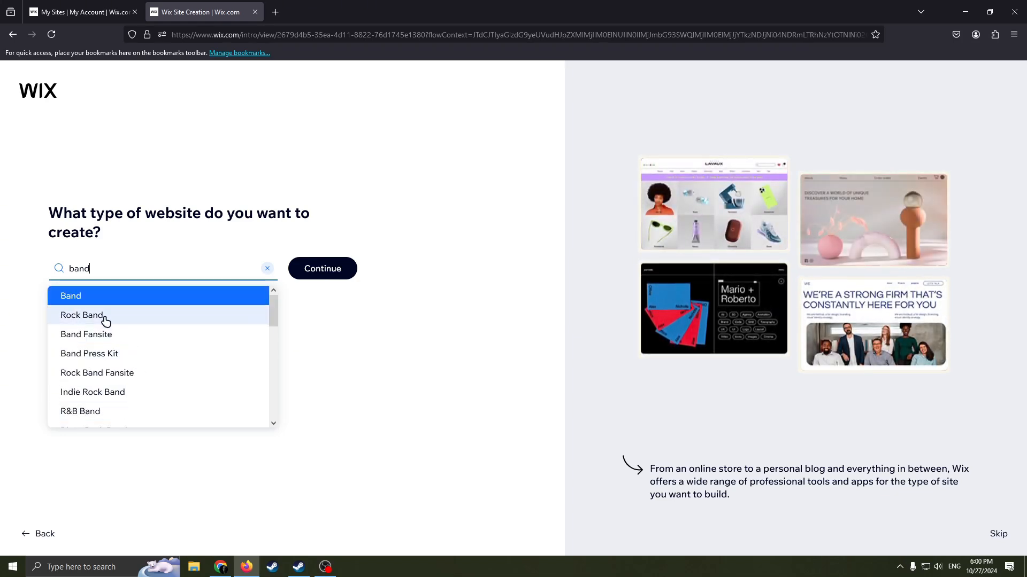
{"action": "left_click", "coordinate": [81, 315]}
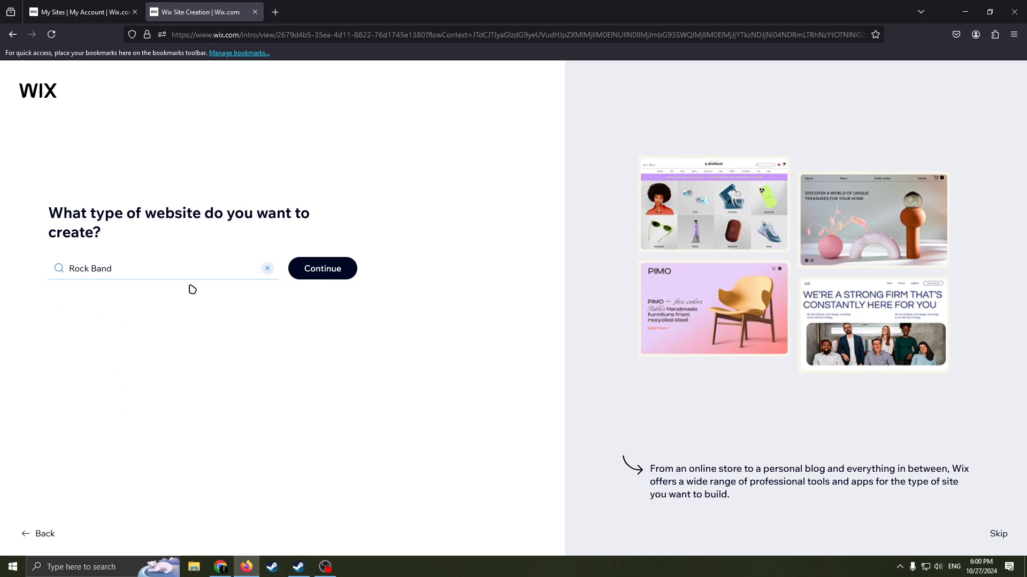
{"action": "left_click", "coordinate": [321, 268]}
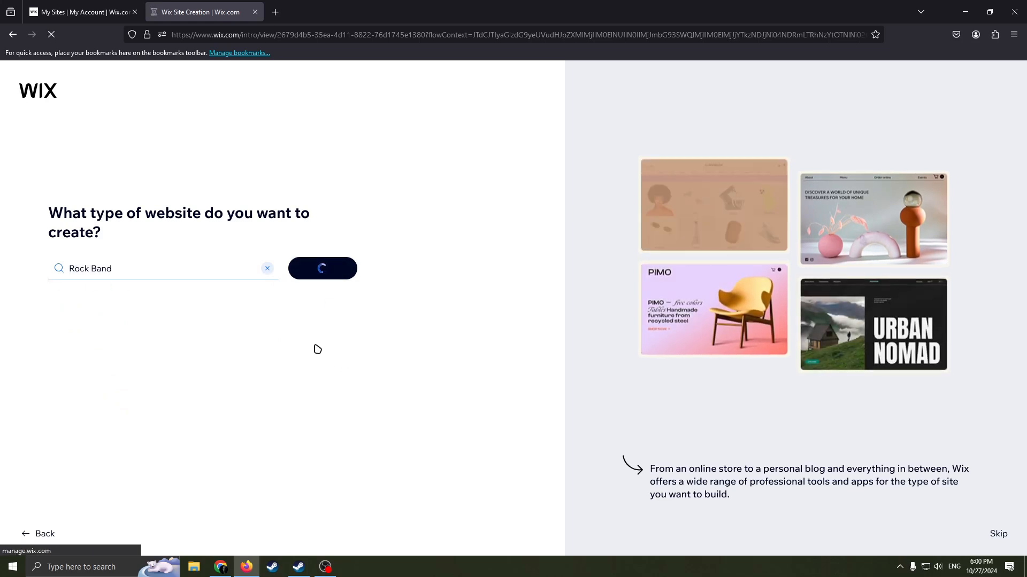
Step: Replace the Agency Real Estate site name with BBF and continue
{"action": "left_click", "coordinate": [321, 269]}
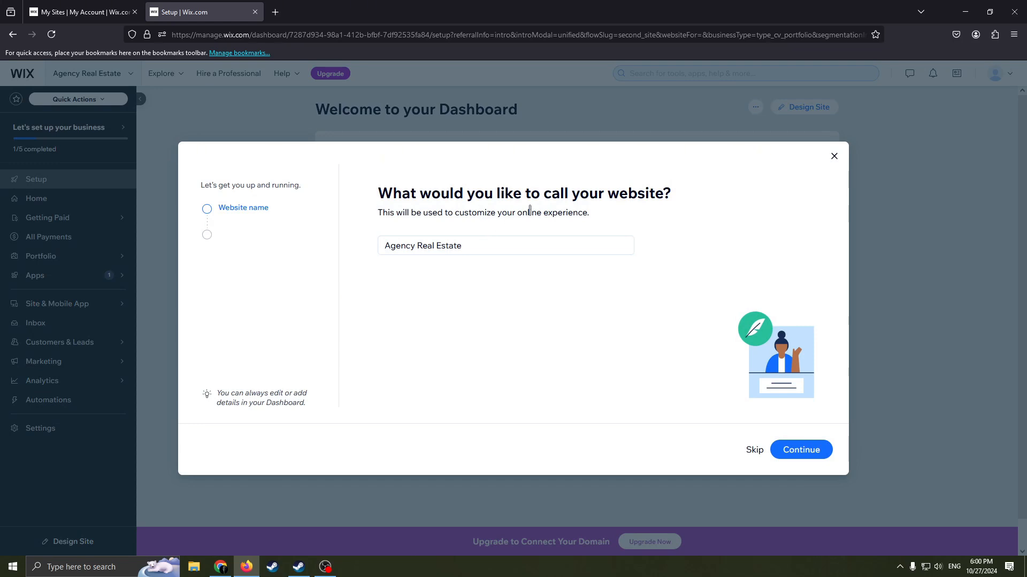
{"action": "mouse_move", "coordinate": [578, 205]}
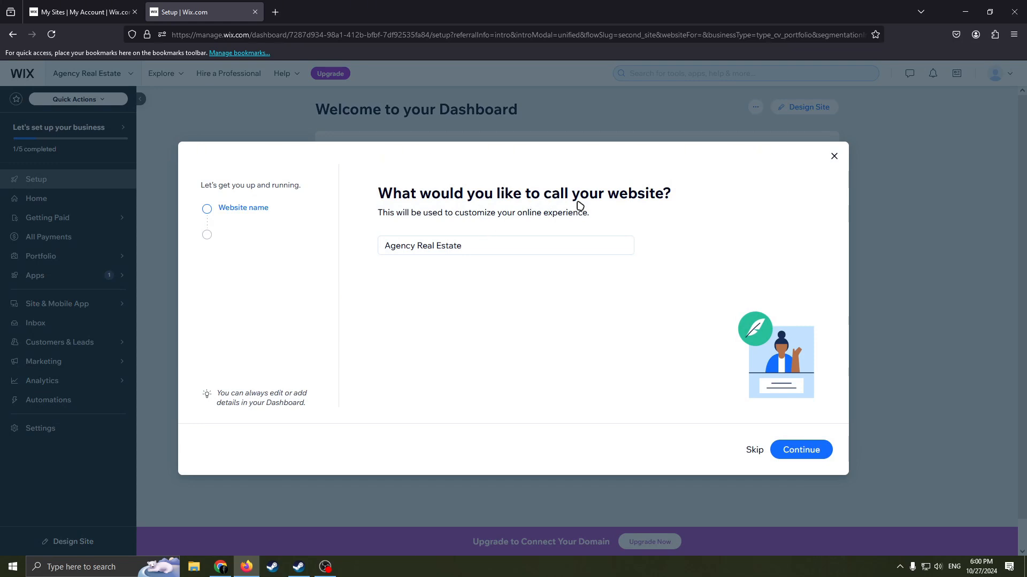
{"action": "left_click", "coordinate": [505, 246]}
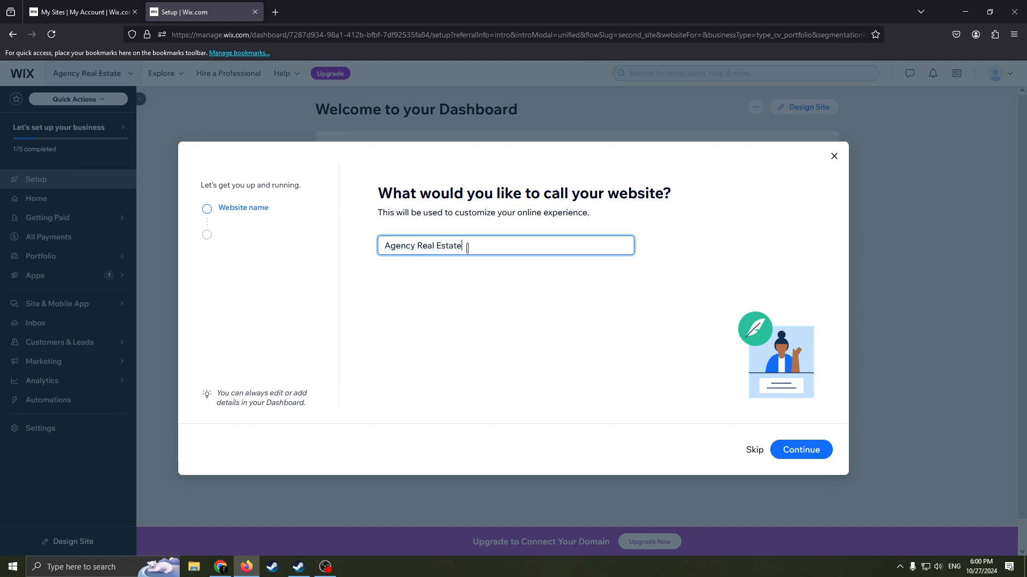
{"action": "left_click", "coordinate": [506, 245]}
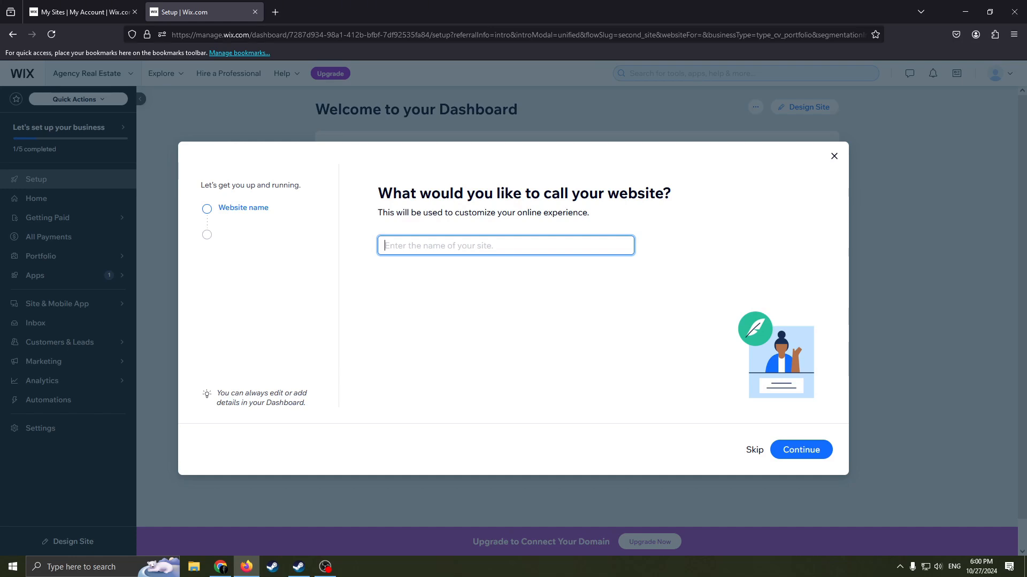
{"action": "type", "text": "B"}
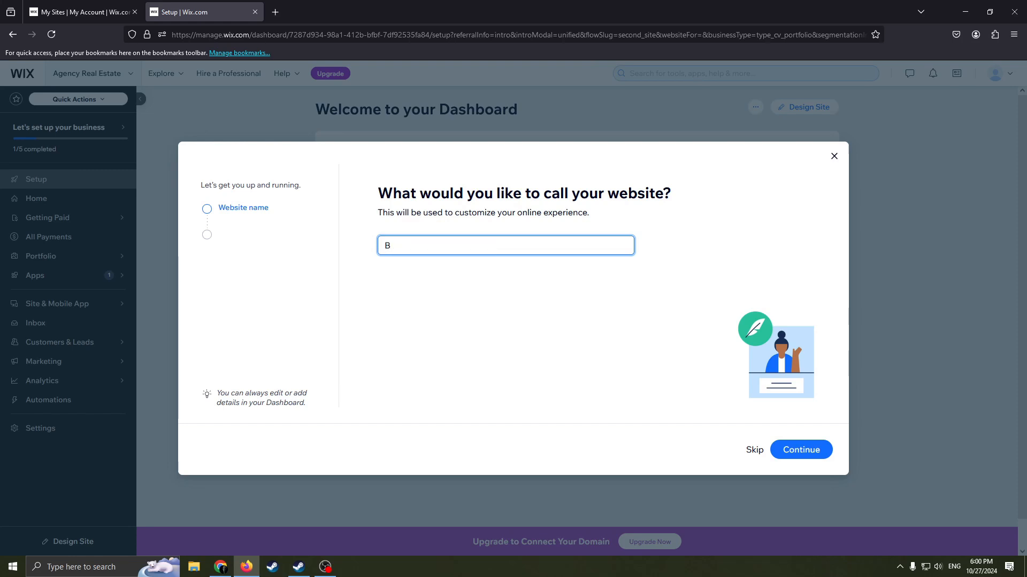
{"action": "type", "text": "B"}
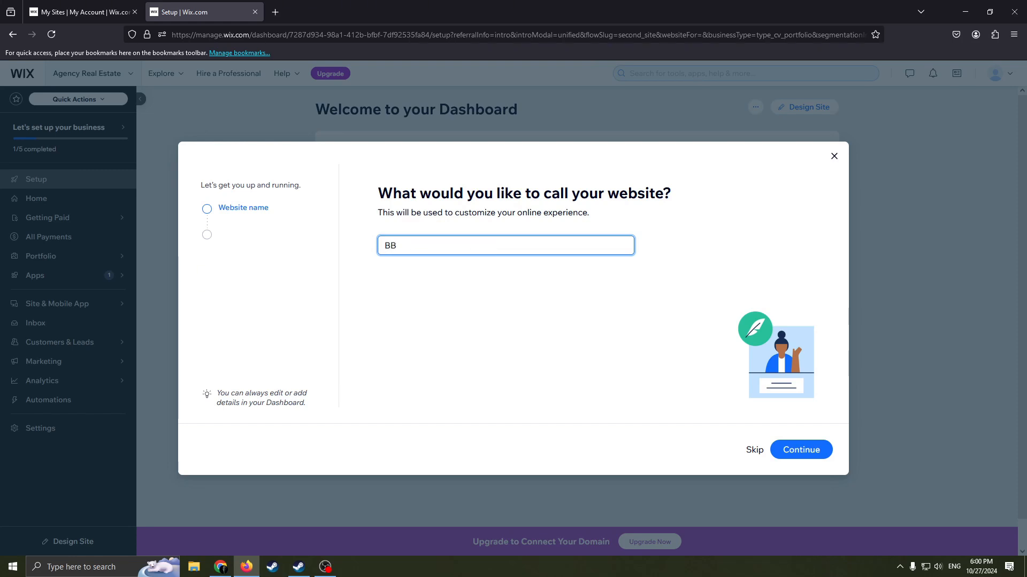
{"action": "type", "text": "F"}
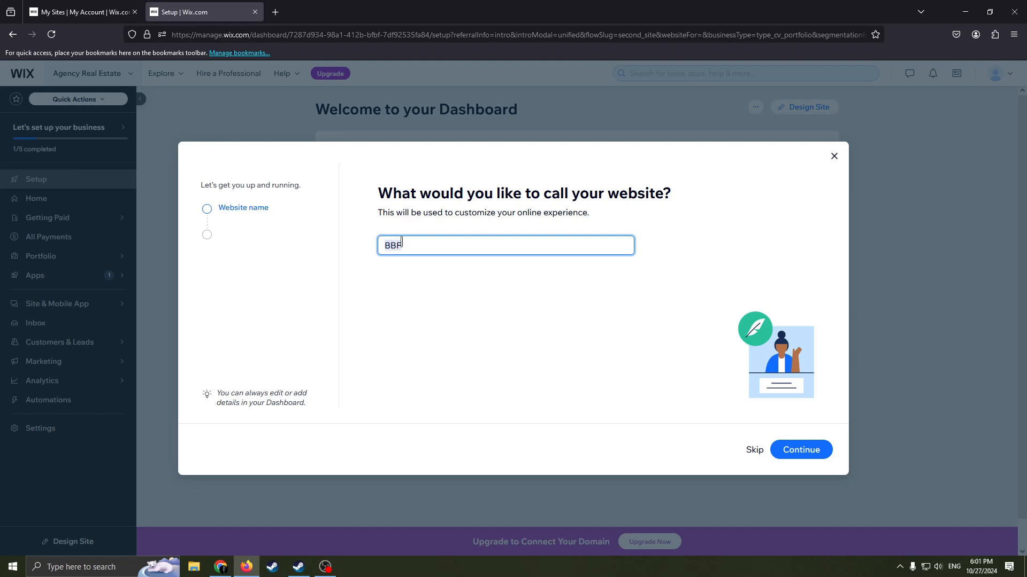
{"action": "mouse_move", "coordinate": [569, 311]}
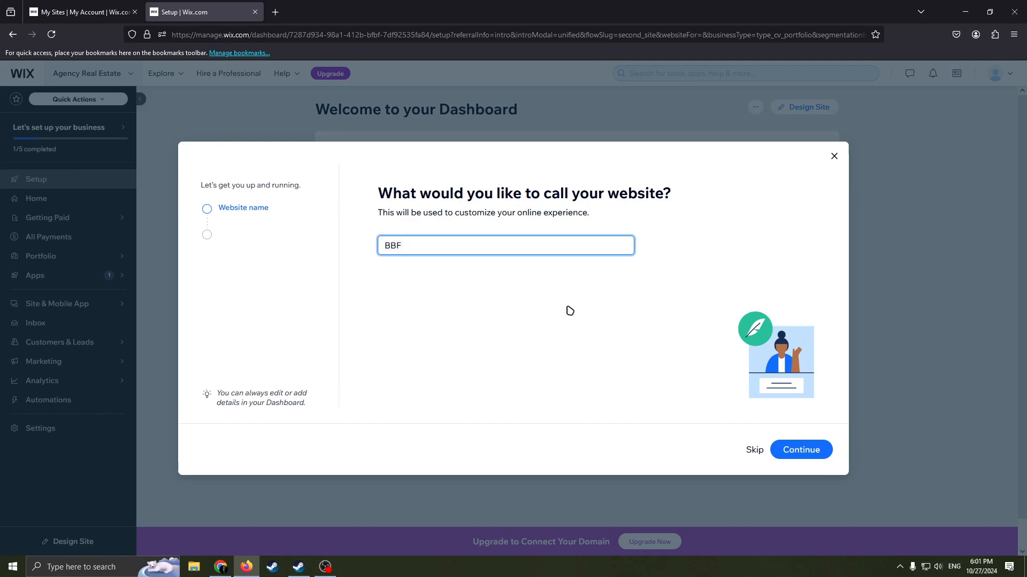
{"action": "left_click", "coordinate": [799, 449]}
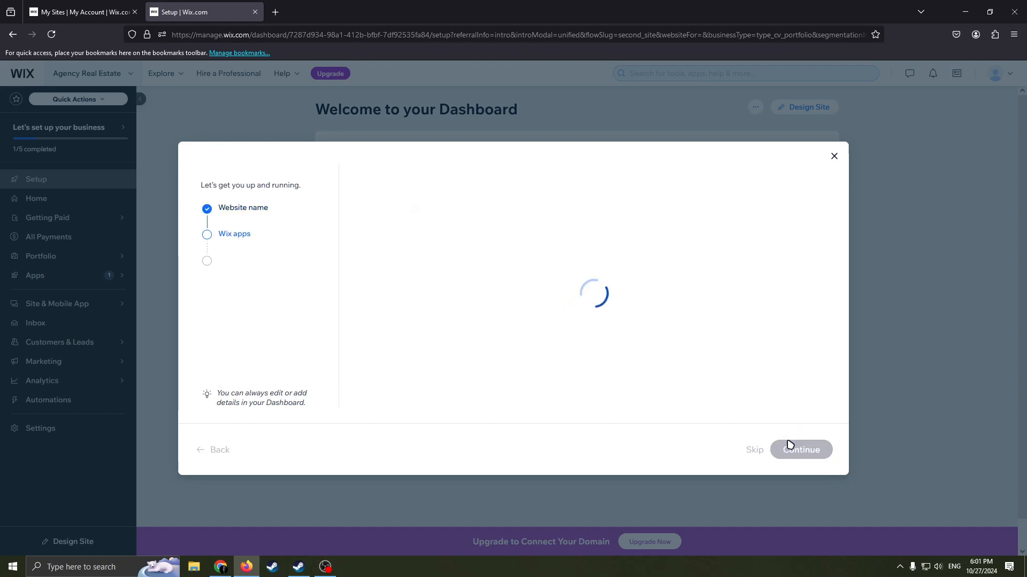
Step: Keep the Instagram Feed, Video and Music apps and reach 'You're all set!'
{"action": "left_click", "coordinate": [799, 450]}
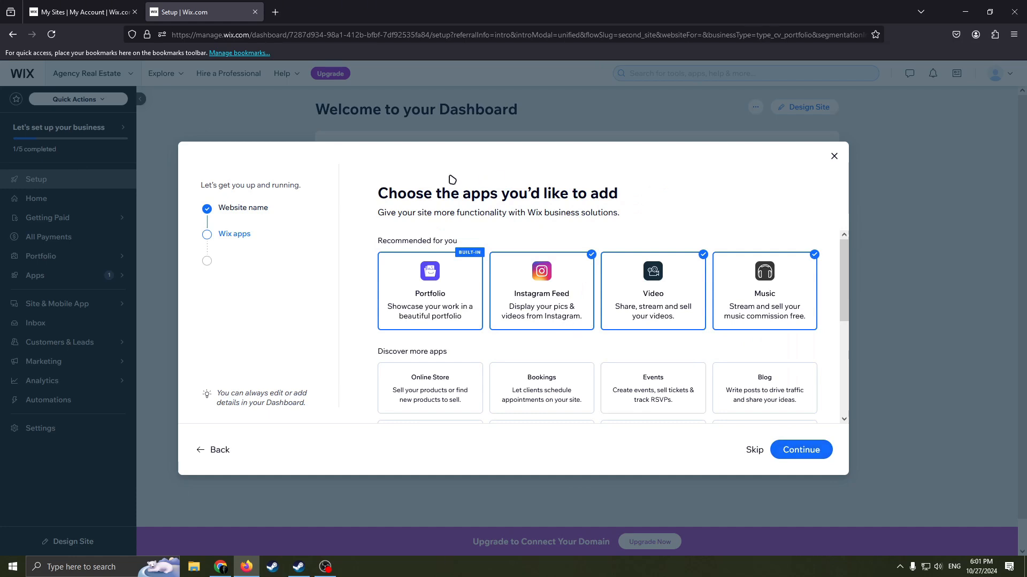
{"action": "mouse_move", "coordinate": [660, 290]}
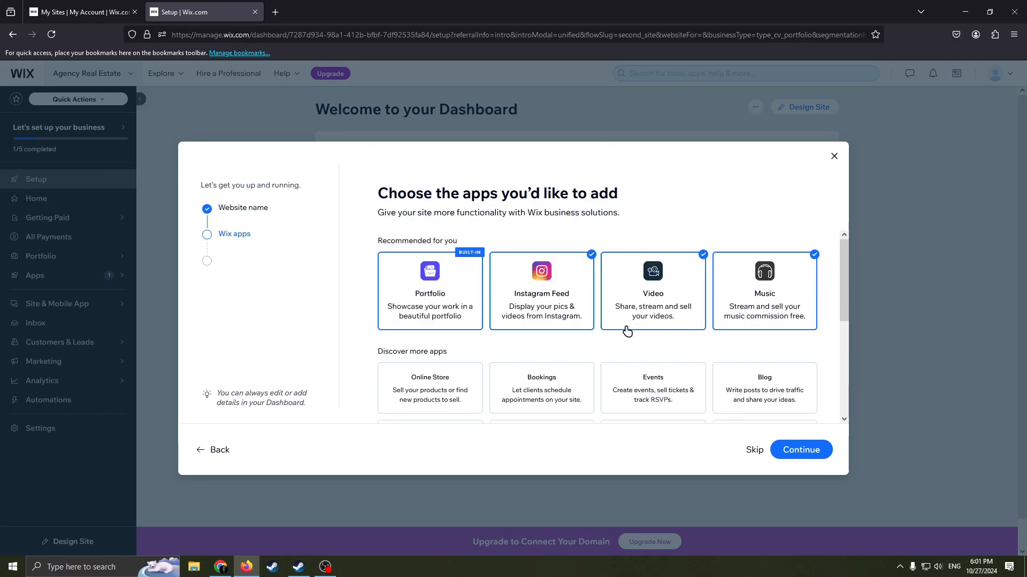
{"action": "mouse_move", "coordinate": [666, 250]}
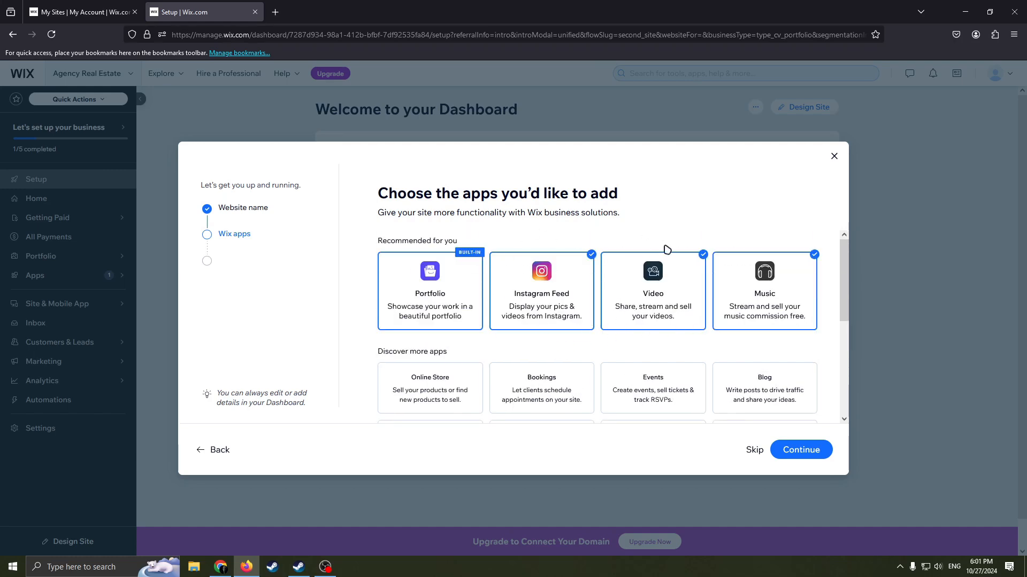
{"action": "left_click", "coordinate": [799, 449]}
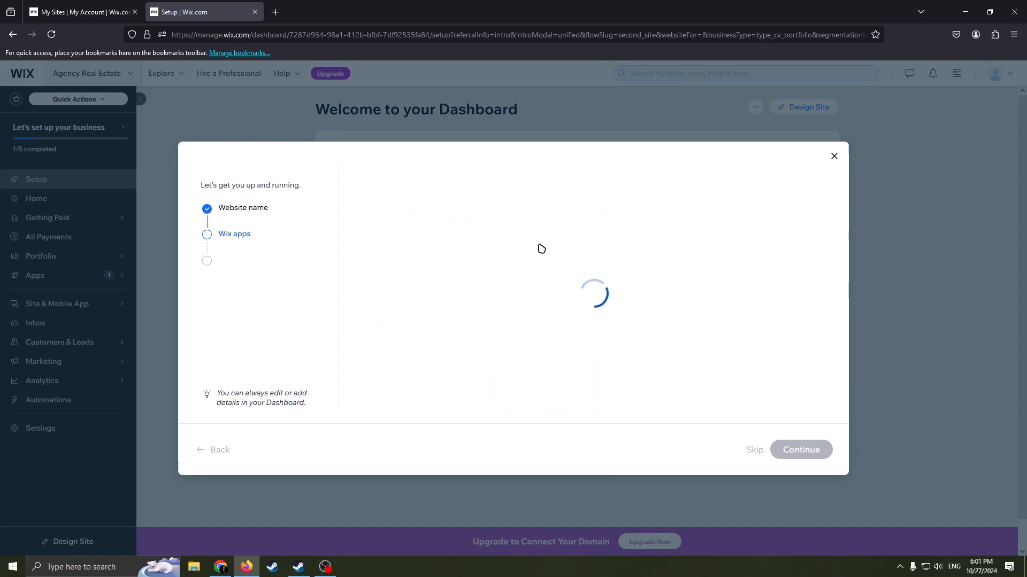
{"action": "left_click", "coordinate": [800, 449]}
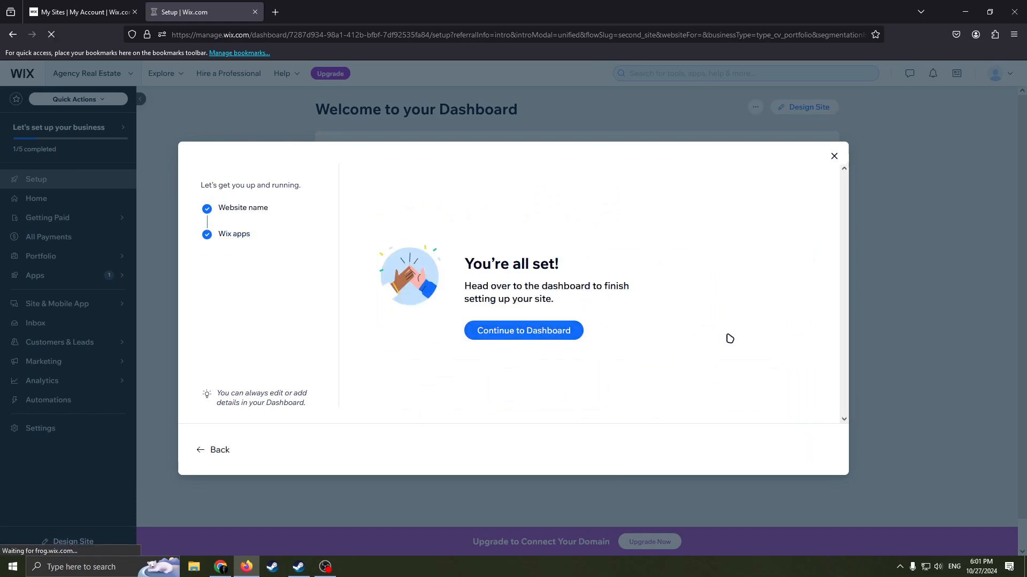
Step: Go to the dashboard, confirm bbfhub.com is available, and choose Design Site
{"action": "left_click", "coordinate": [522, 330]}
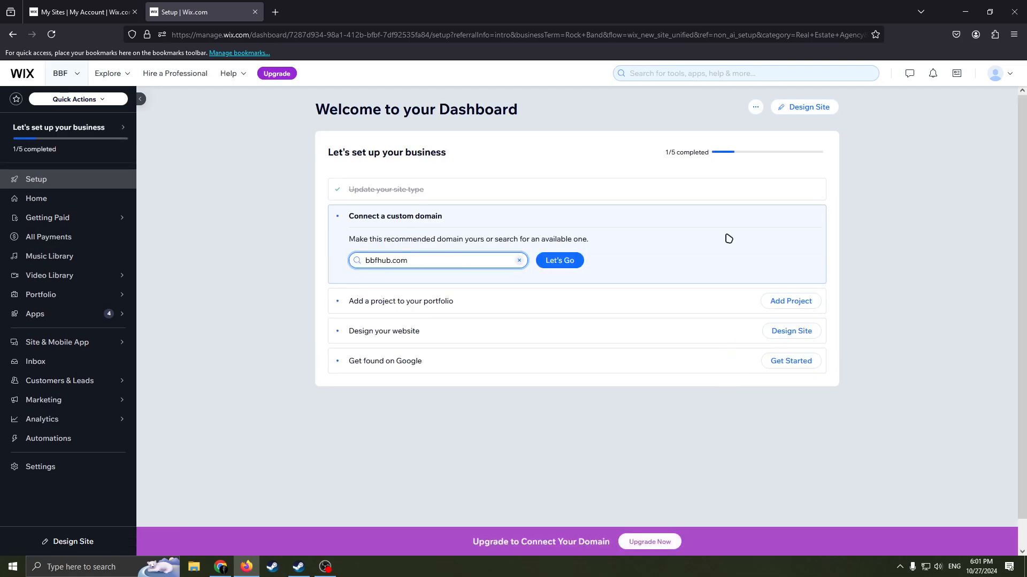
{"action": "mouse_move", "coordinate": [265, 283]}
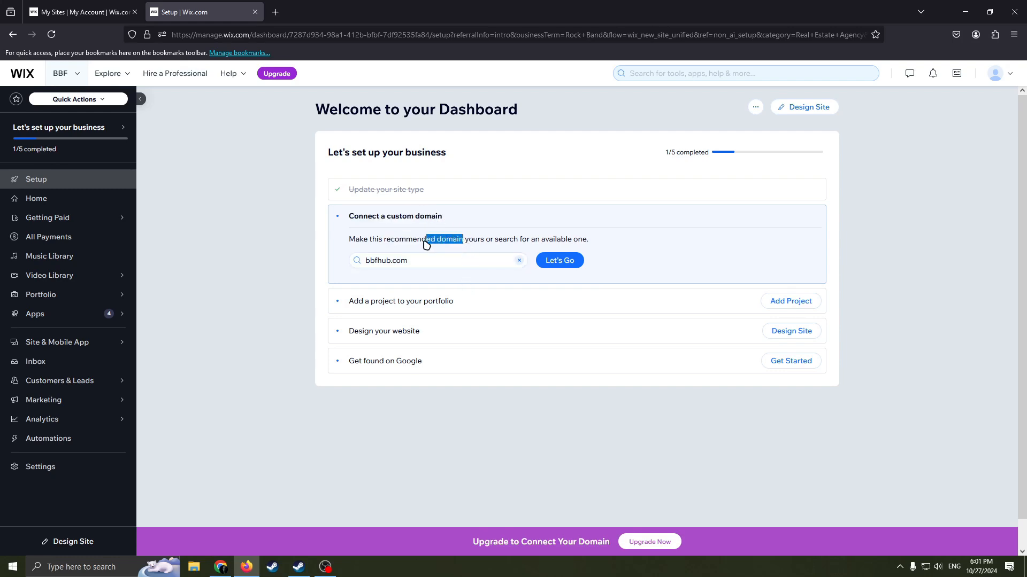
{"action": "left_click", "coordinate": [437, 260]}
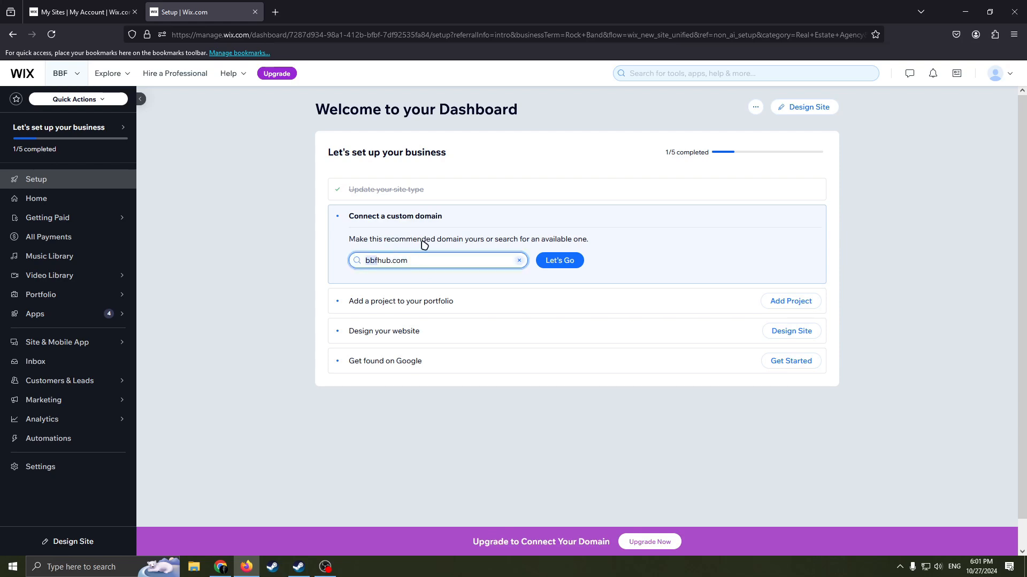
{"action": "double_click", "coordinate": [488, 239]}
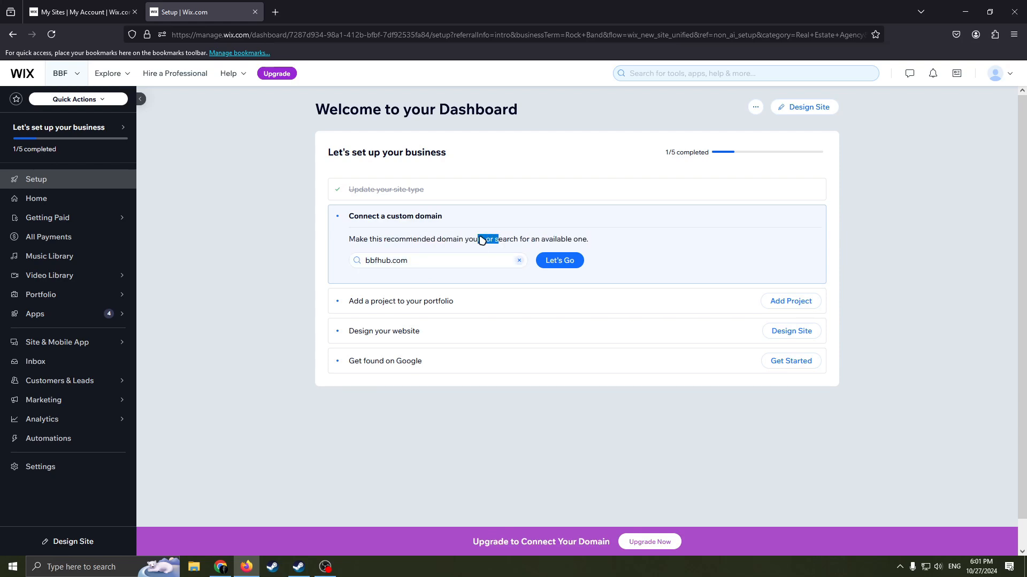
{"action": "left_click_drag", "start_coordinate": [478, 239], "coordinate": [541, 239]}
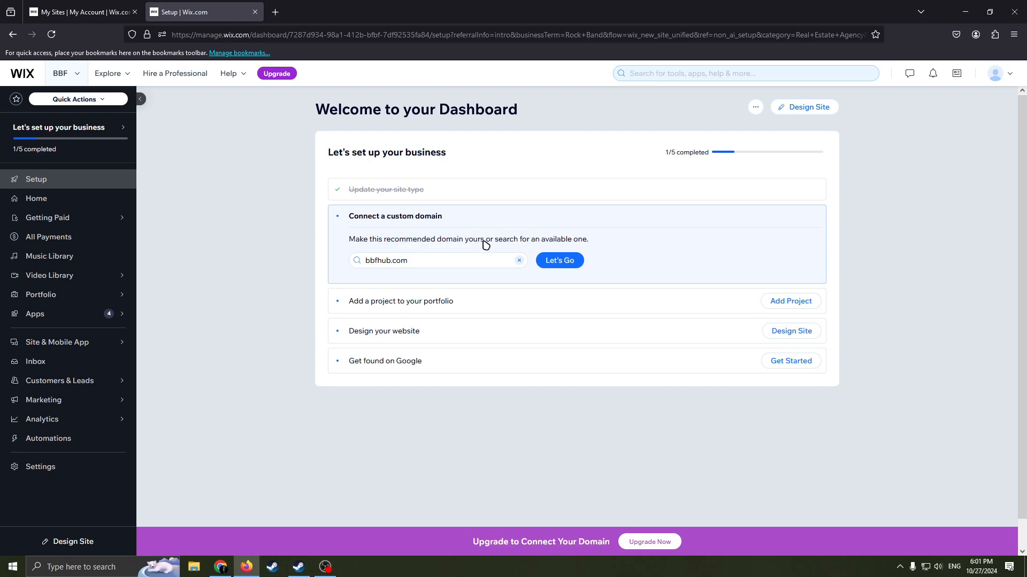
{"action": "mouse_move", "coordinate": [334, 53]}
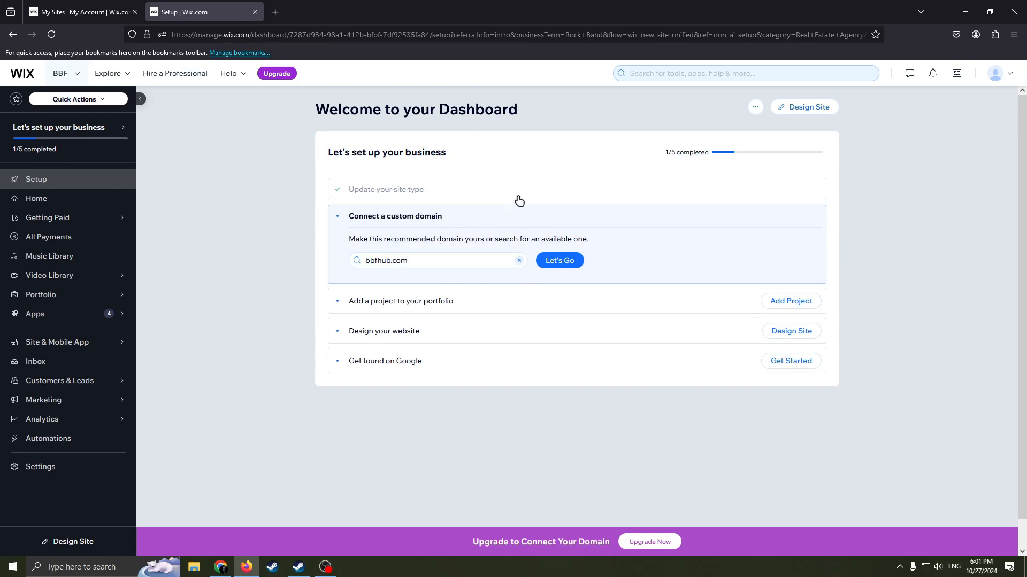
{"action": "left_click", "coordinate": [437, 259]}
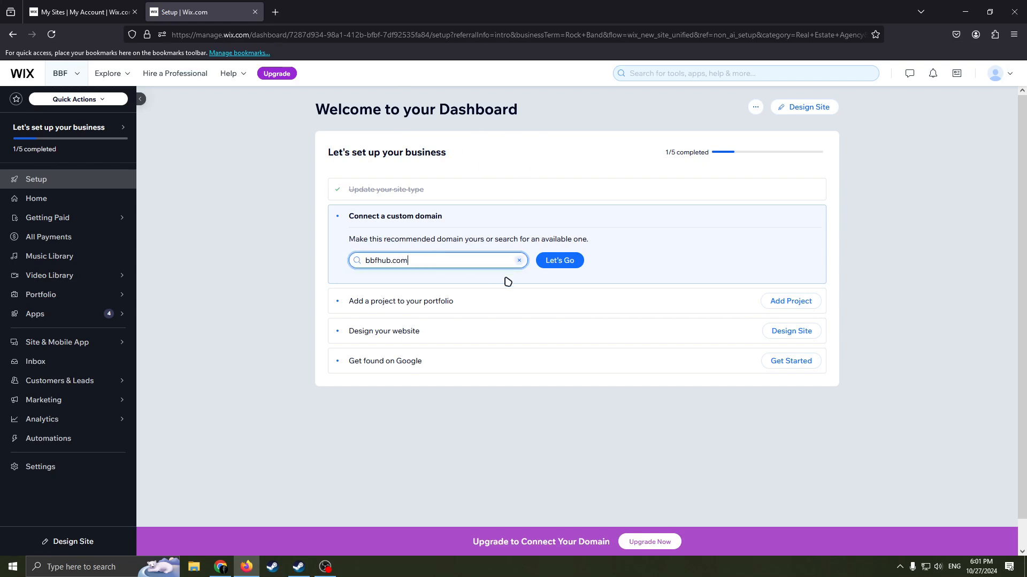
{"action": "left_click", "coordinate": [559, 260]}
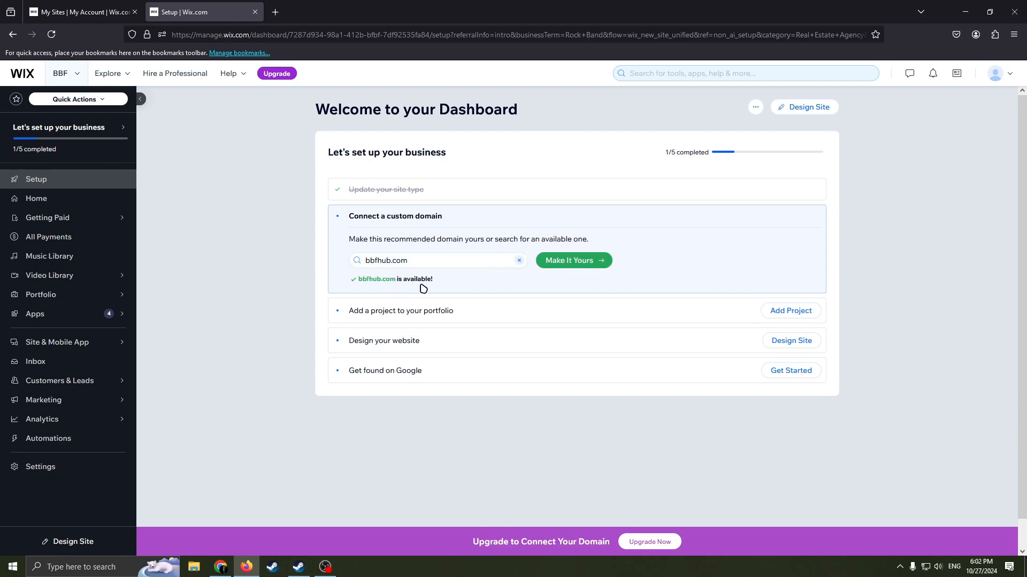
{"action": "mouse_move", "coordinate": [584, 245]}
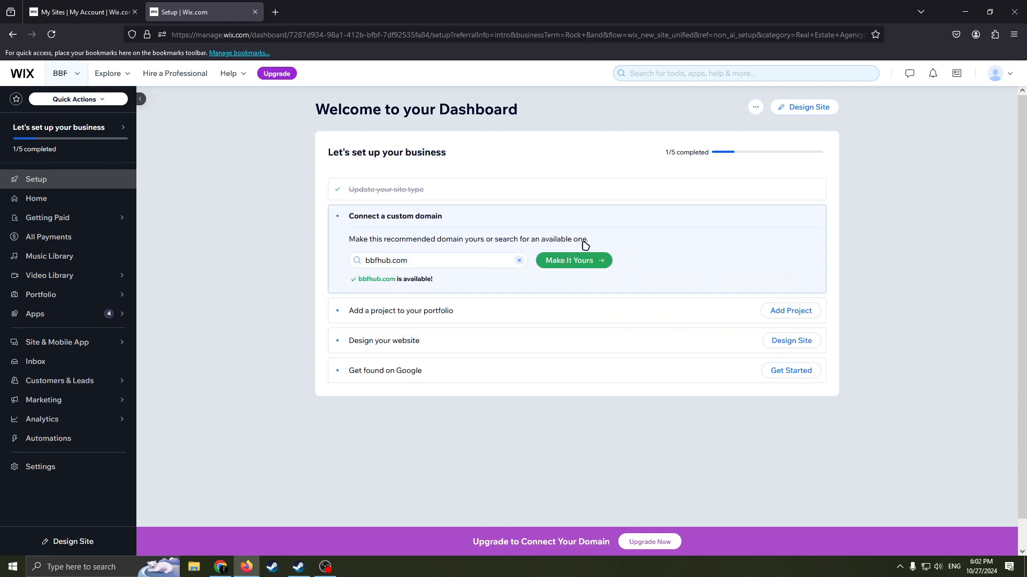
{"action": "scroll", "scroll_direction": "down", "scroll_amount": 3}
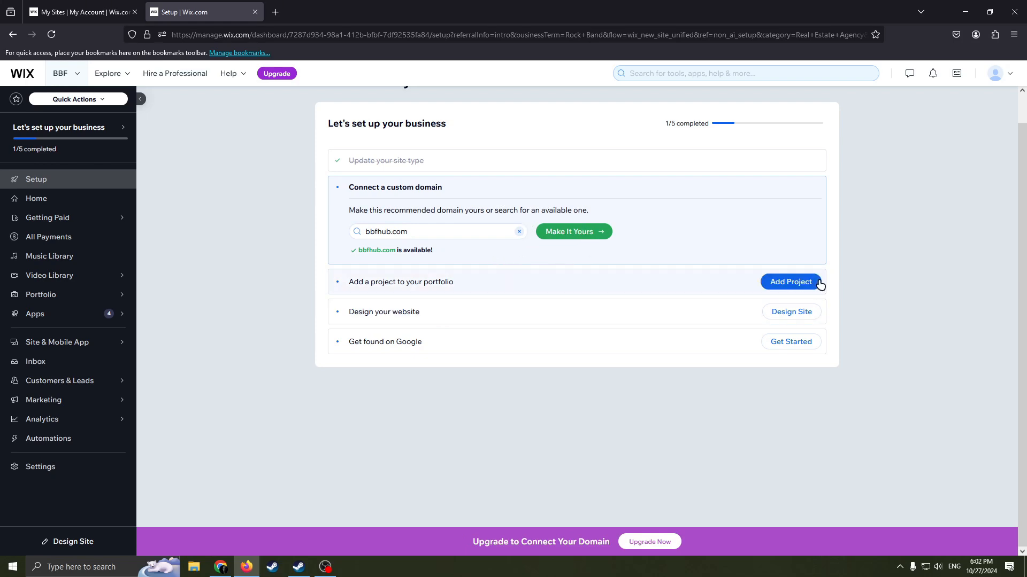
{"action": "mouse_move", "coordinate": [660, 361]}
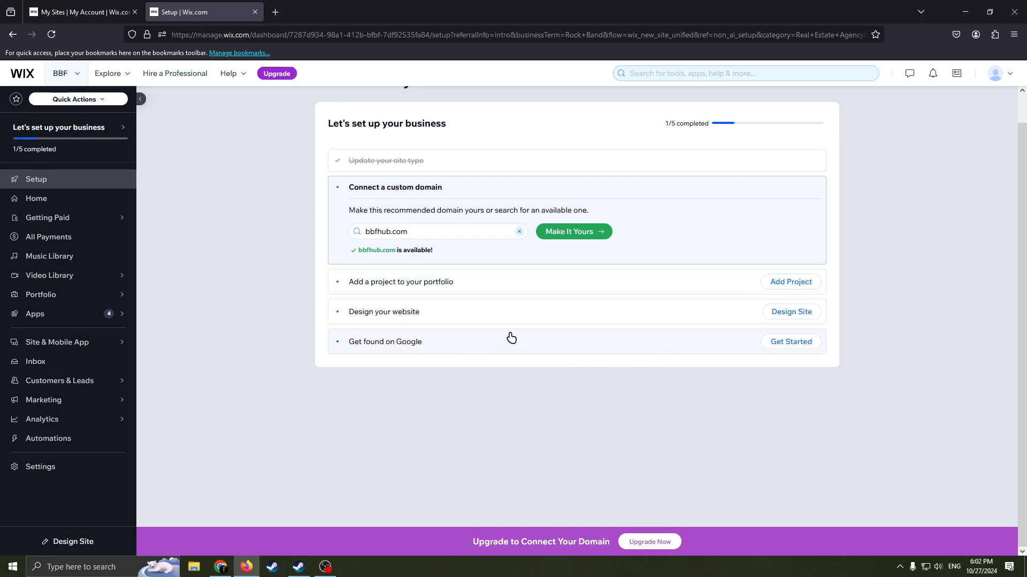
{"action": "left_click", "coordinate": [790, 311]}
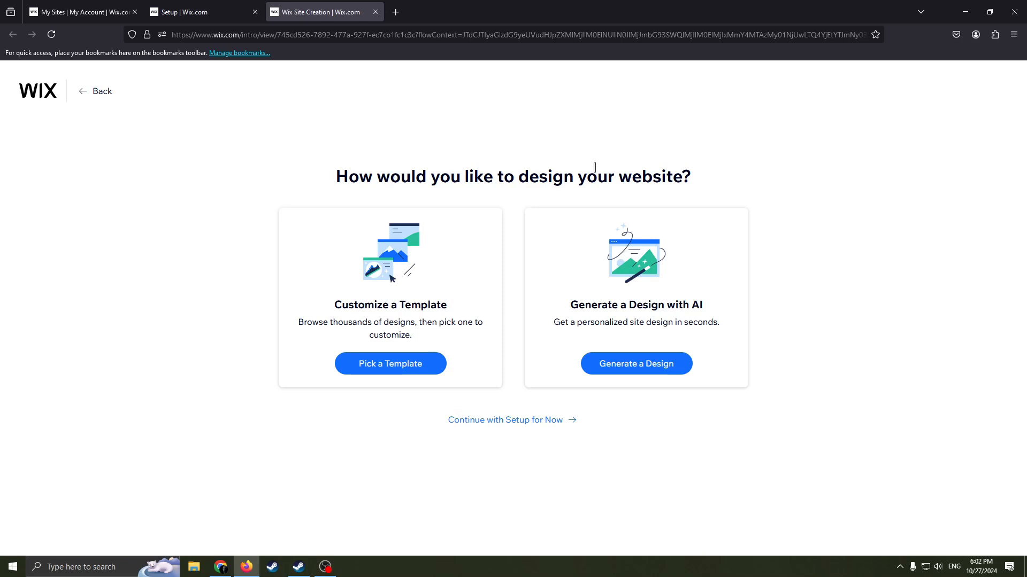
{"action": "mouse_move", "coordinate": [578, 208]}
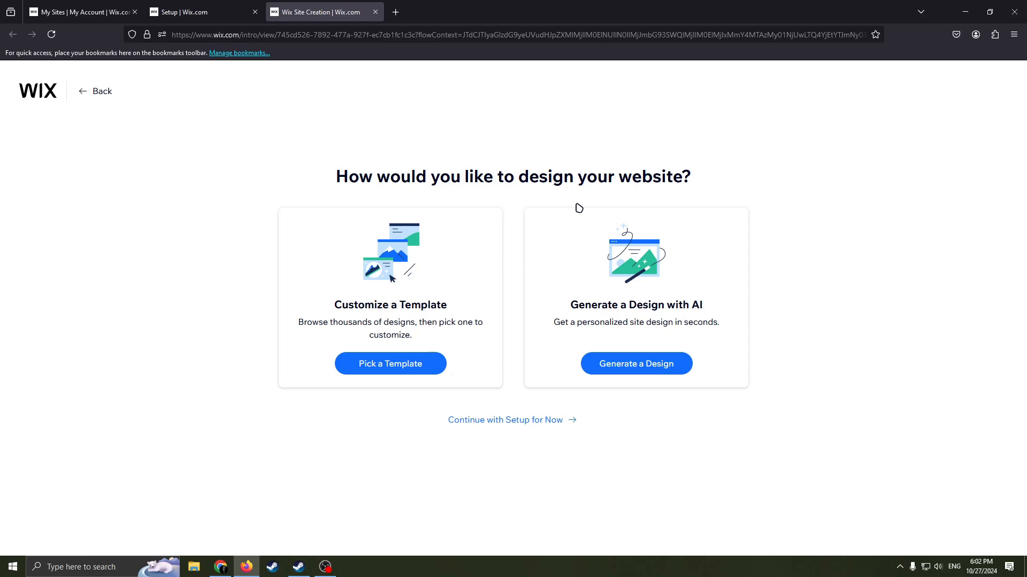
{"action": "mouse_move", "coordinate": [439, 332]}
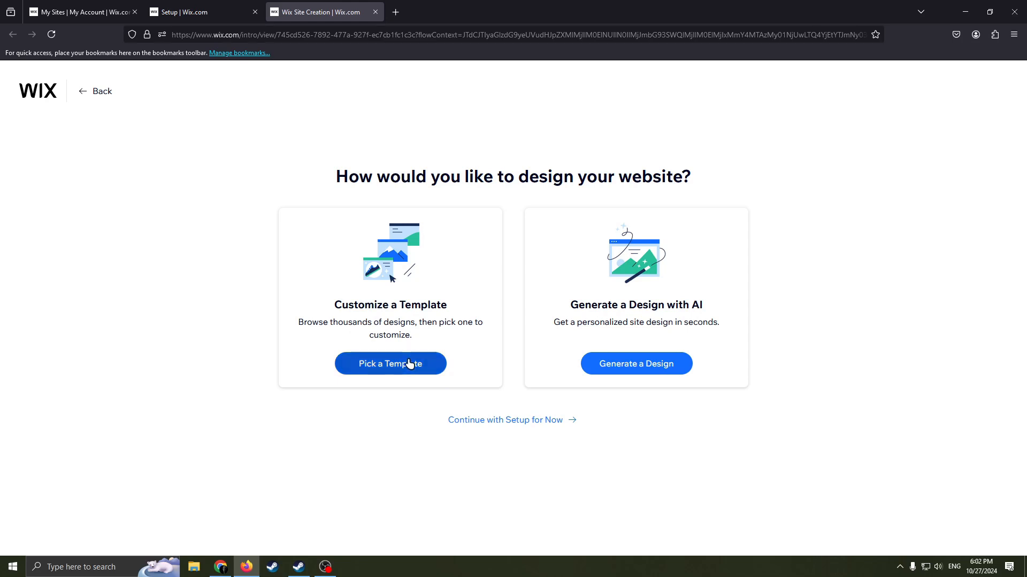
Step: Choose Pick a Template as the design route for the BBF site
{"action": "left_click", "coordinate": [389, 364]}
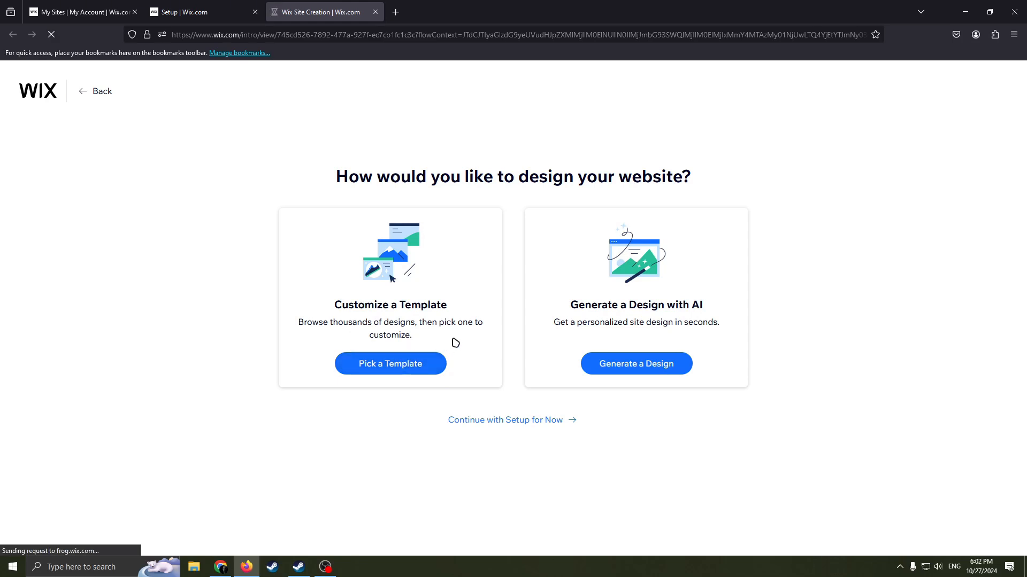
Step: Scroll the Rock Band templates past Toxic Void and Silent South to Bleach to Black
{"action": "left_click", "coordinate": [390, 364]}
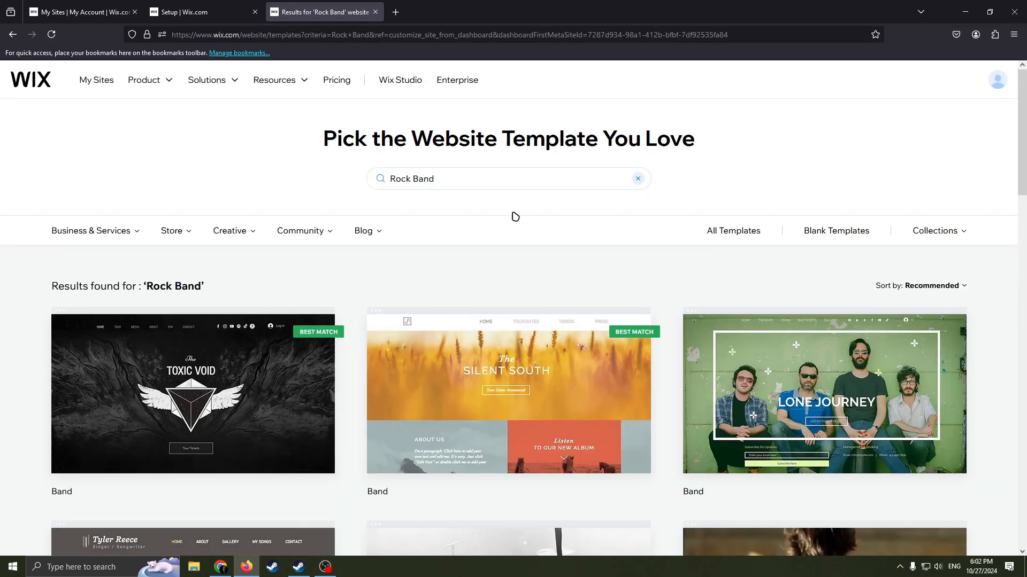
{"action": "mouse_move", "coordinate": [596, 295]}
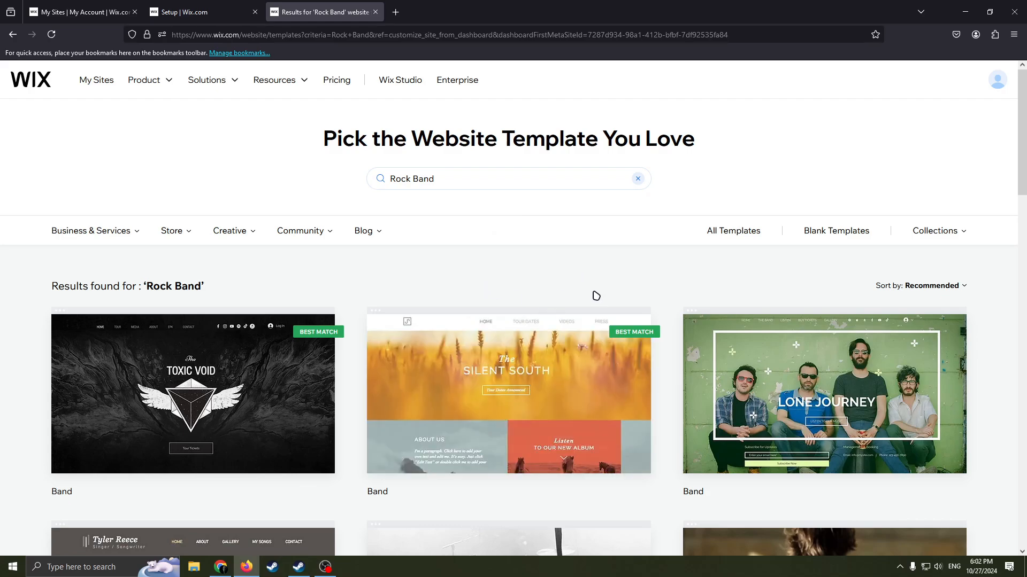
{"action": "scroll", "scroll_direction": "down", "scroll_amount": 3}
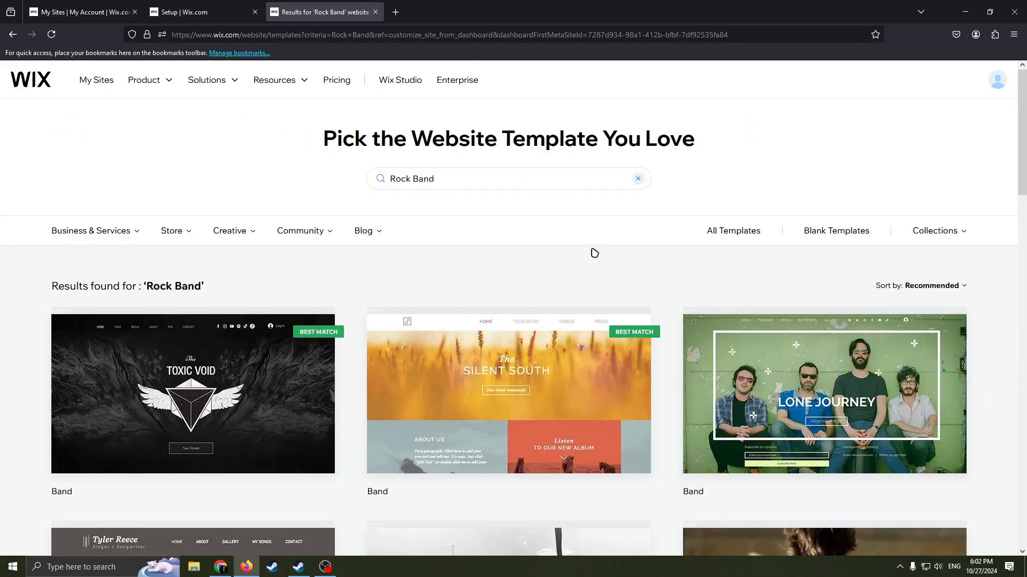
{"action": "scroll", "scroll_direction": "down", "scroll_amount": 3}
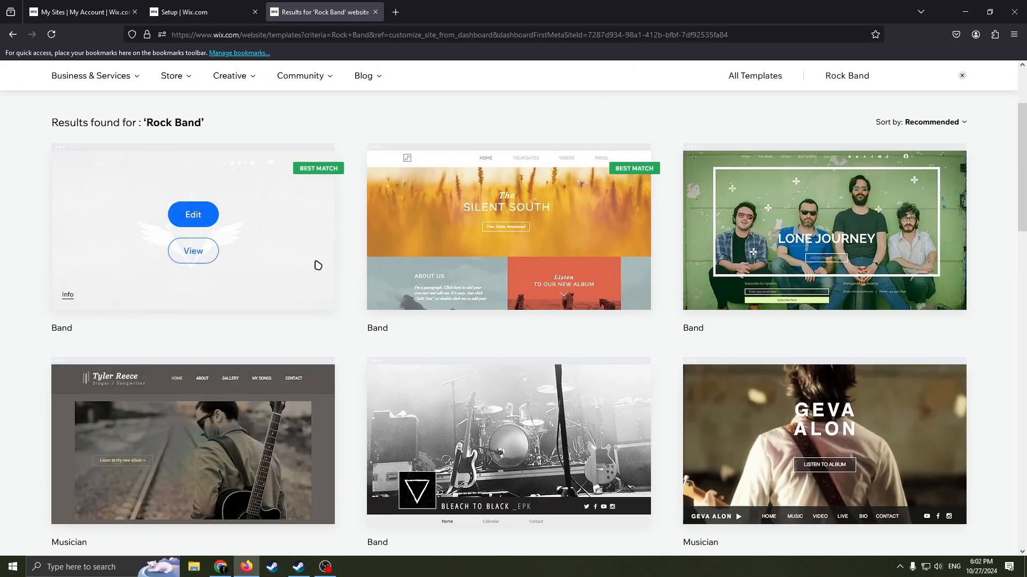
{"action": "scroll", "scroll_direction": "down", "scroll_amount": 3}
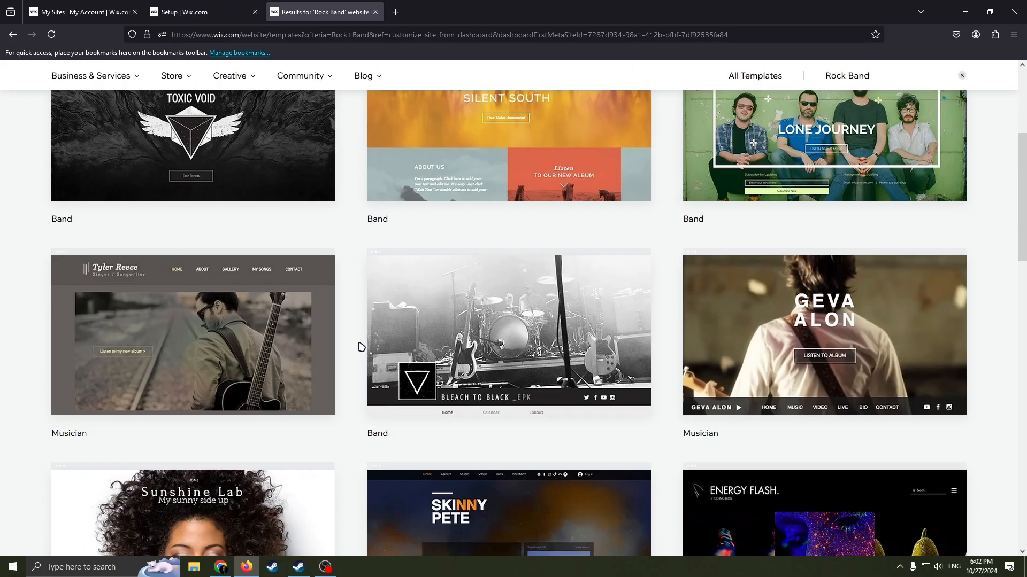
{"action": "scroll", "scroll_direction": "up", "scroll_amount": 3}
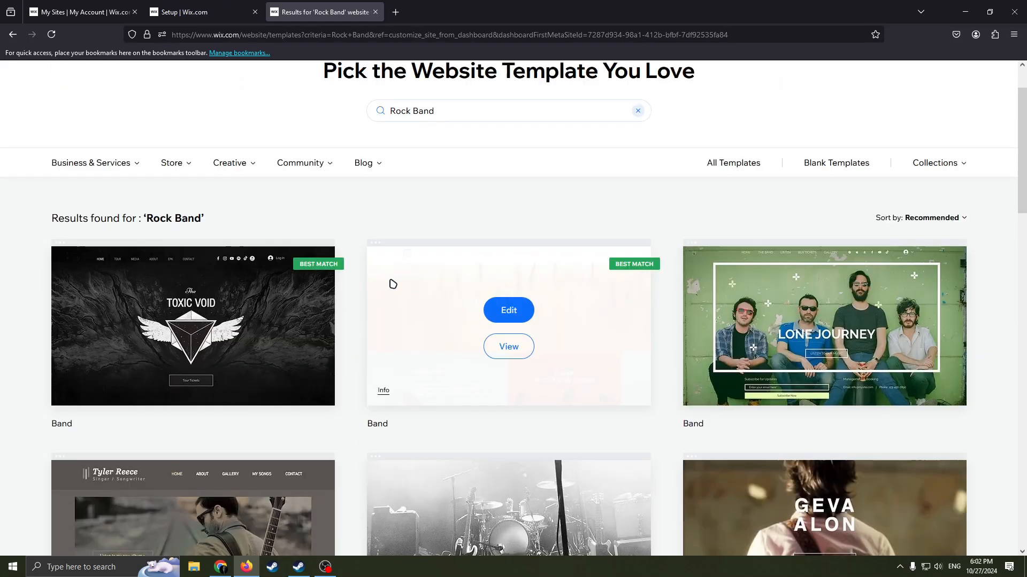
{"action": "scroll", "scroll_direction": "down", "scroll_amount": 3}
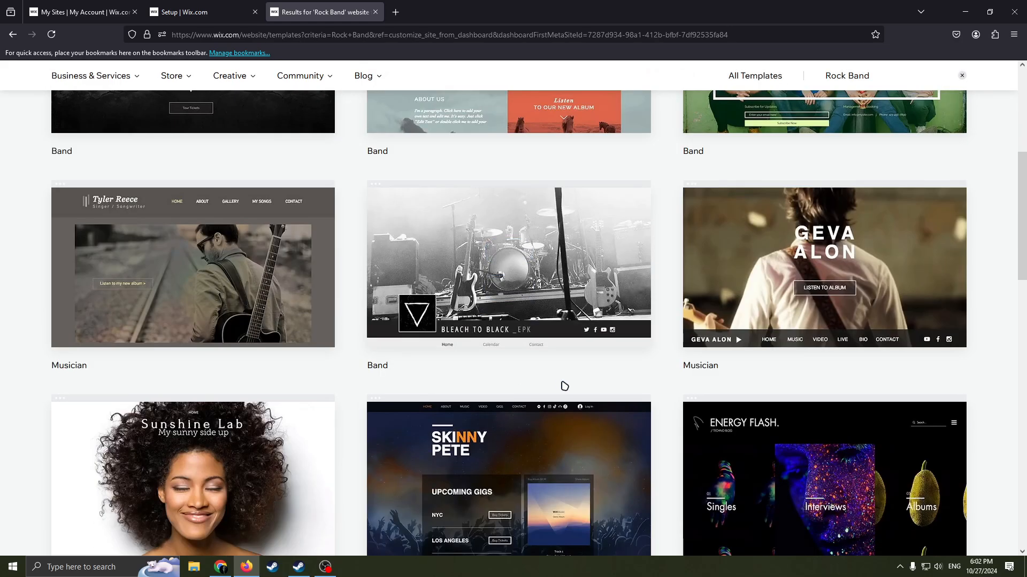
{"action": "mouse_move", "coordinate": [507, 288]}
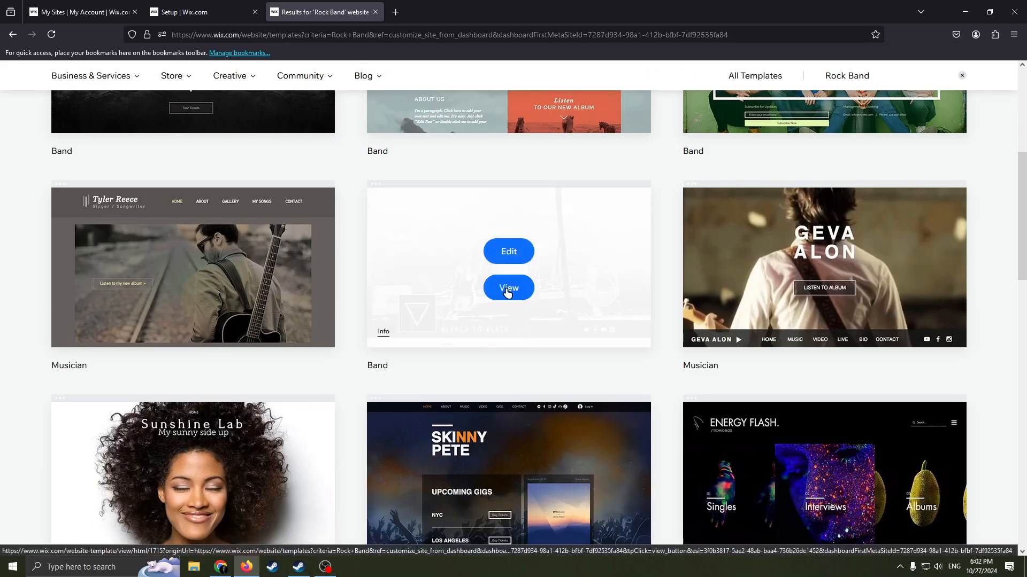
Step: Preview the Bleach to Black template and choose Edit this site
{"action": "left_click", "coordinate": [508, 288]}
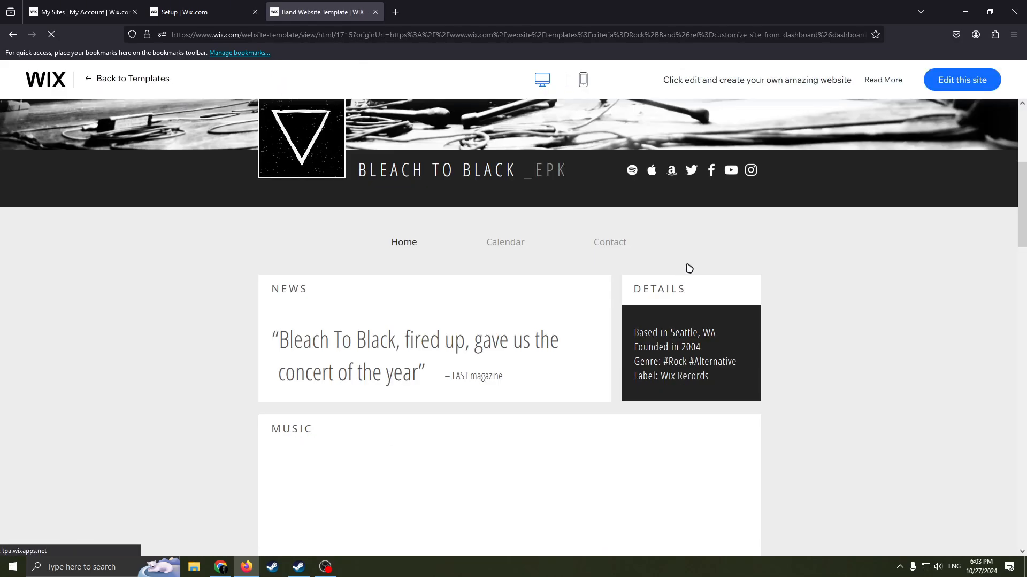
{"action": "scroll", "scroll_direction": "down", "scroll_amount": 3}
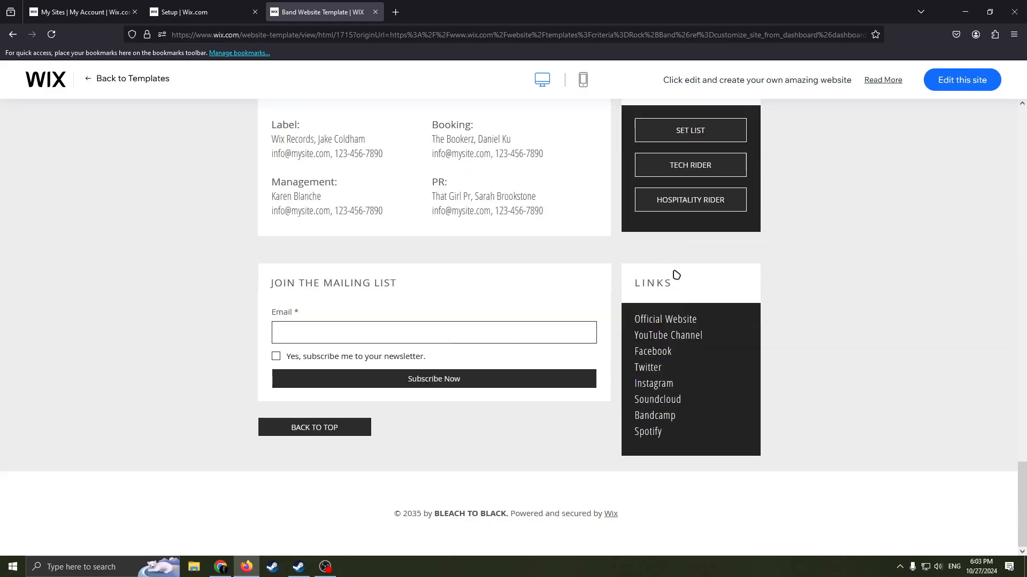
{"action": "scroll", "scroll_direction": "up", "scroll_amount": 3}
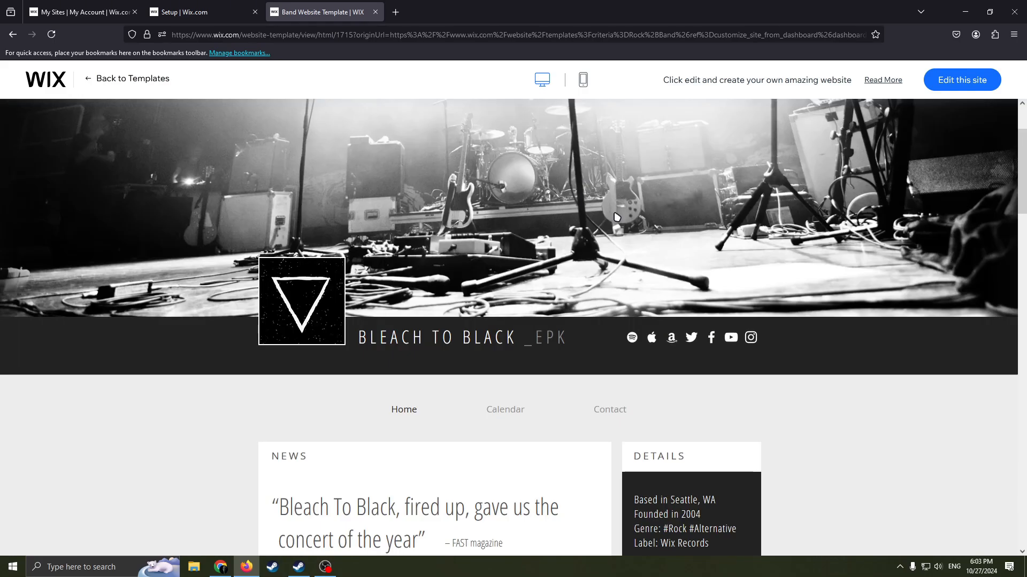
{"action": "scroll", "scroll_direction": "down", "scroll_amount": 3}
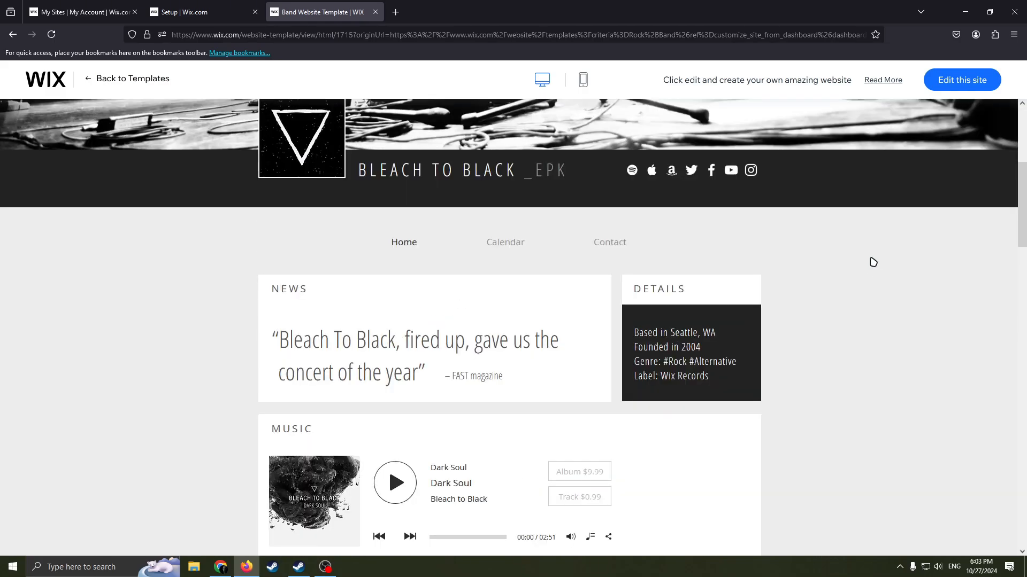
{"action": "left_click", "coordinate": [961, 79]}
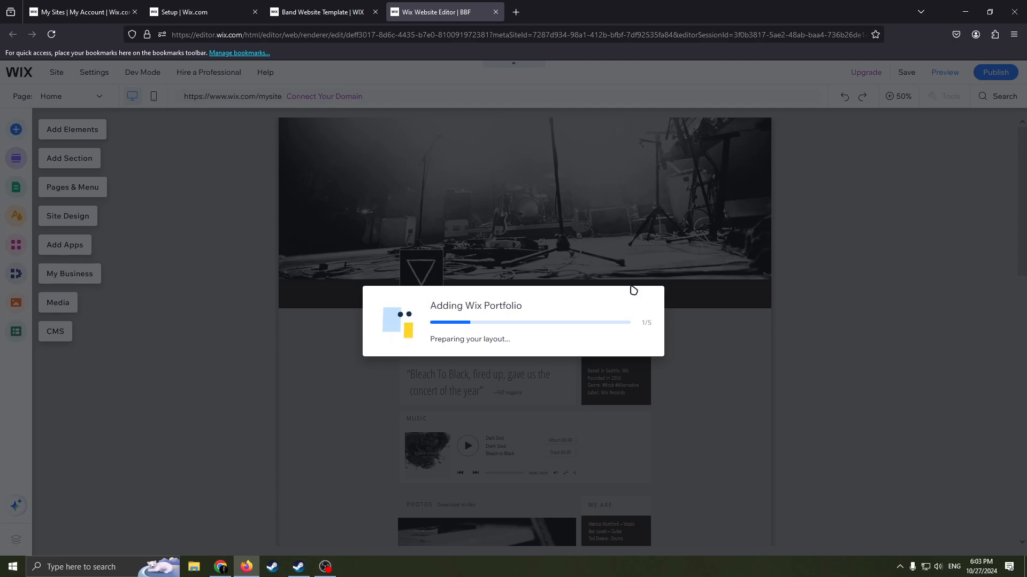
Step: Return to the editor tab and scroll the loaded Bleach to Black site with Portfolio
{"action": "left_click", "coordinate": [318, 11]}
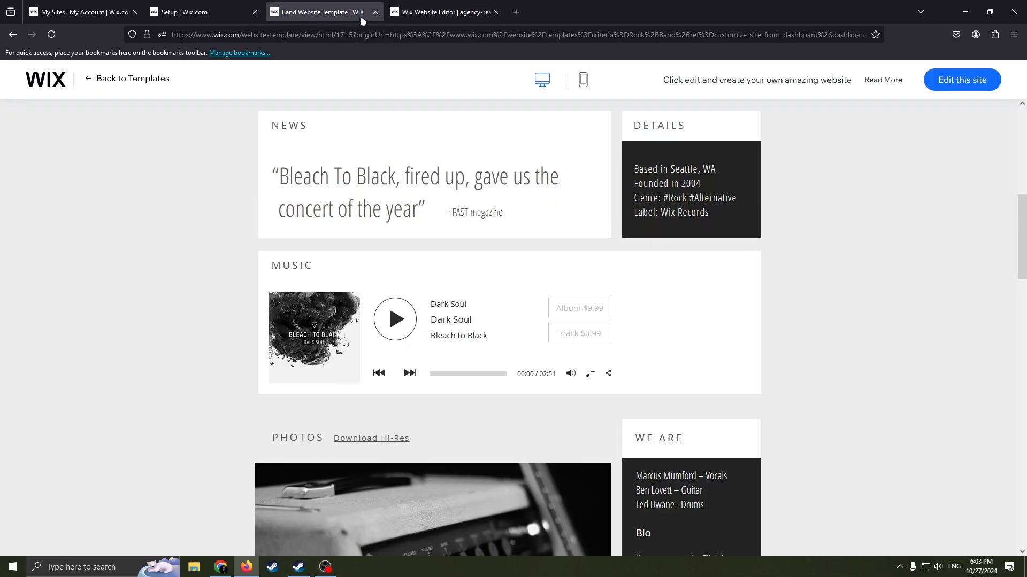
{"action": "left_click", "coordinate": [444, 12]}
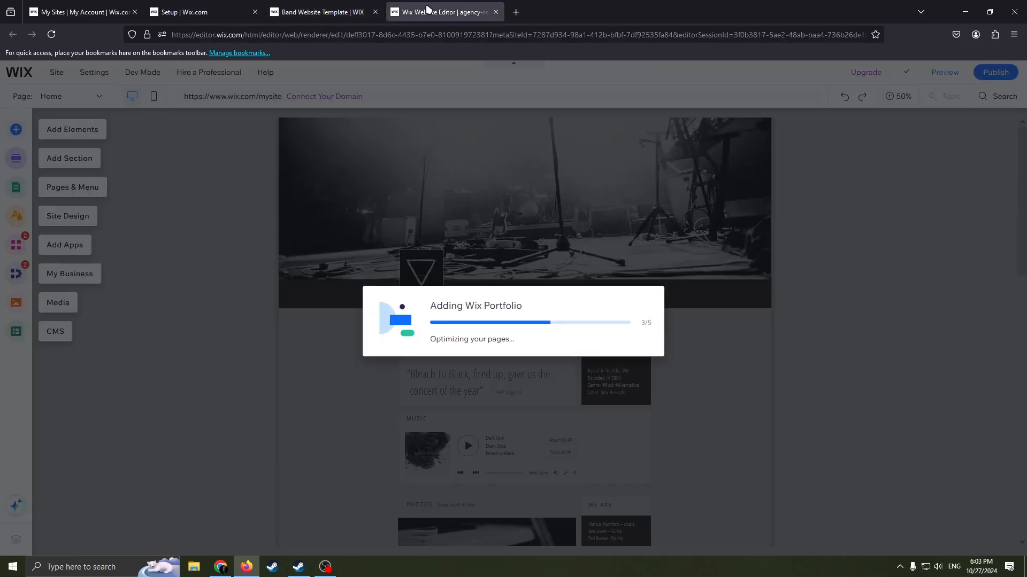
{"action": "mouse_move", "coordinate": [321, 12]}
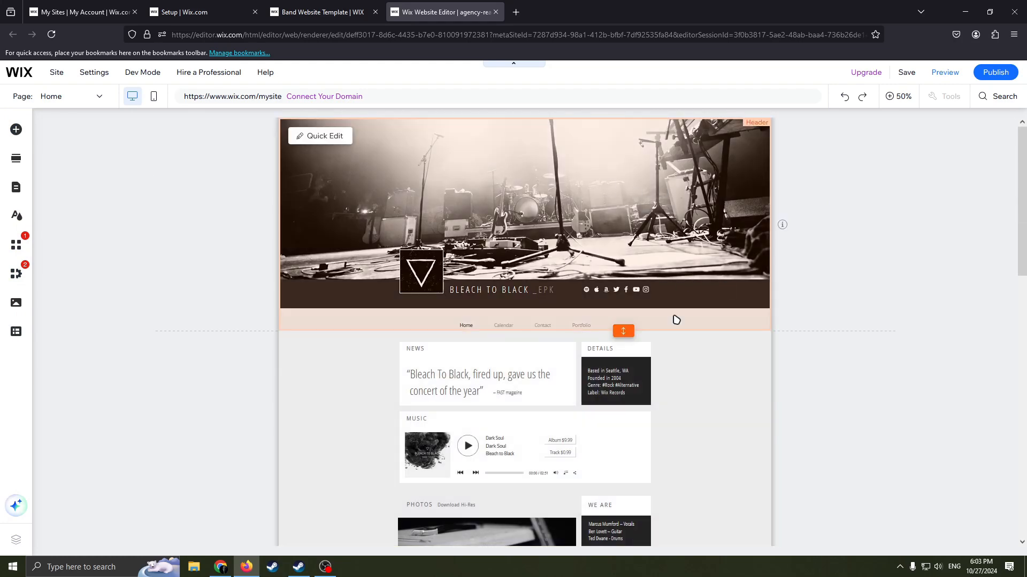
{"action": "mouse_move", "coordinate": [756, 225]}
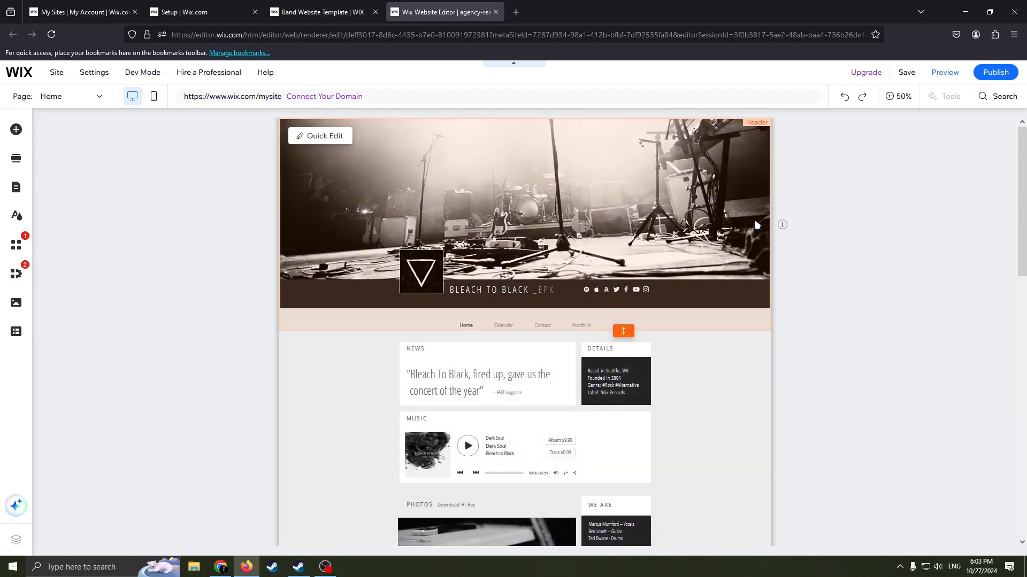
{"action": "mouse_move", "coordinate": [705, 199]}
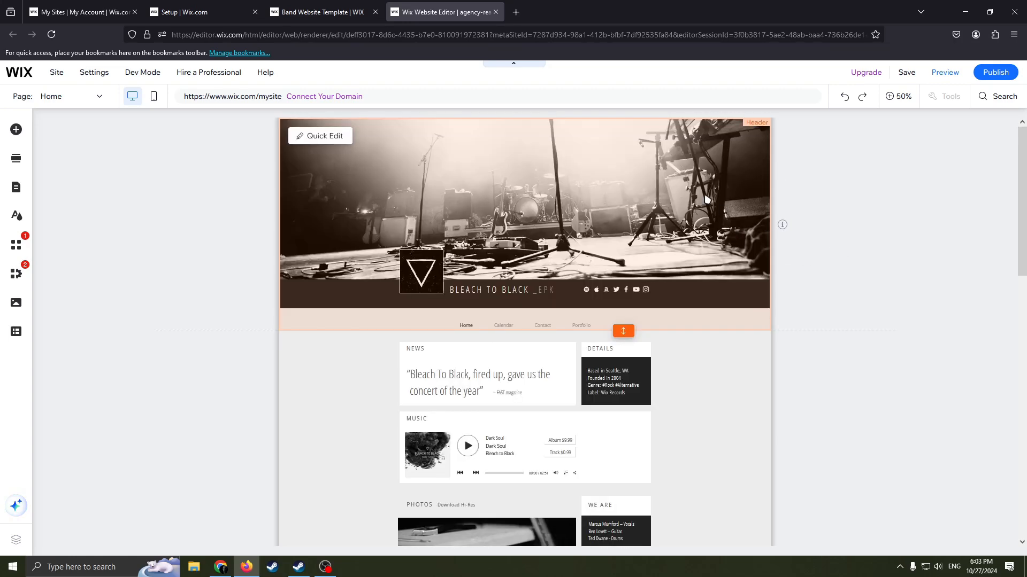
{"action": "scroll", "scroll_direction": "down", "scroll_amount": 3}
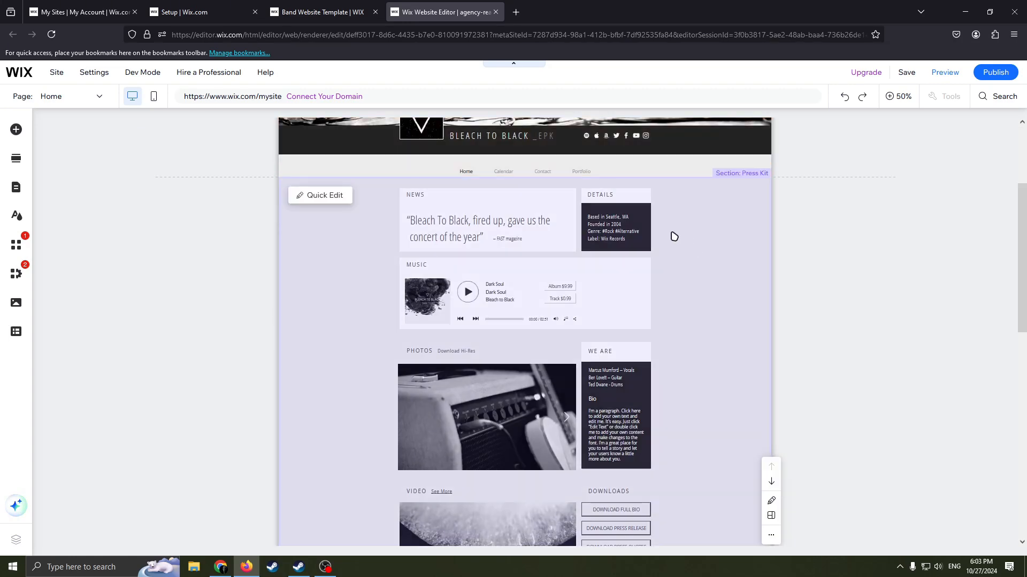
{"action": "mouse_move", "coordinate": [709, 322]}
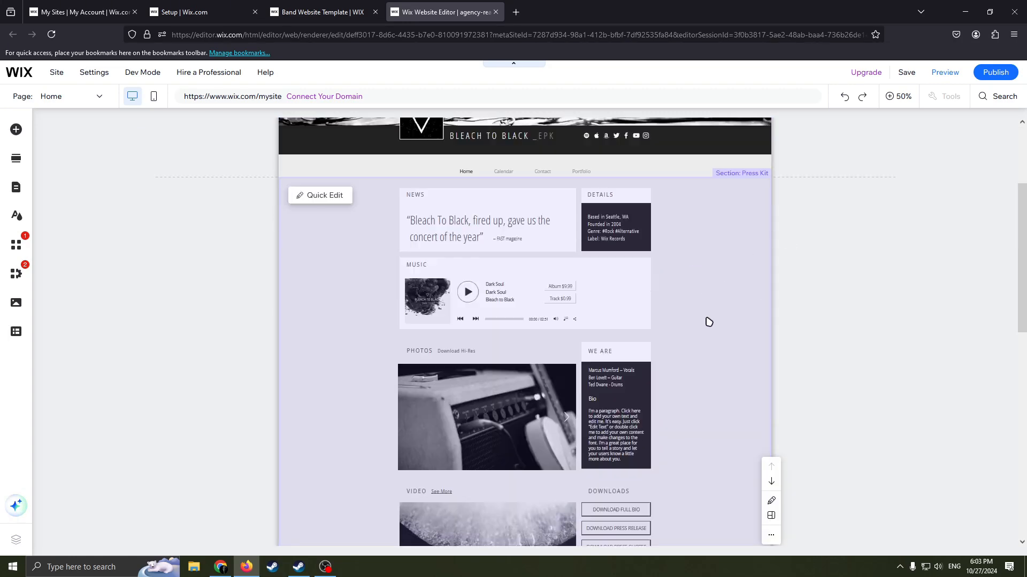
{"action": "scroll", "scroll_direction": "down", "scroll_amount": 3}
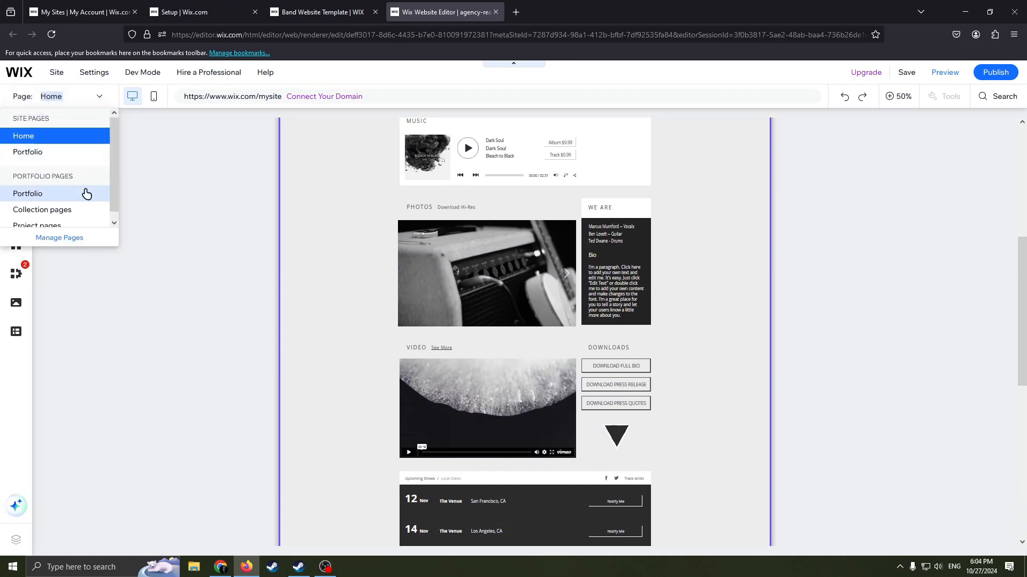
{"action": "mouse_move", "coordinate": [64, 242]}
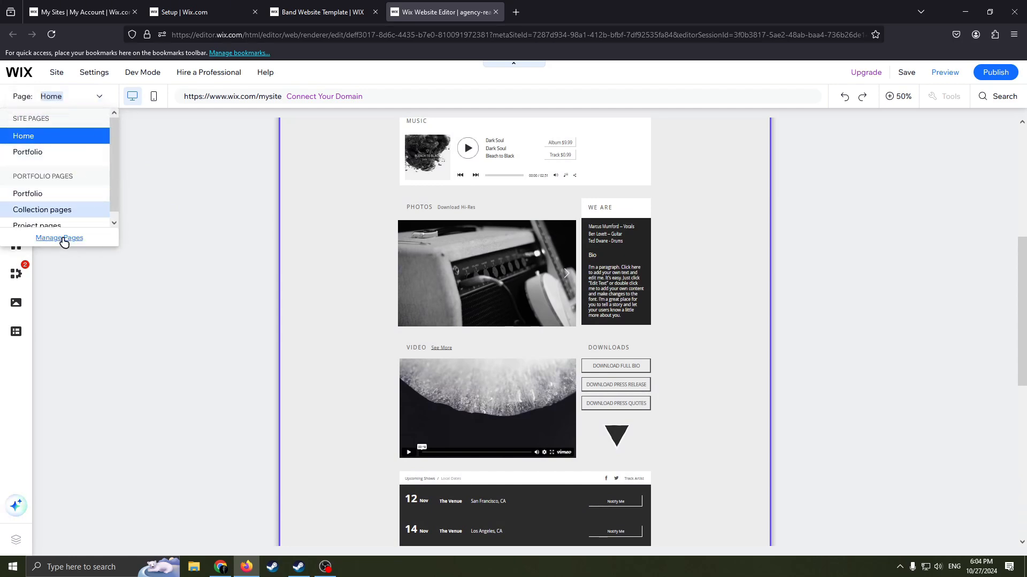
Step: Delete the Calendar page from the site's page list
{"action": "left_click", "coordinate": [59, 237]}
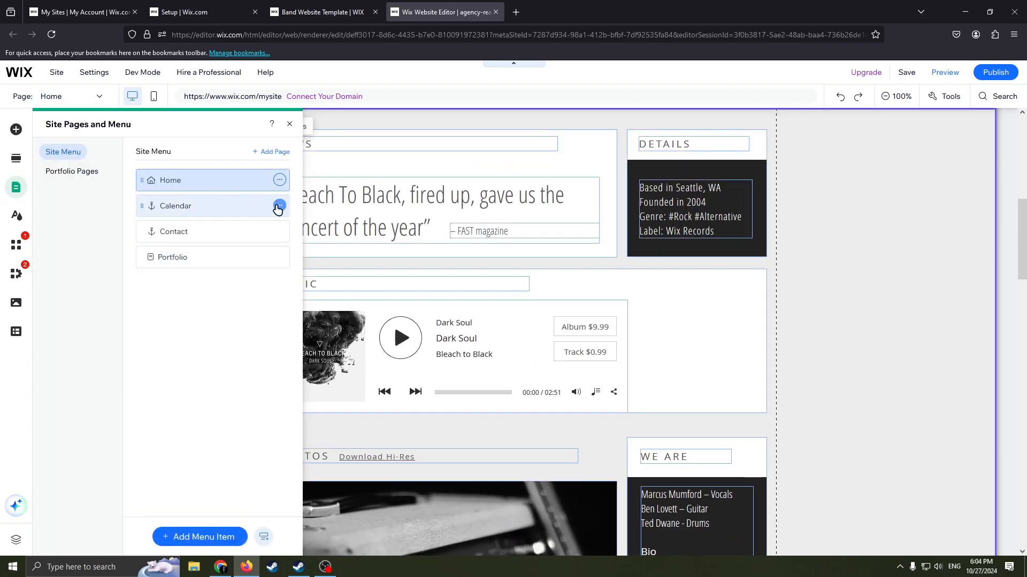
{"action": "left_click", "coordinate": [278, 208]}
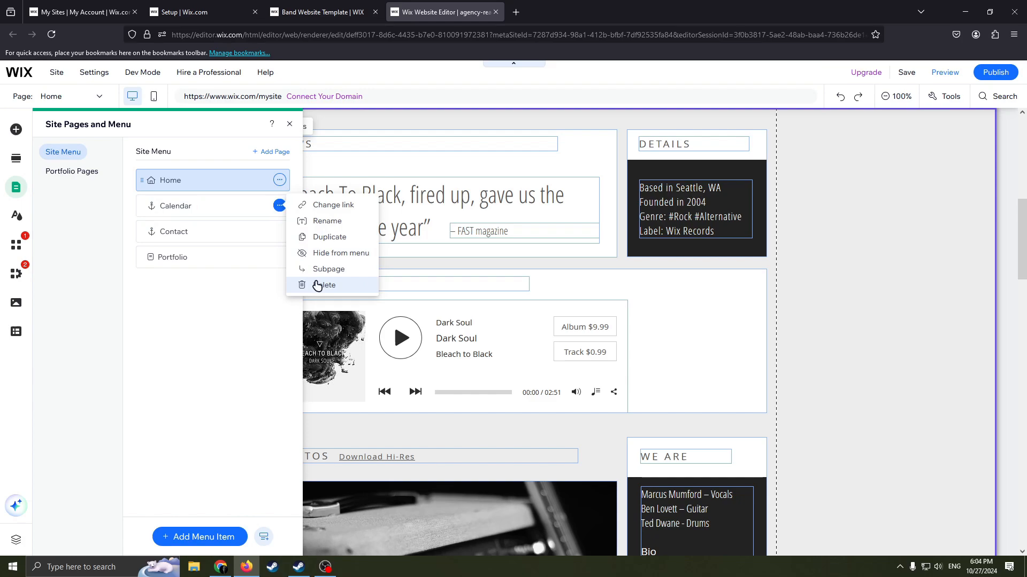
{"action": "left_click", "coordinate": [289, 124]}
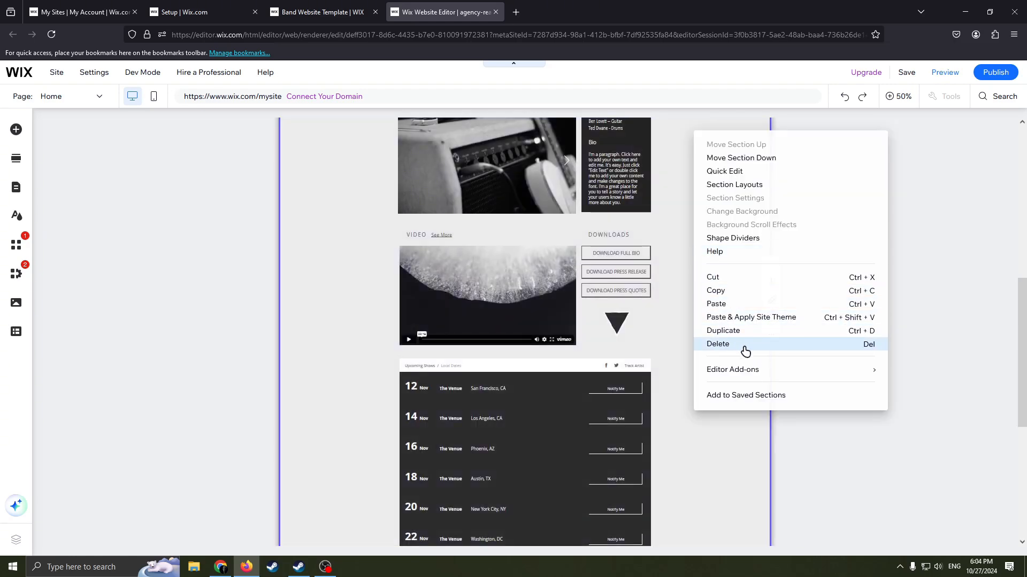
{"action": "mouse_move", "coordinate": [406, 213]}
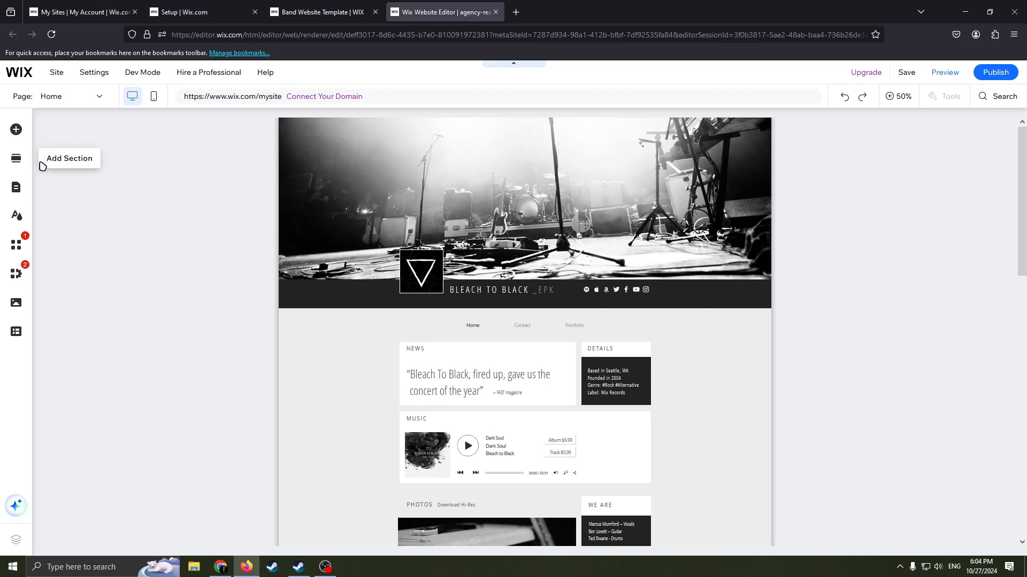
Step: Bring up the Add Section panel and browse the About section designs
{"action": "left_click", "coordinate": [15, 129]}
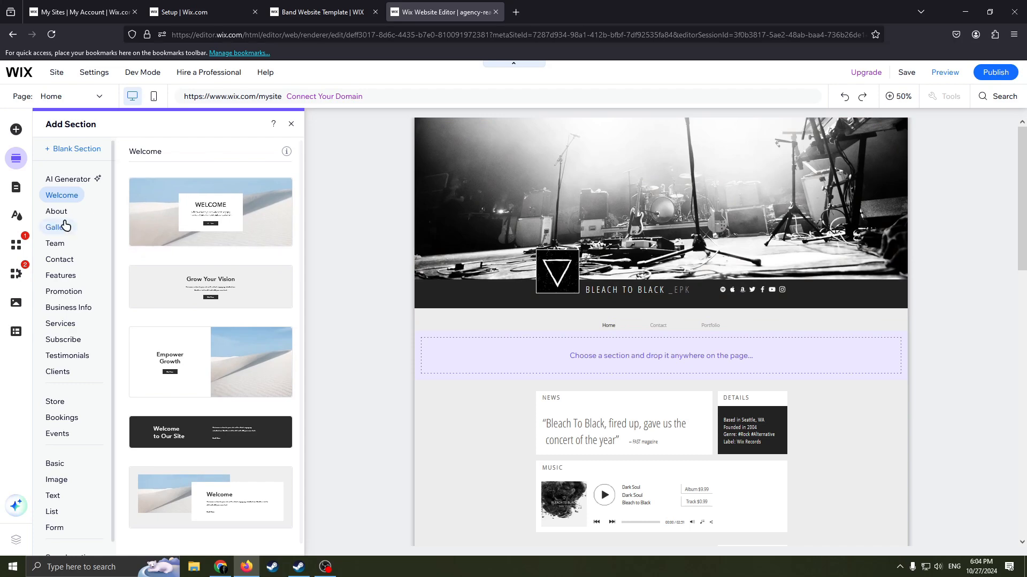
{"action": "left_click", "coordinate": [56, 210]}
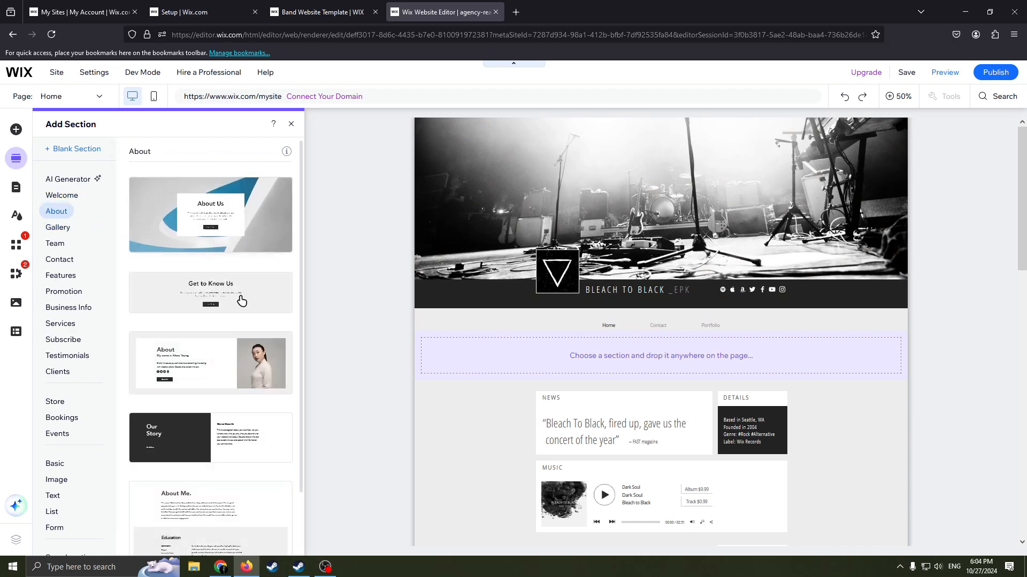
{"action": "scroll", "scroll_direction": "down", "scroll_amount": 3}
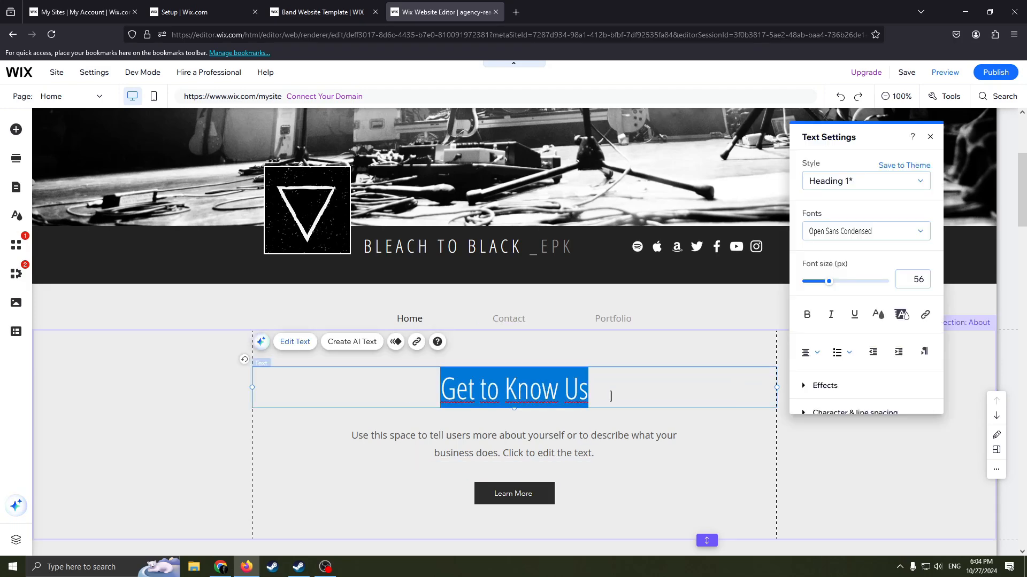
Step: Type 'My Band is not your band' as the About section heading
{"action": "type", "text": "M"}
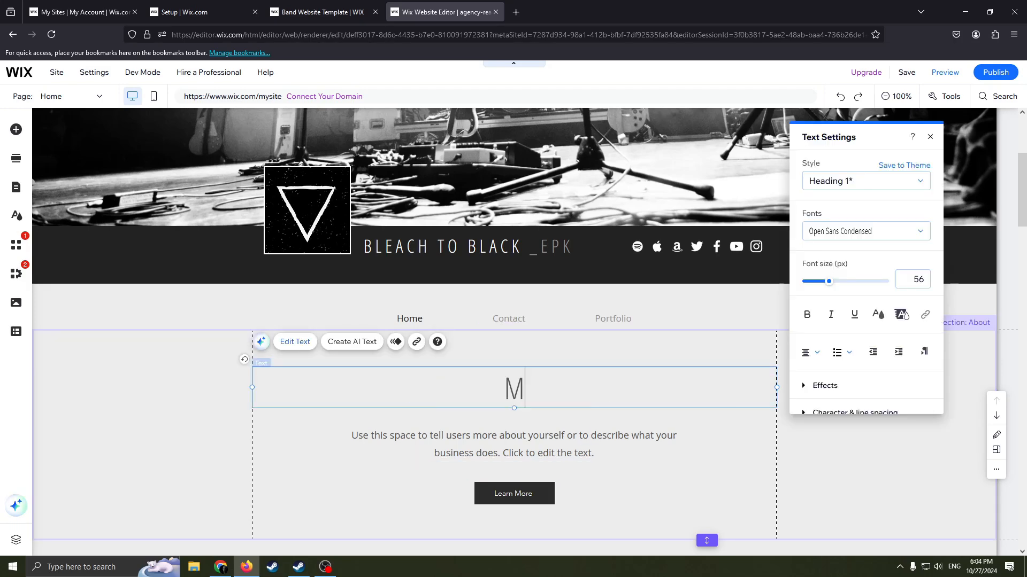
{"action": "type", "text": "y"}
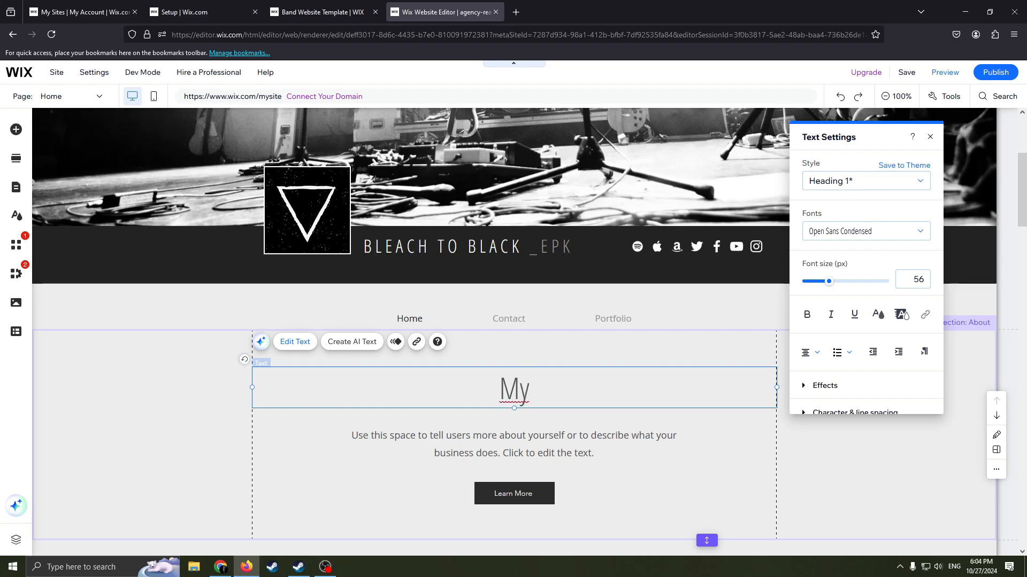
{"action": "type", "text": "Band is n"}
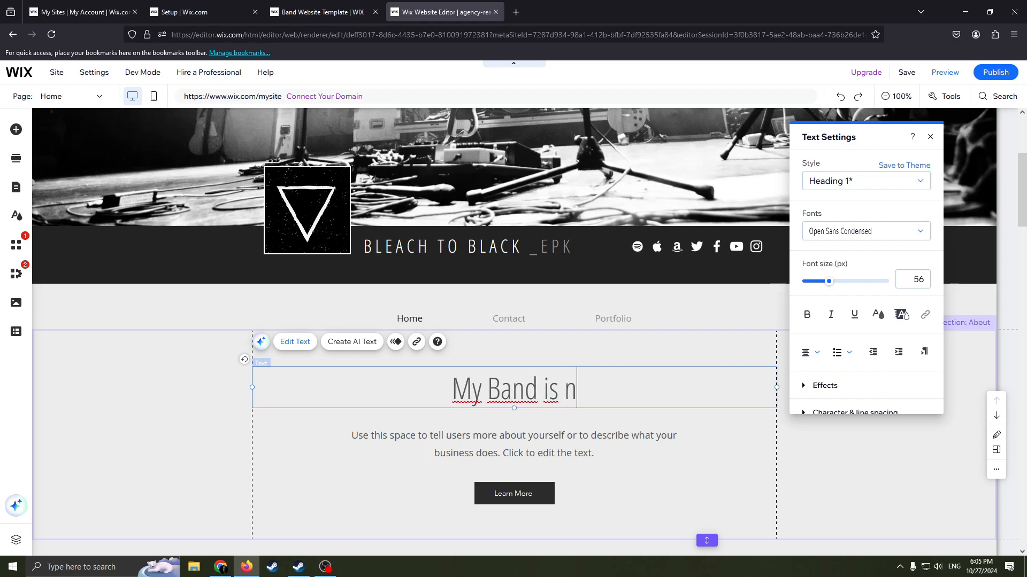
{"action": "type", "text": "ot your"}
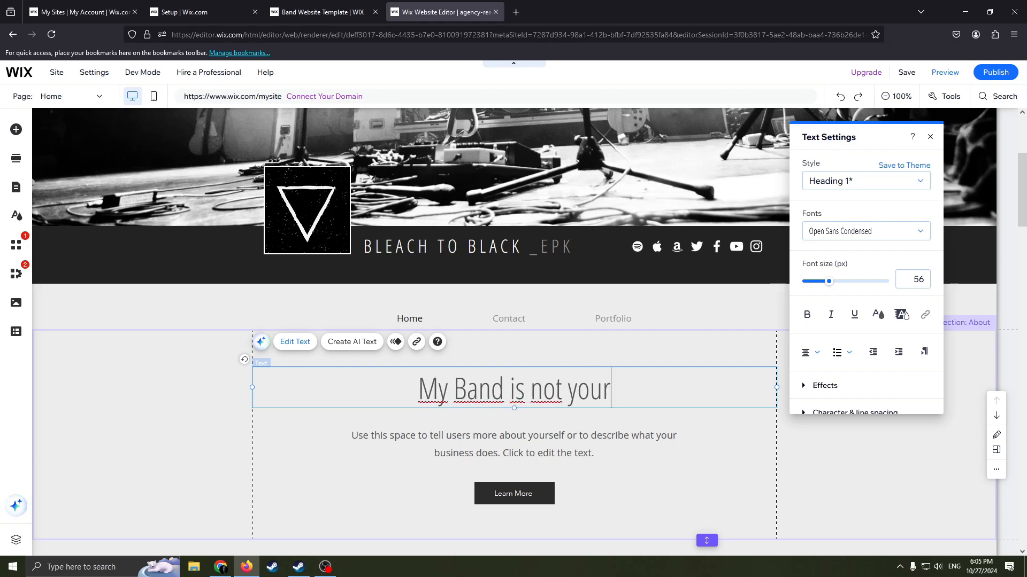
{"action": "type", "text": "band"}
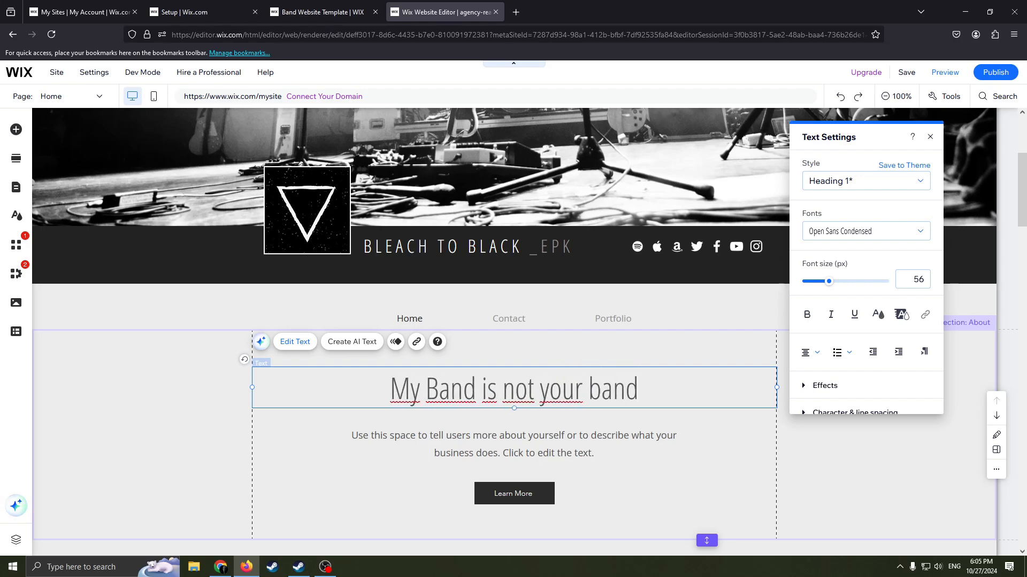
{"action": "scroll", "scroll_direction": "down", "scroll_amount": 3}
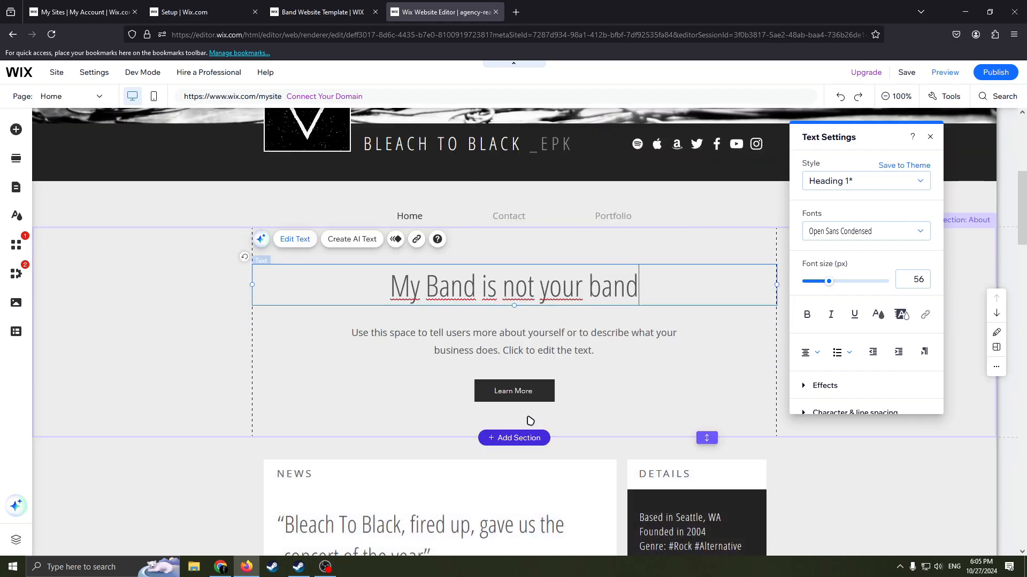
{"action": "right_click", "coordinate": [513, 391]}
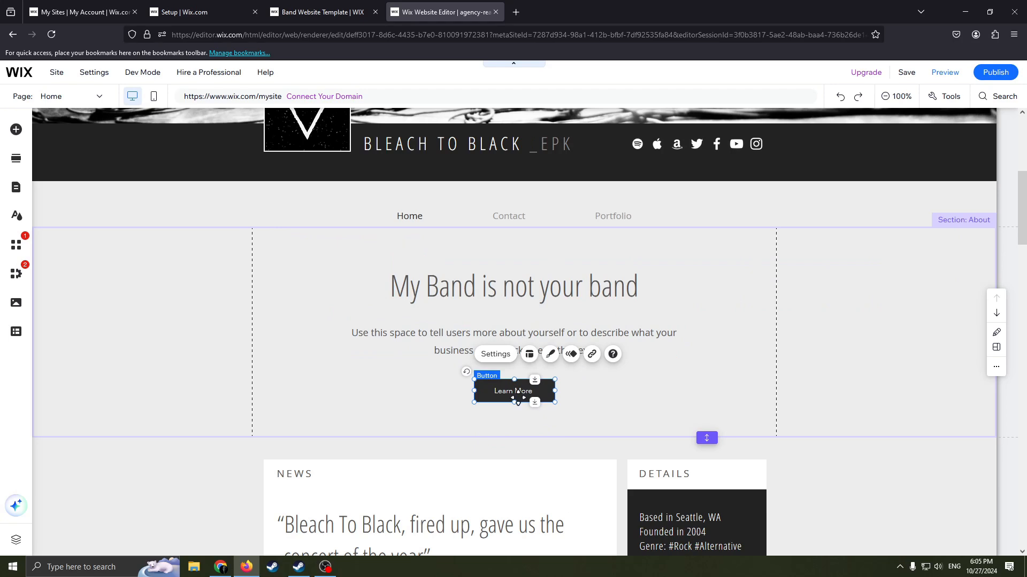
{"action": "left_click", "coordinate": [590, 353]}
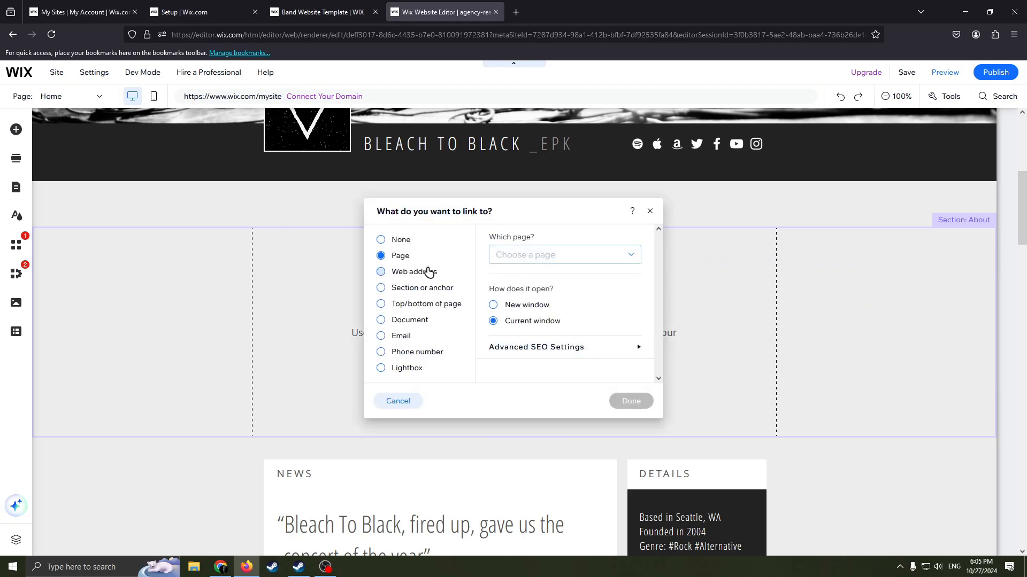
{"action": "left_click", "coordinate": [563, 255]}
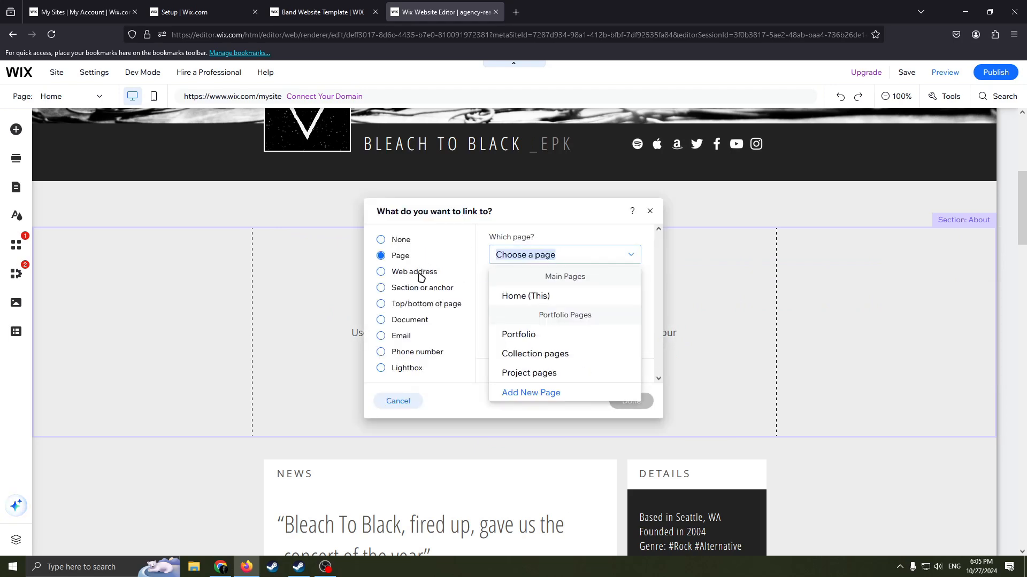
{"action": "left_click", "coordinate": [380, 272]}
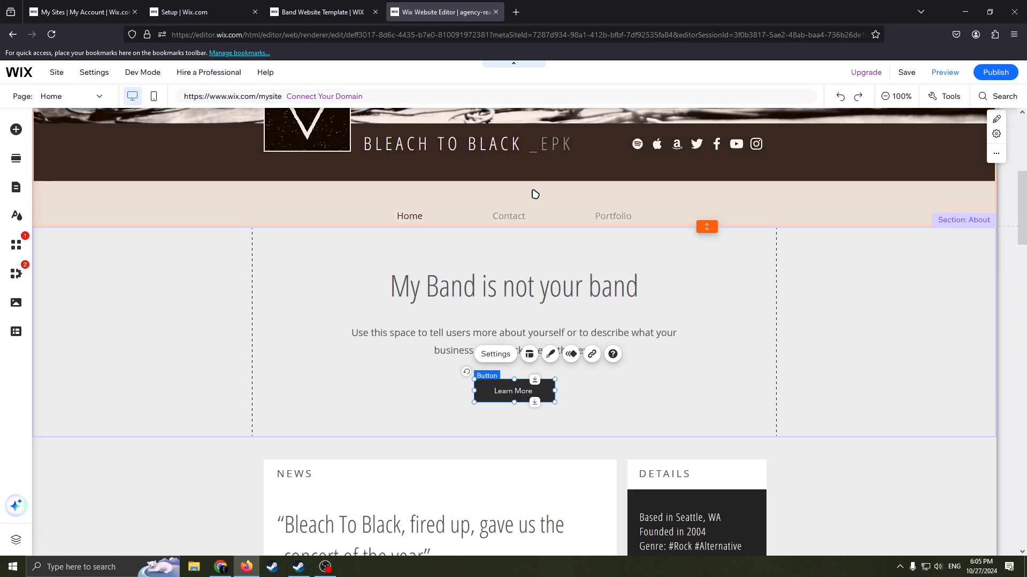
{"action": "right_click", "coordinate": [513, 390]}
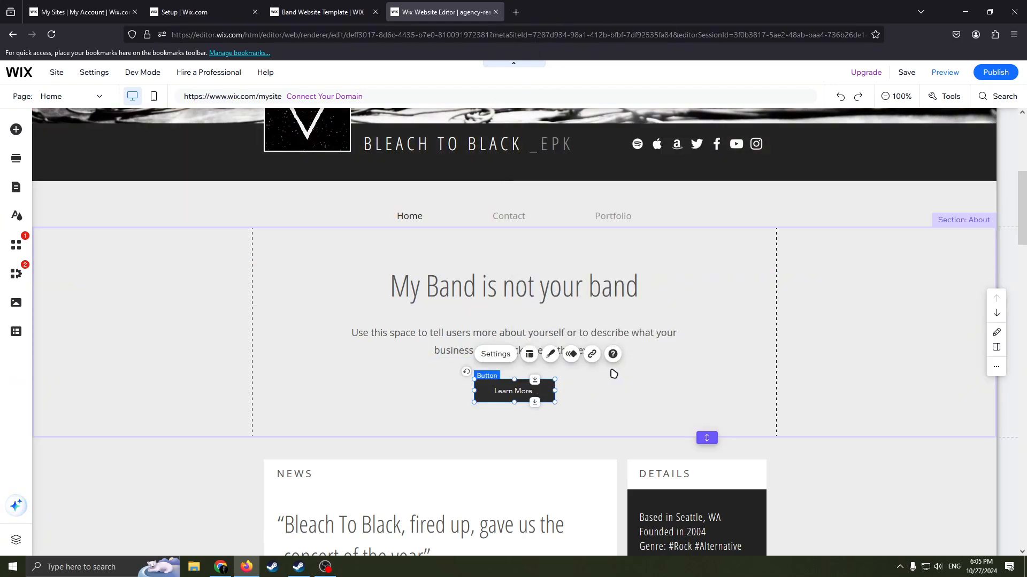
{"action": "left_click", "coordinate": [591, 353]}
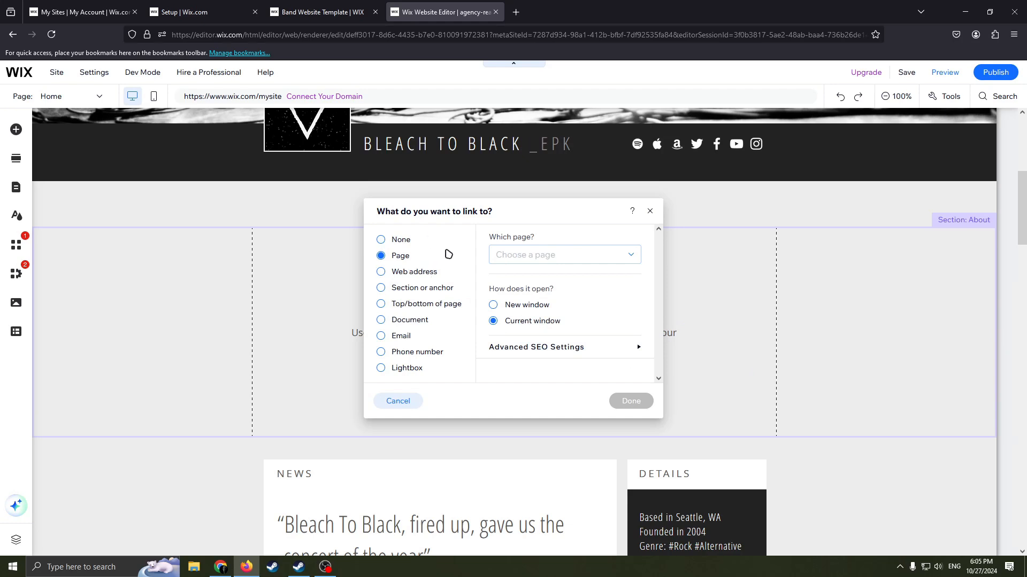
{"action": "left_click", "coordinate": [380, 335]}
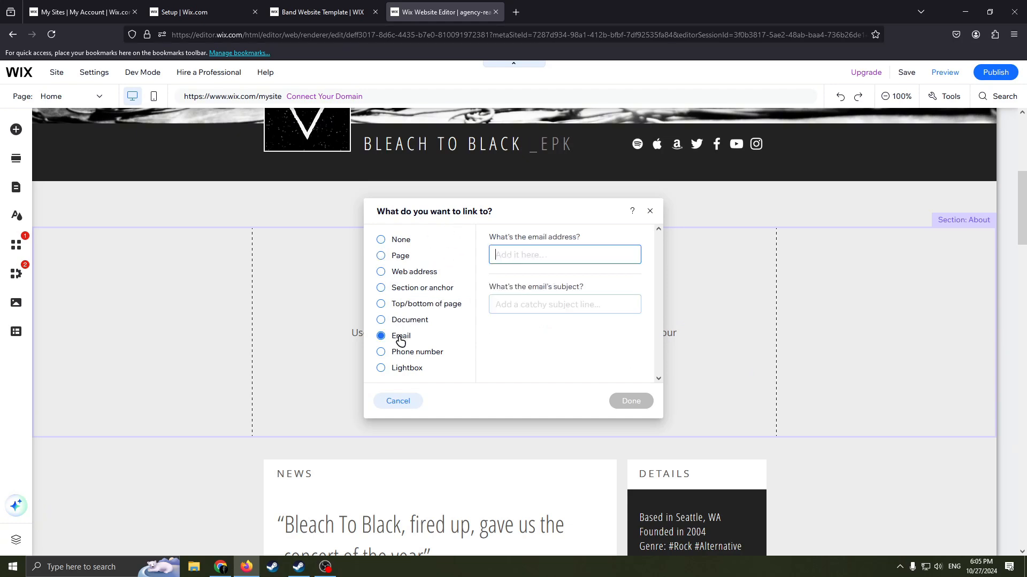
{"action": "left_click", "coordinate": [380, 320]}
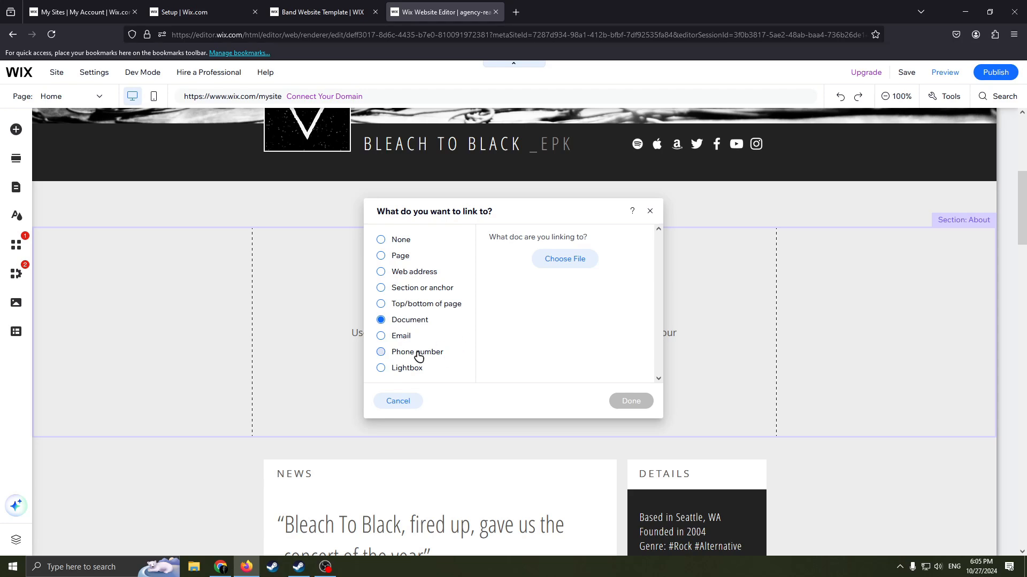
{"action": "left_click", "coordinate": [397, 401]}
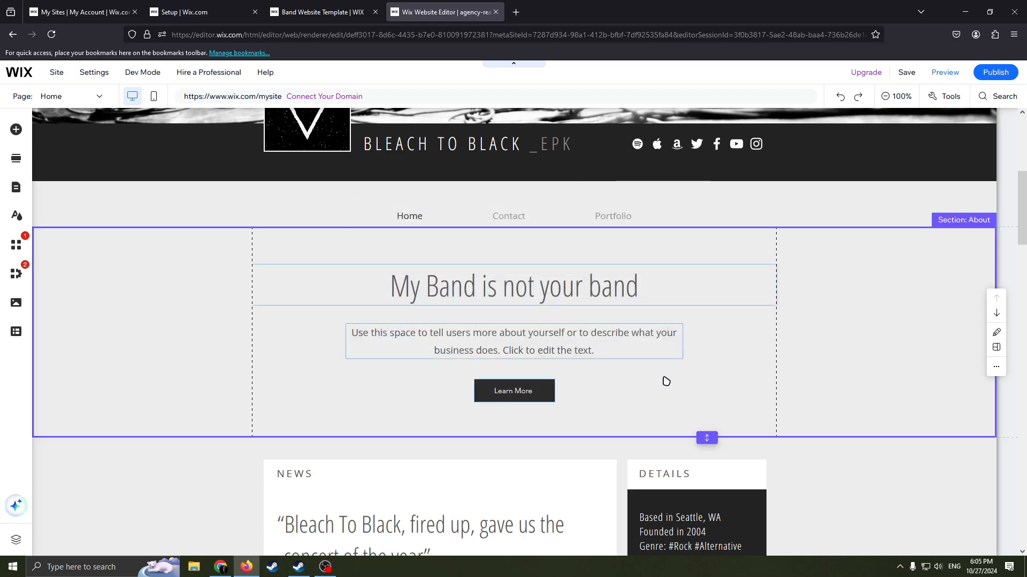
Step: Replace Learn More with a dark Download button and check its link settings
{"action": "right_click", "coordinate": [513, 390]}
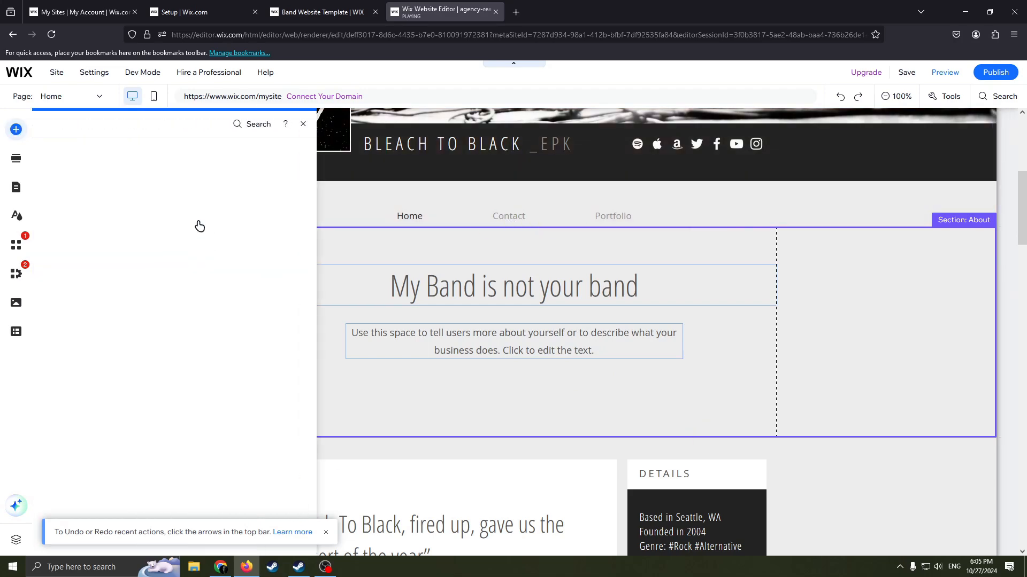
{"action": "left_click", "coordinate": [15, 129]}
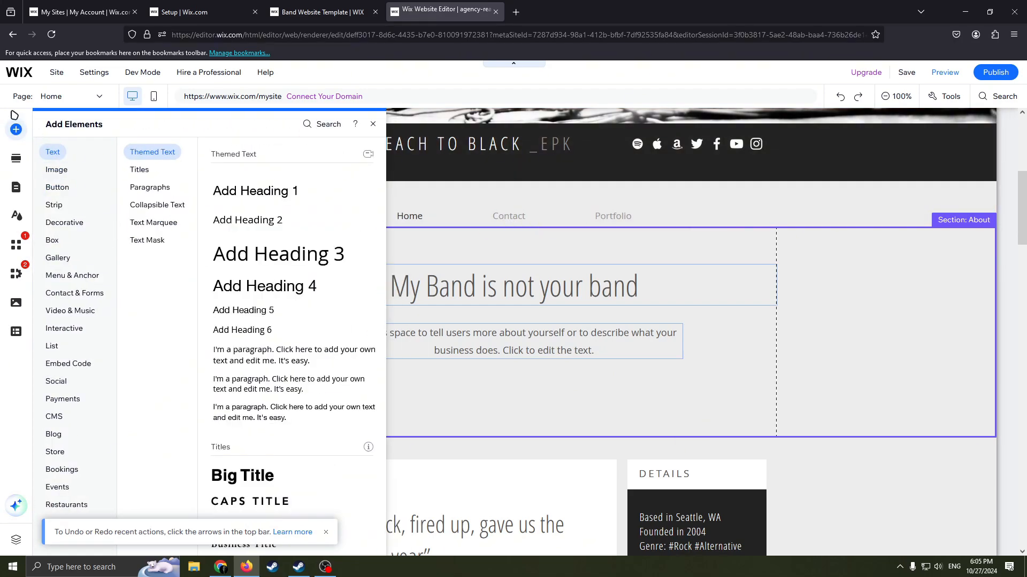
{"action": "mouse_move", "coordinate": [88, 129]}
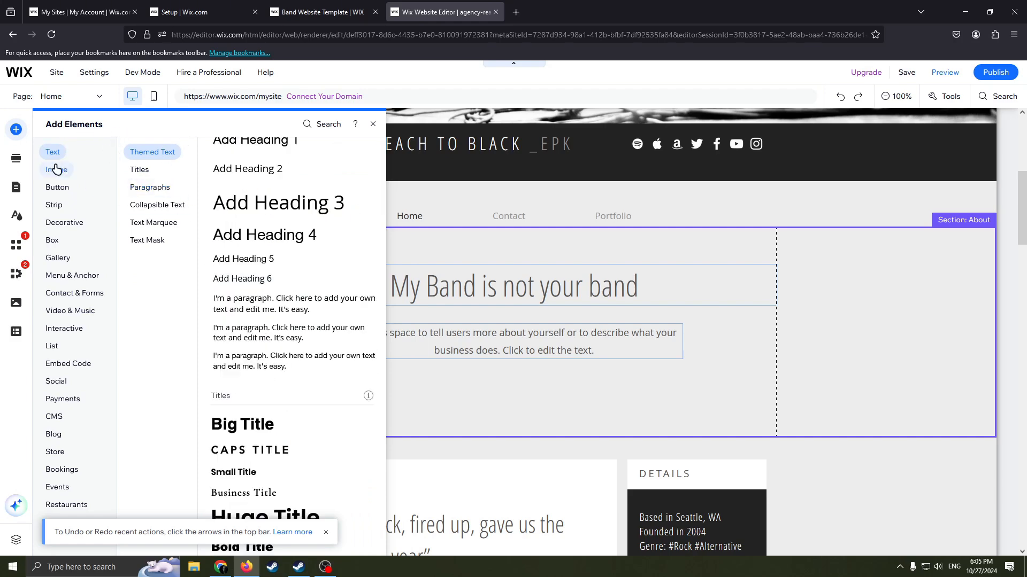
{"action": "left_click", "coordinate": [57, 187]}
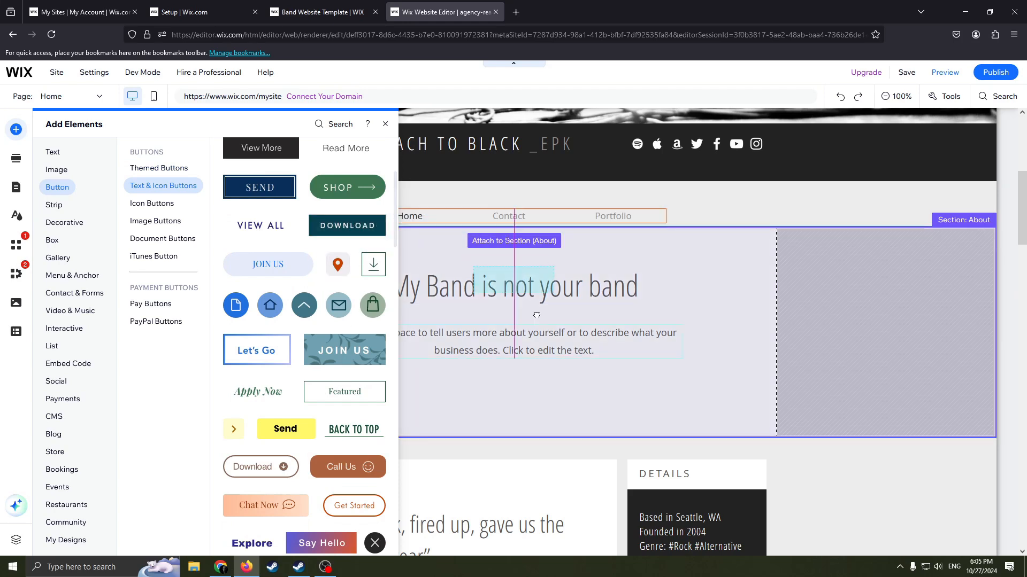
{"action": "left_click", "coordinate": [348, 225]}
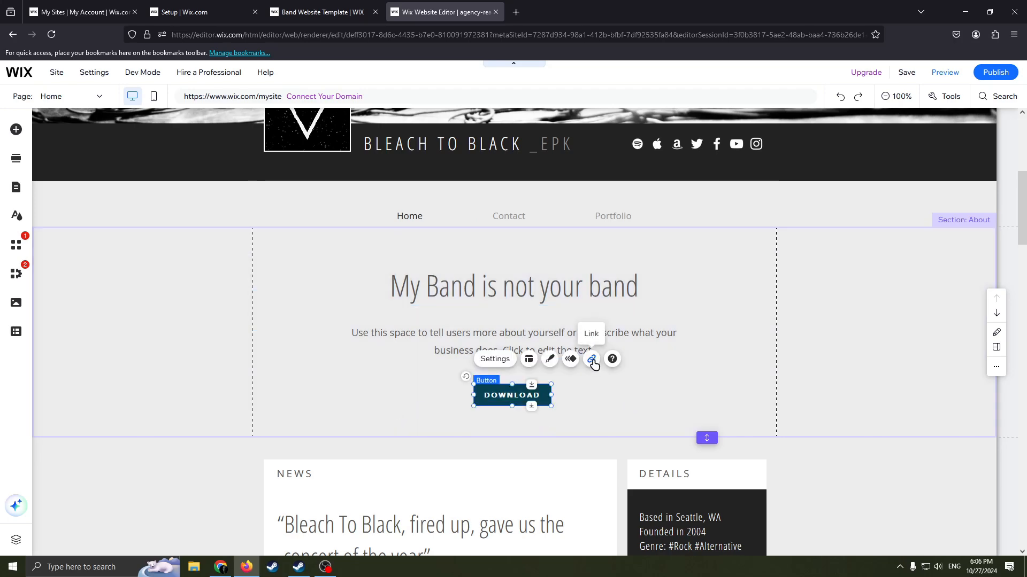
{"action": "left_click", "coordinate": [591, 359]}
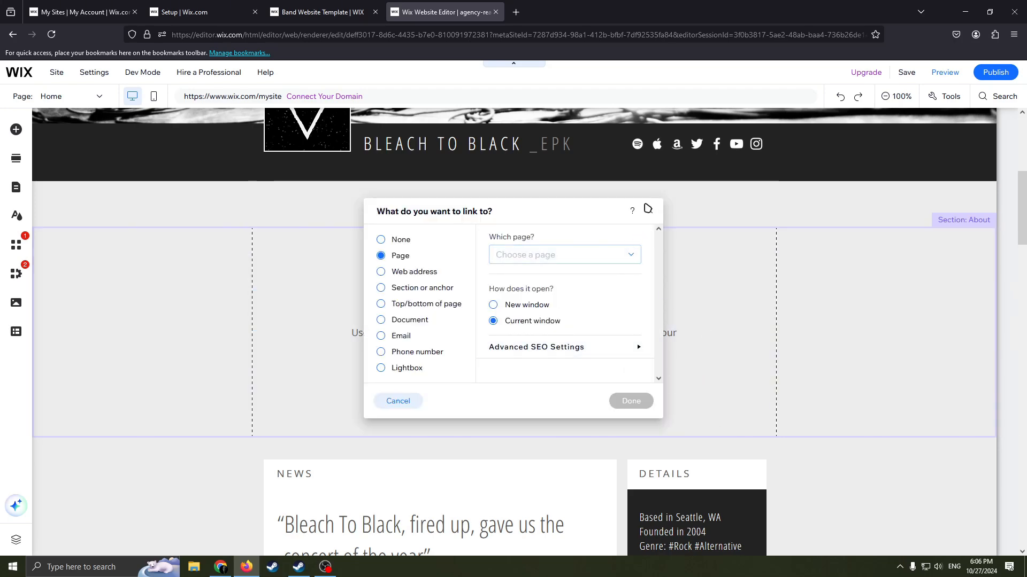
{"action": "left_click", "coordinate": [397, 400]}
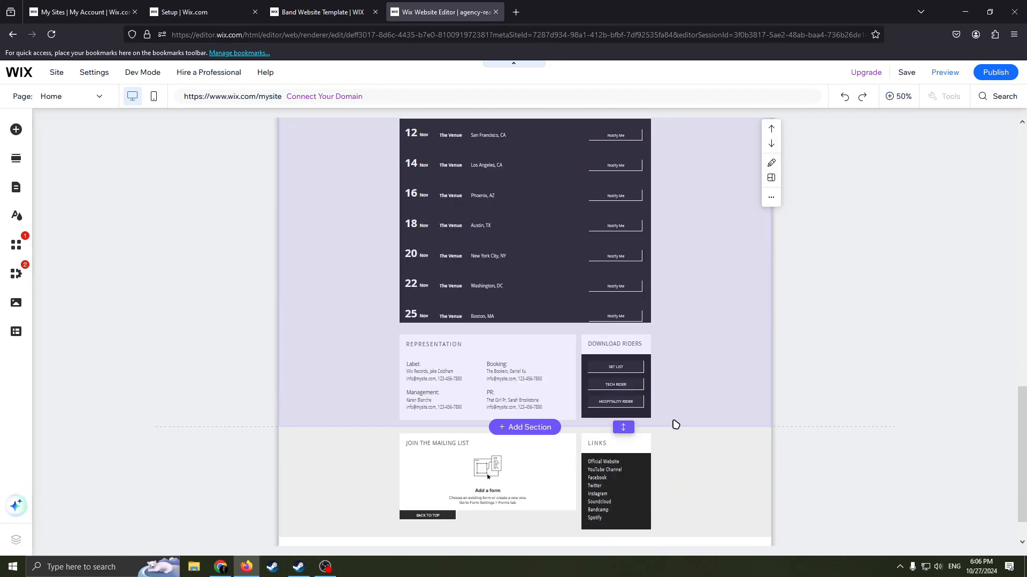
Step: Scroll down past the mailing list and links boxes and select the page footer
{"action": "scroll", "scroll_direction": "down", "scroll_amount": 3}
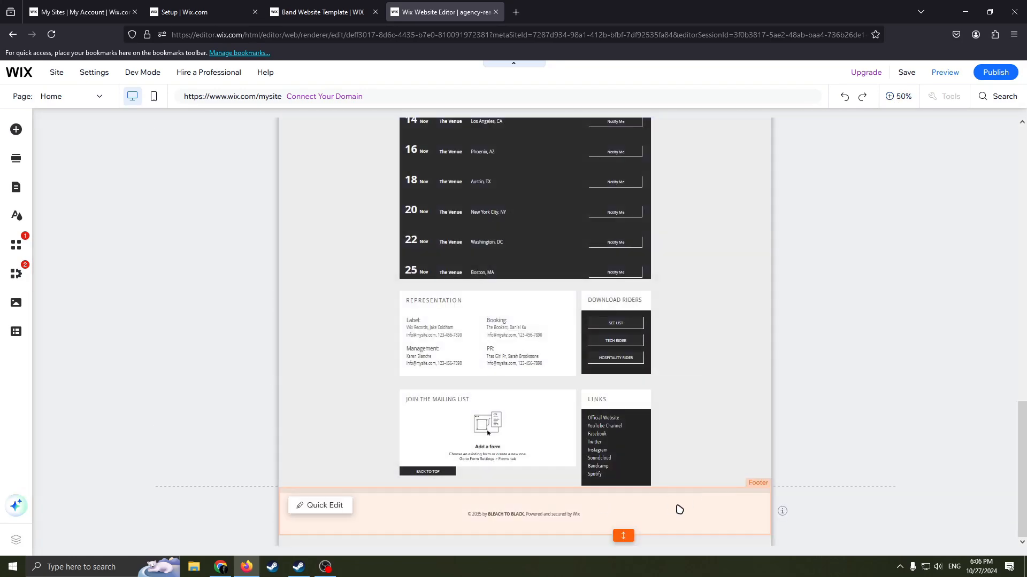
{"action": "left_click", "coordinate": [679, 514]}
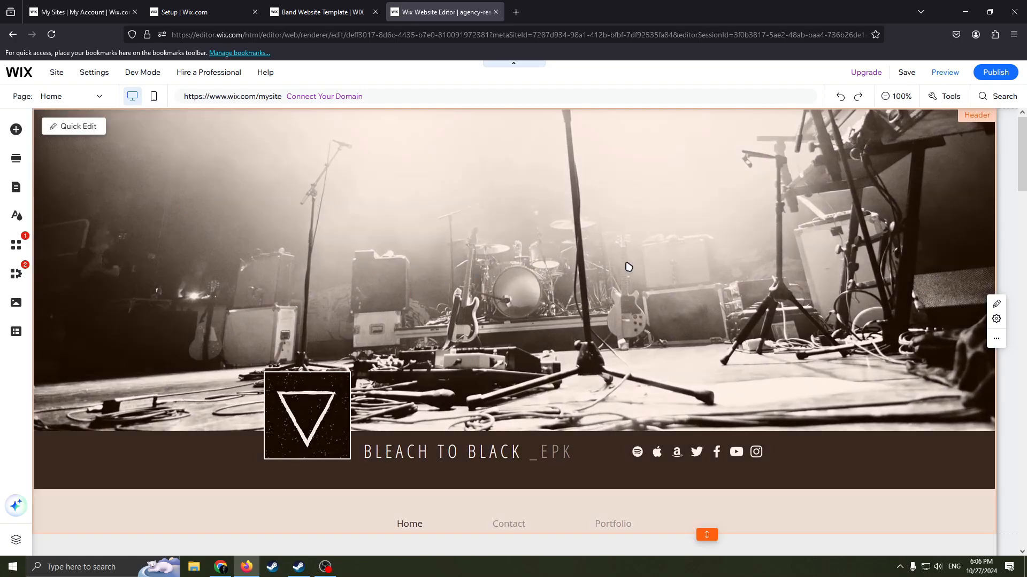
{"action": "scroll", "scroll_direction": "down", "scroll_amount": 3}
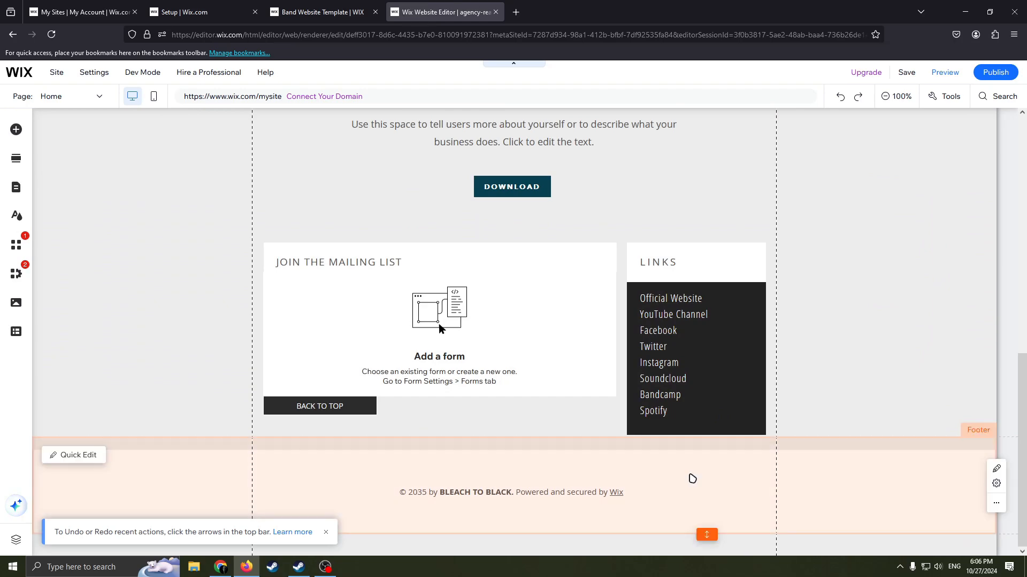
{"action": "left_click", "coordinate": [16, 129]}
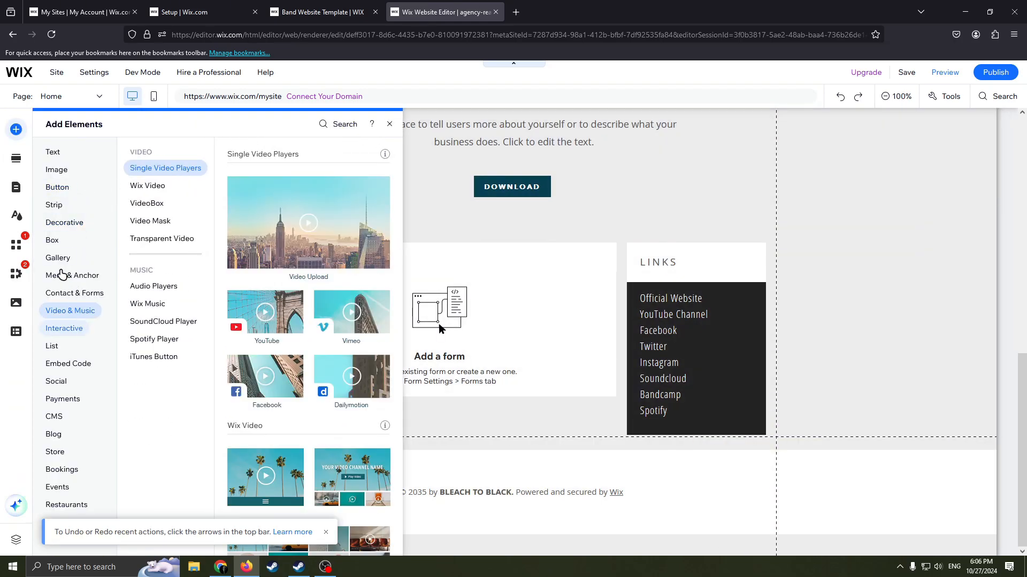
Step: Place the yellow pill horizontal menu (Home, Contact, Portfolio) in the footer and review its settings
{"action": "left_click", "coordinate": [72, 275]}
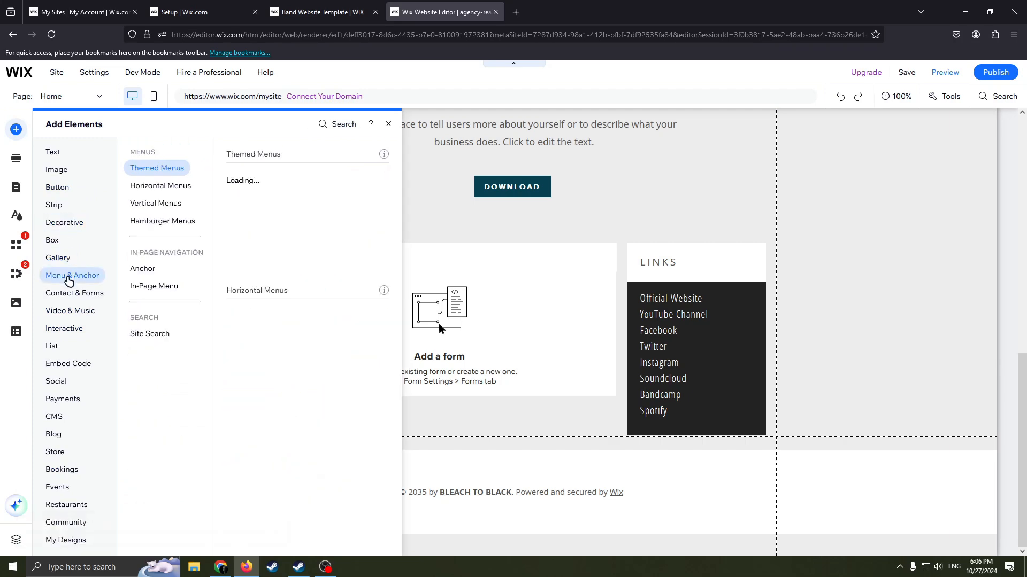
{"action": "left_click", "coordinate": [160, 186]}
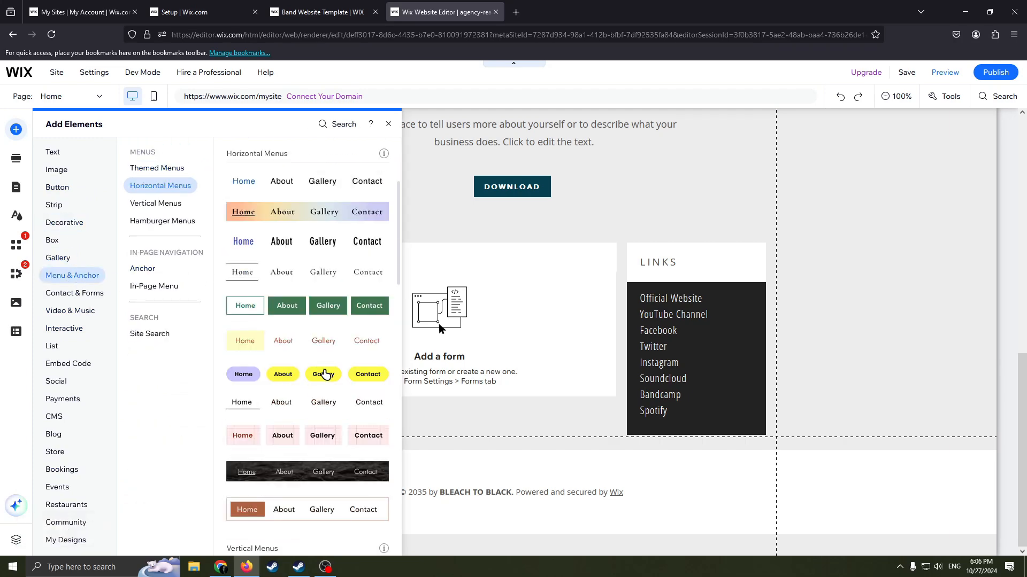
{"action": "left_click", "coordinate": [388, 124]}
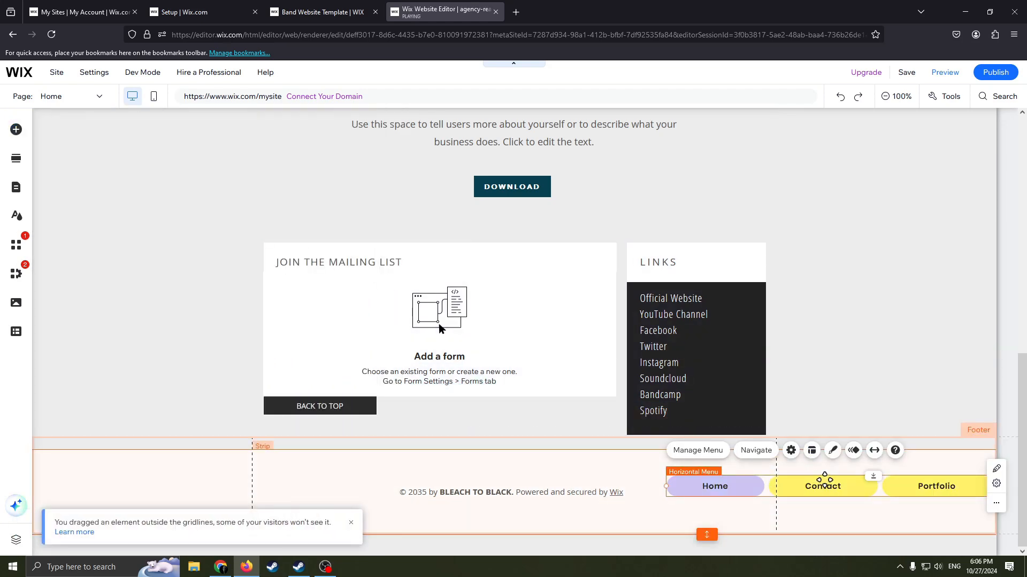
{"action": "mouse_move", "coordinate": [866, 466]}
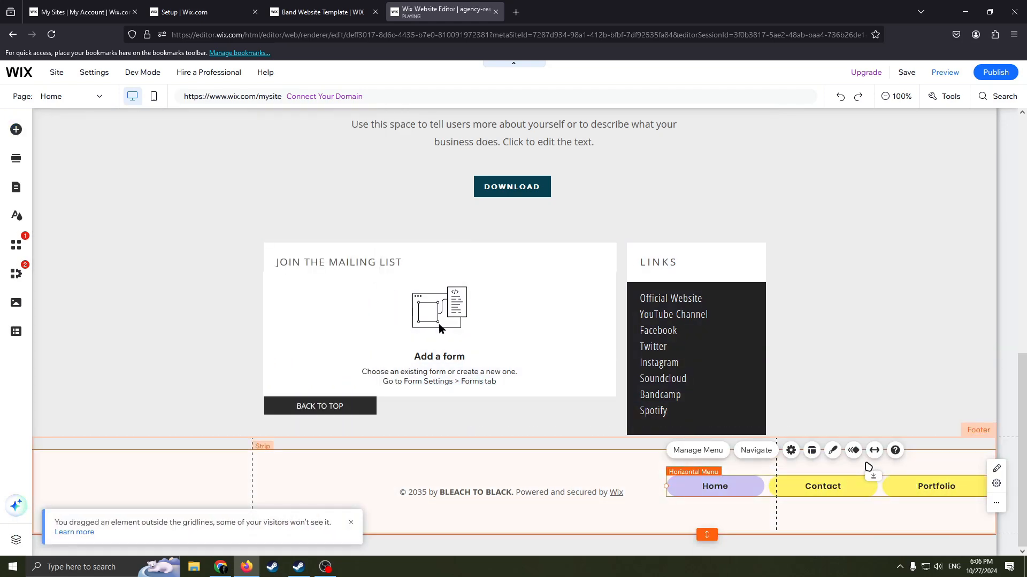
{"action": "left_click", "coordinate": [697, 450]}
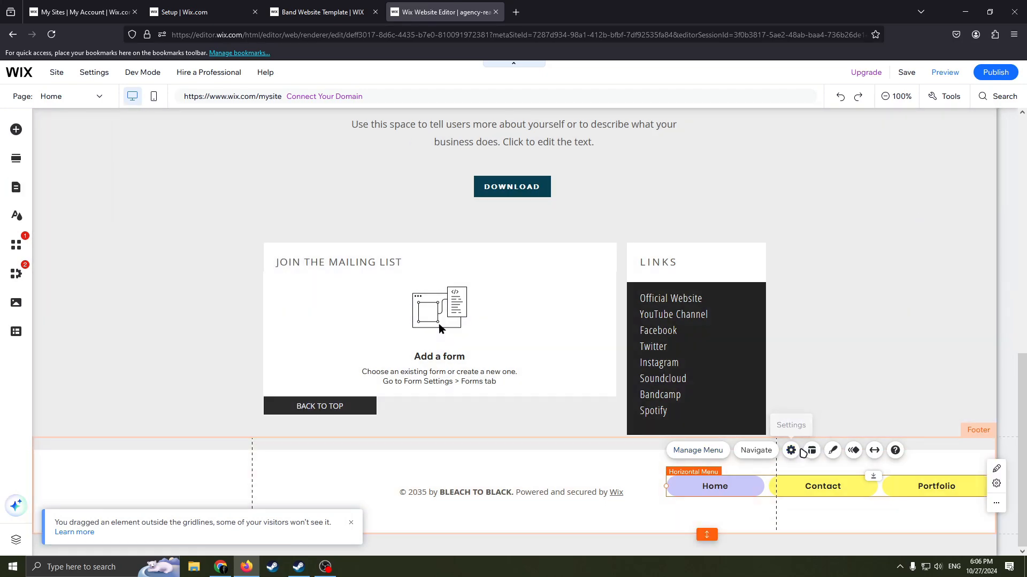
{"action": "left_click", "coordinate": [790, 450]}
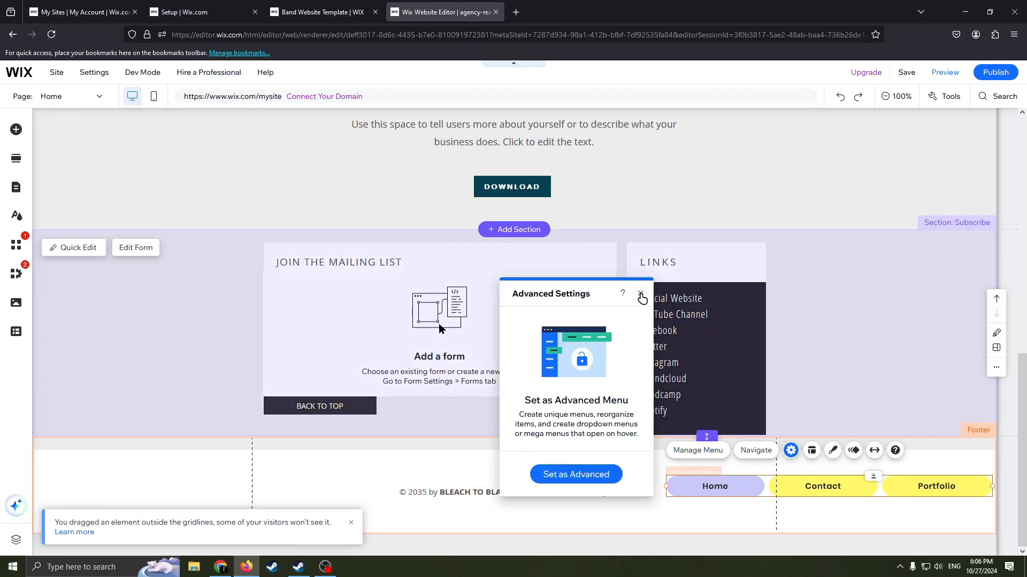
{"action": "left_click", "coordinate": [641, 298]}
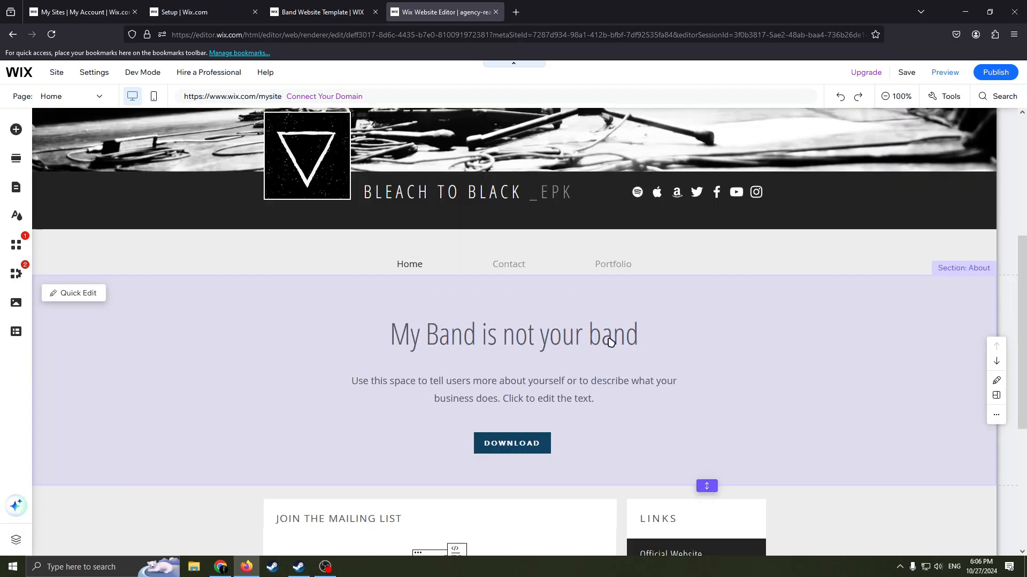
{"action": "scroll", "scroll_direction": "down", "scroll_amount": 3}
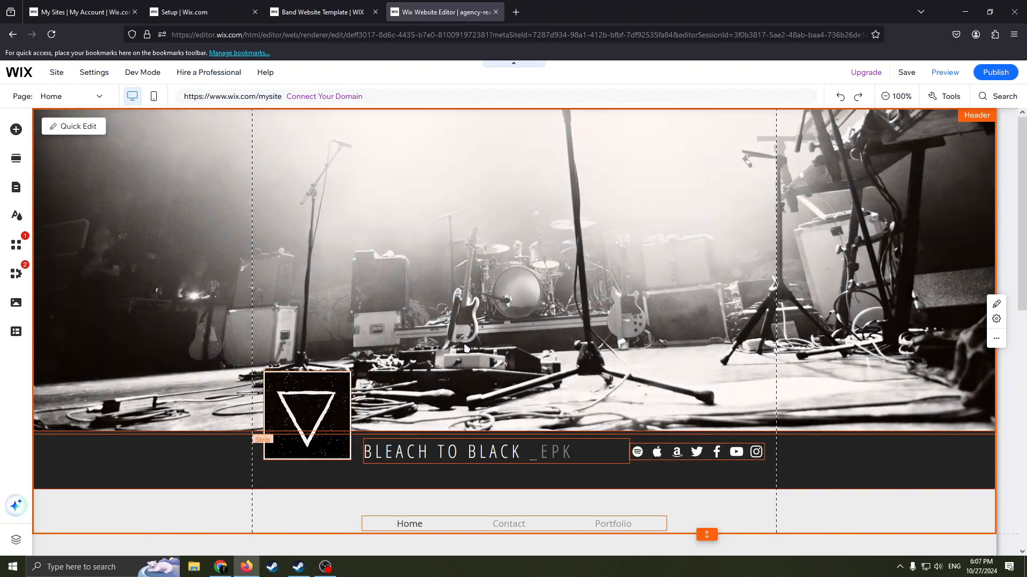
{"action": "left_click", "coordinate": [306, 414]}
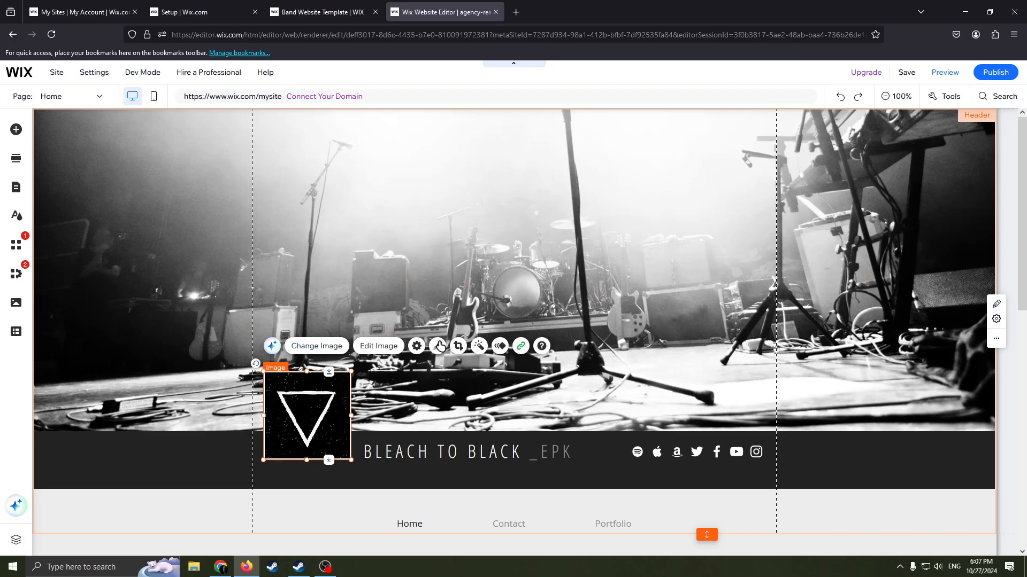
{"action": "left_click", "coordinate": [316, 346]}
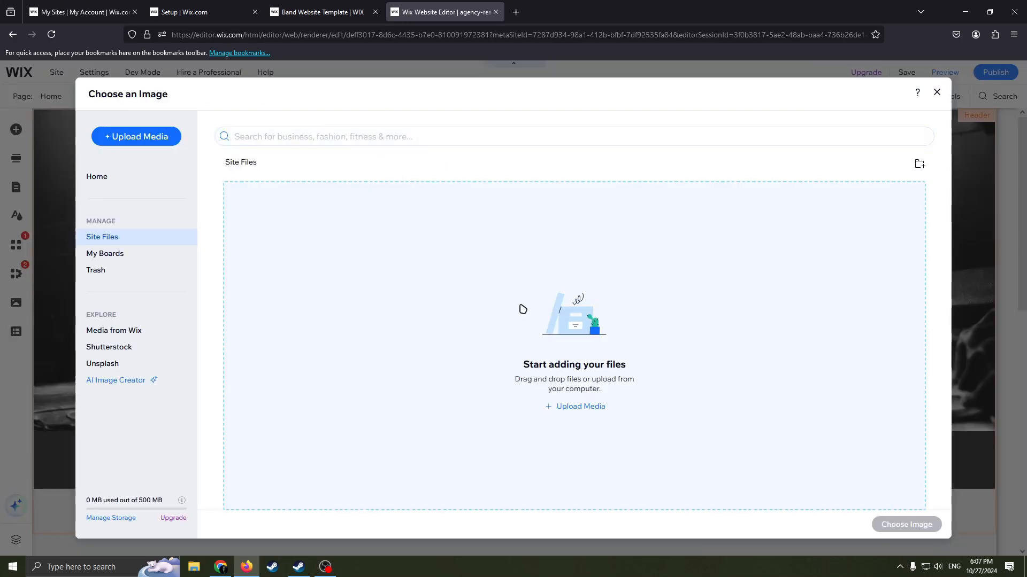
{"action": "mouse_move", "coordinate": [578, 406]}
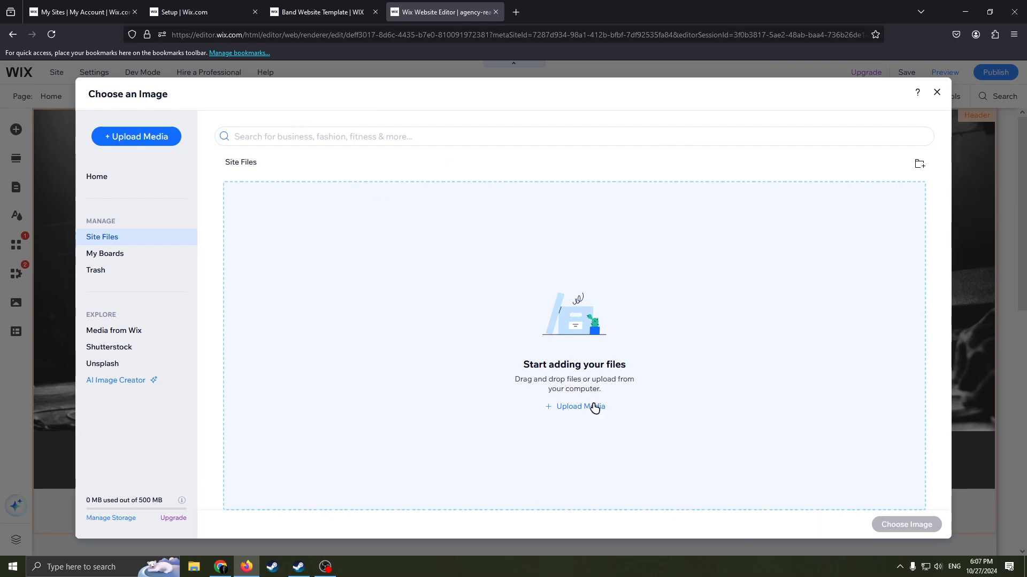
{"action": "mouse_move", "coordinate": [938, 93]}
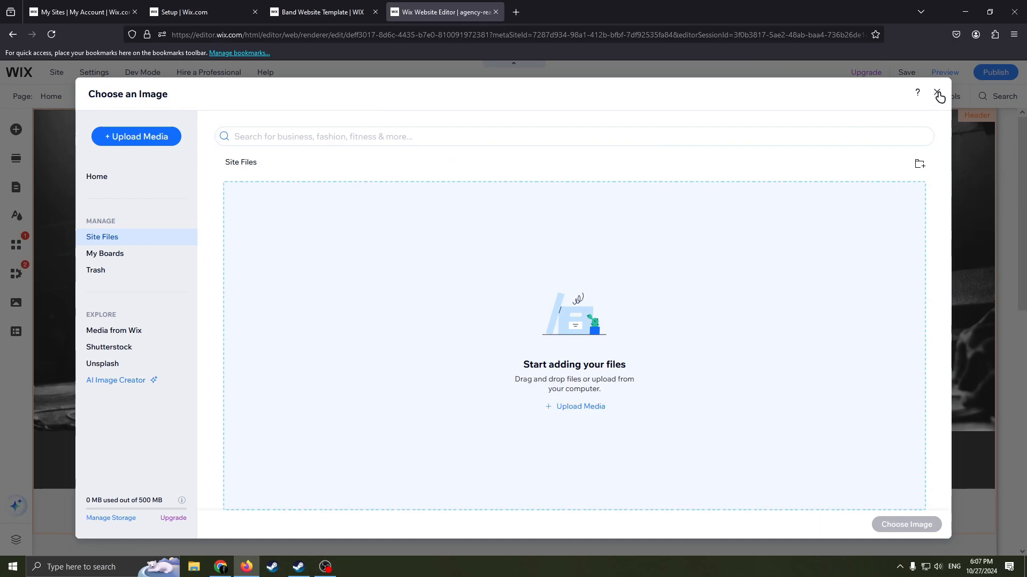
{"action": "left_click", "coordinate": [937, 94]}
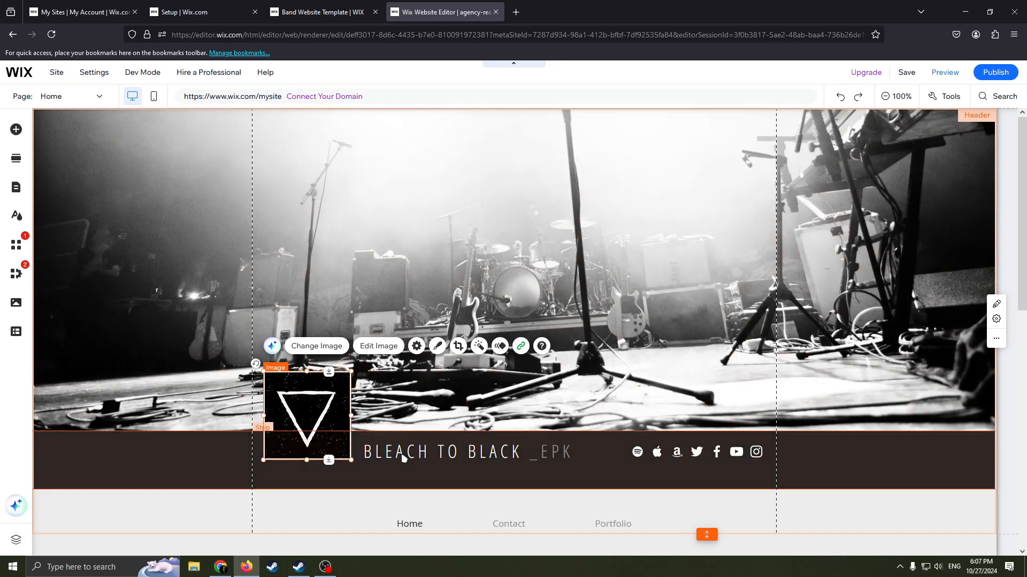
{"action": "left_click", "coordinate": [467, 452]}
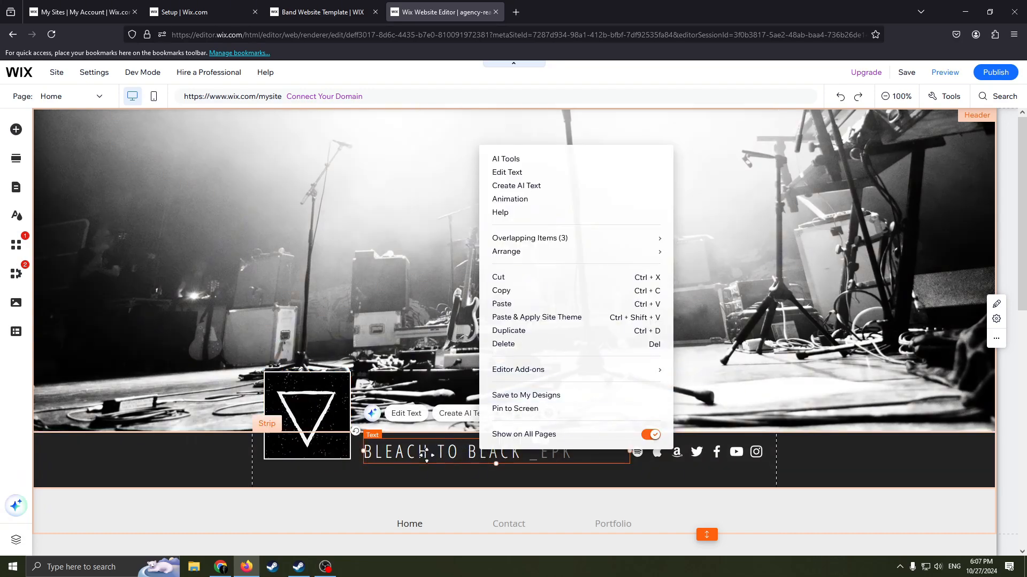
Step: Edit the header title beside the triangle logo to read 'BBF'
{"action": "left_click", "coordinate": [506, 172]}
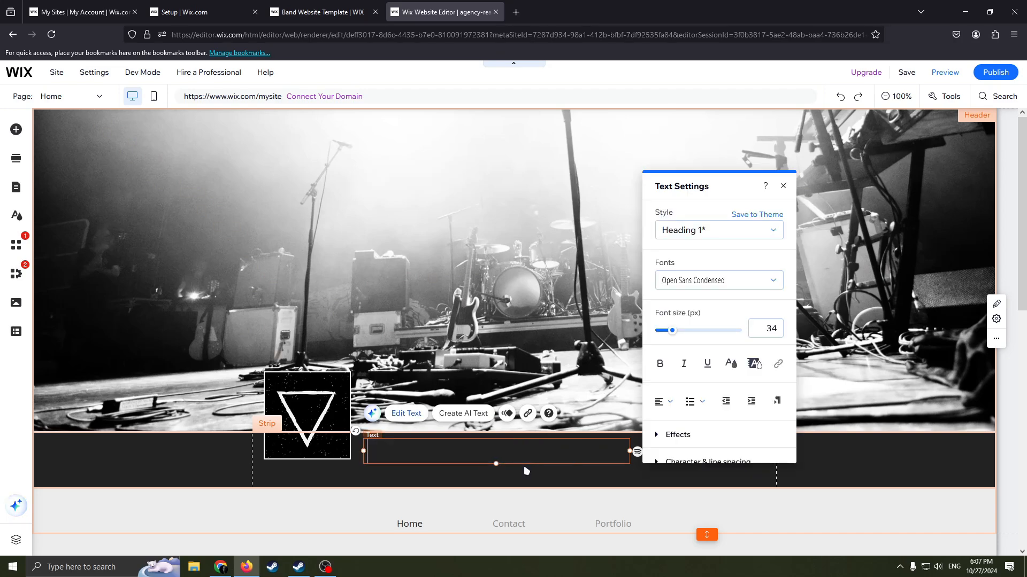
{"action": "type", "text": "BBF"}
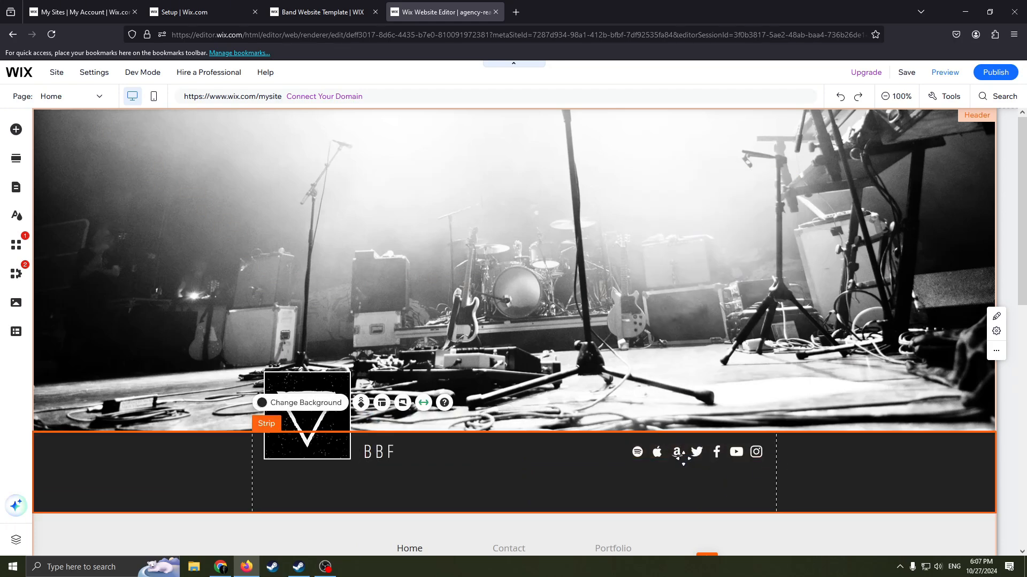
{"action": "left_click", "coordinate": [696, 451]}
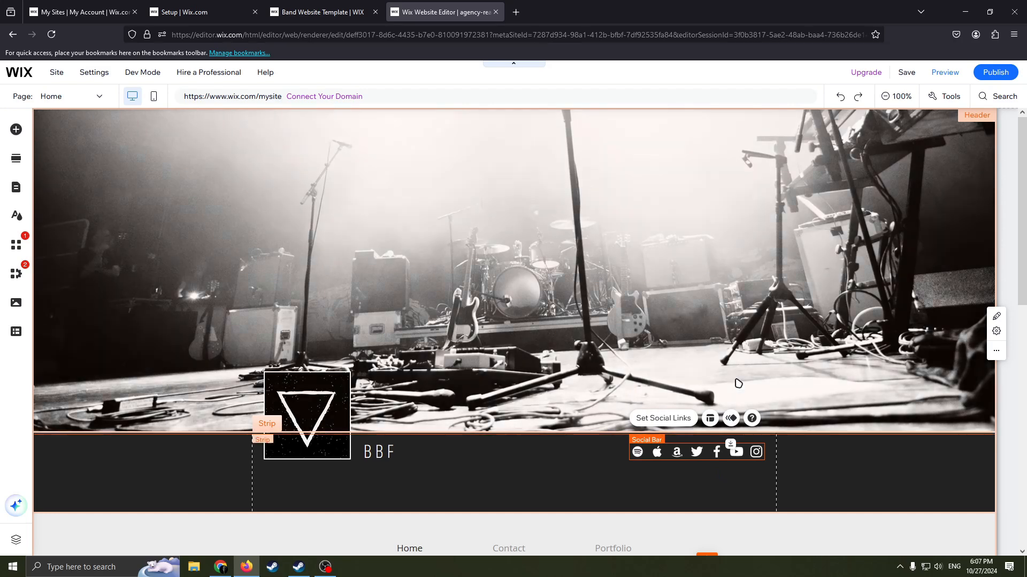
{"action": "mouse_move", "coordinate": [743, 329]}
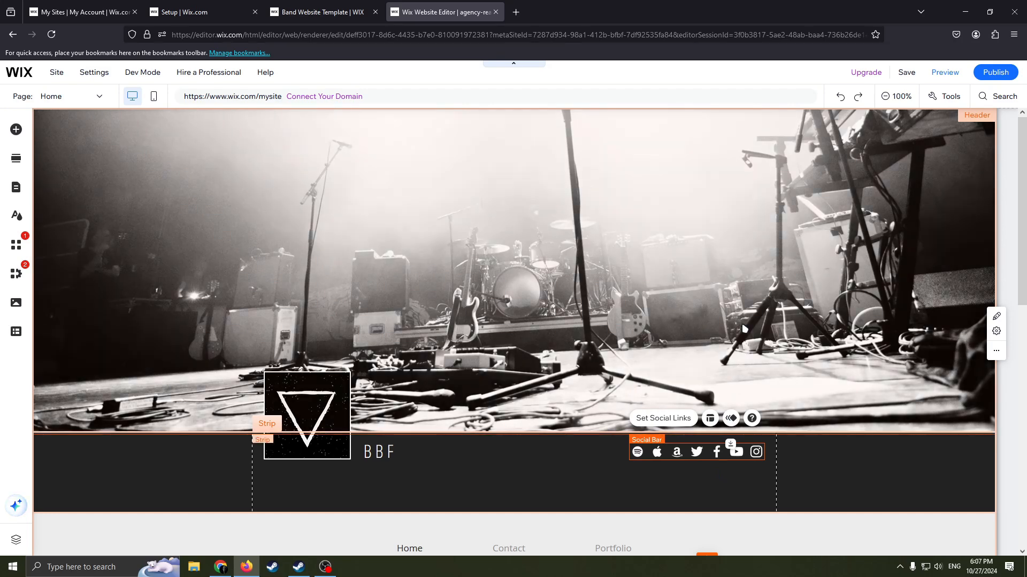
{"action": "mouse_move", "coordinate": [747, 428]}
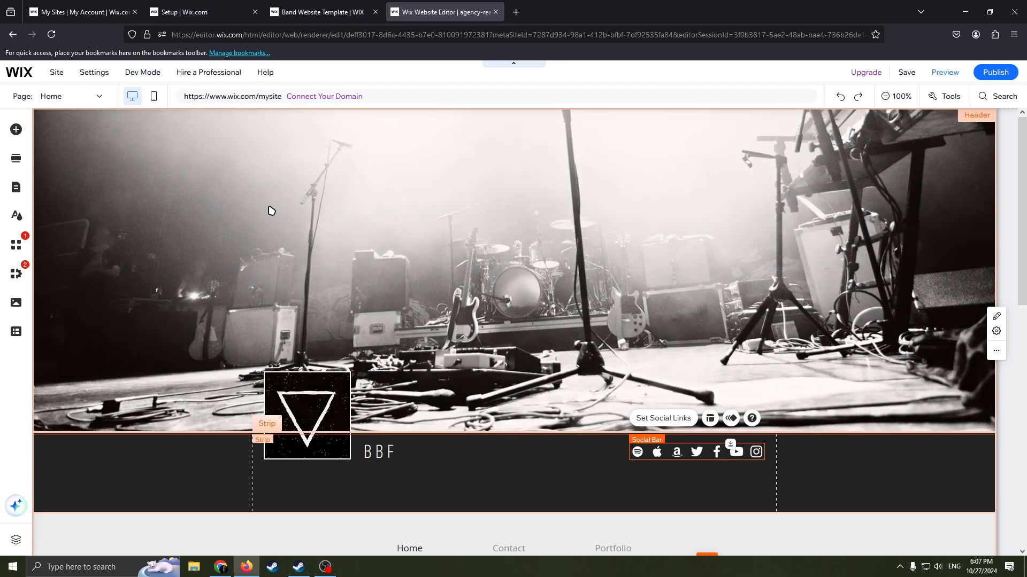
{"action": "mouse_move", "coordinate": [994, 72]}
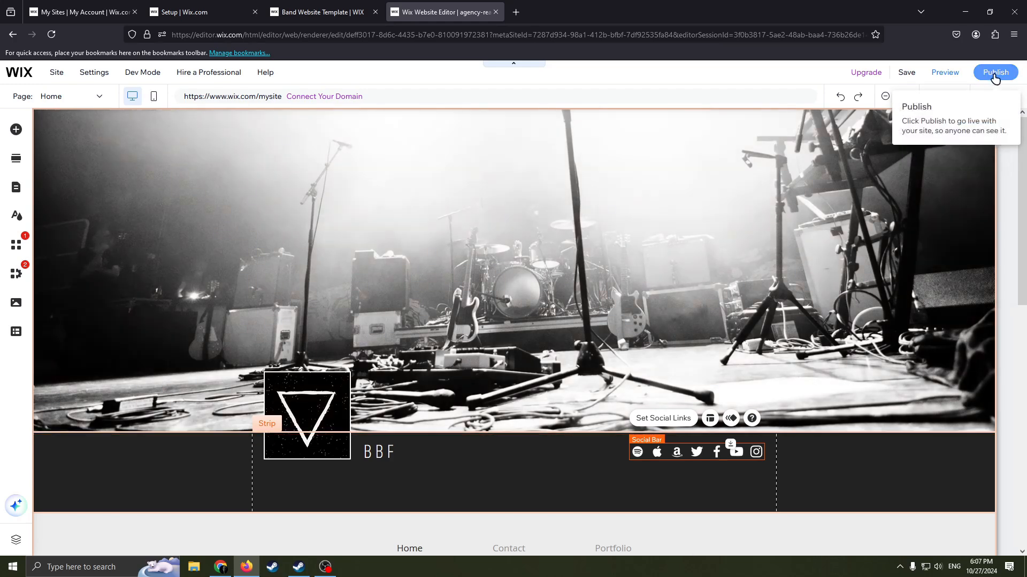
{"action": "mouse_move", "coordinate": [994, 80]}
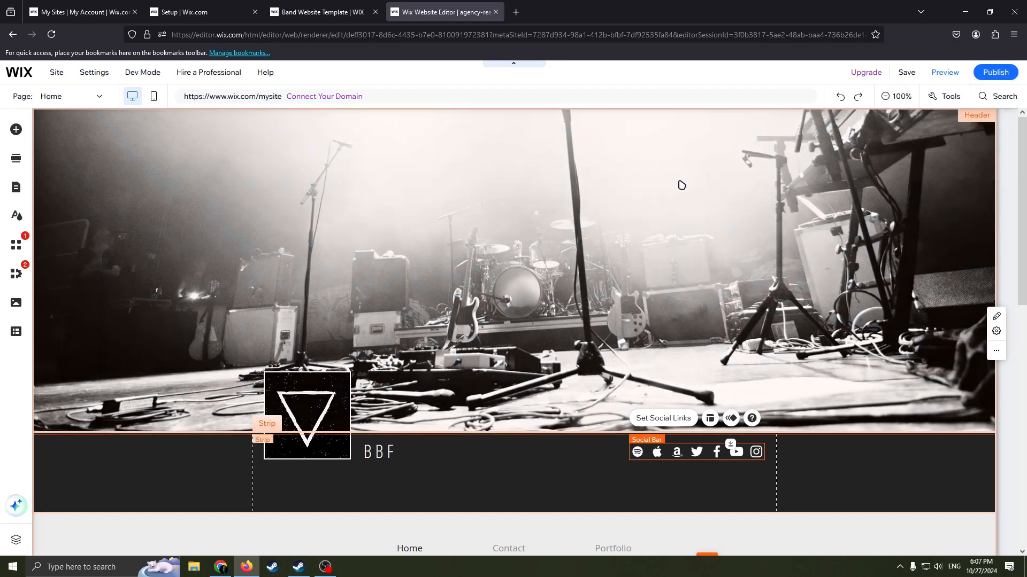
{"action": "mouse_move", "coordinate": [694, 113]}
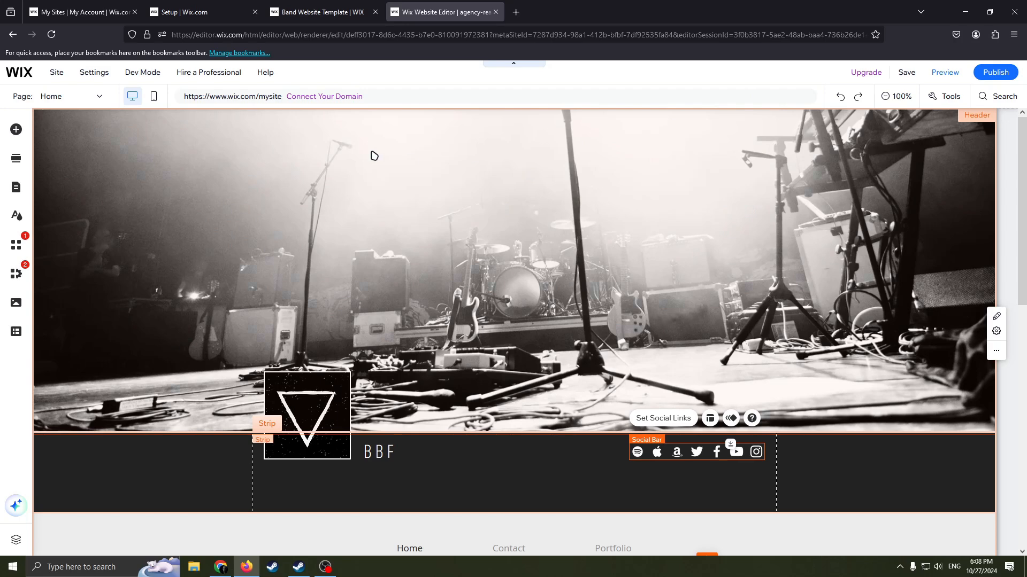
{"action": "mouse_move", "coordinate": [16, 187]}
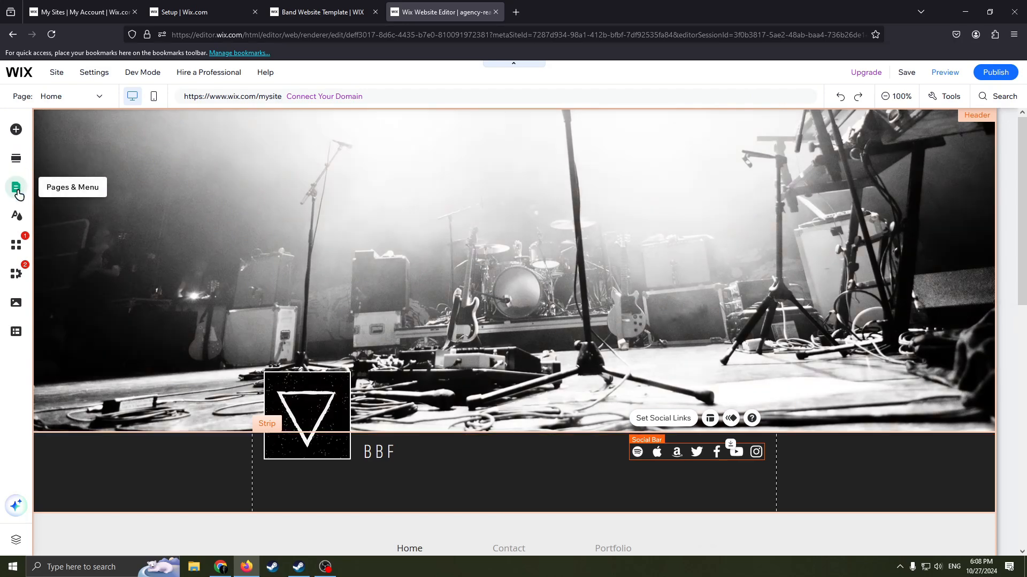
{"action": "mouse_move", "coordinate": [15, 216]}
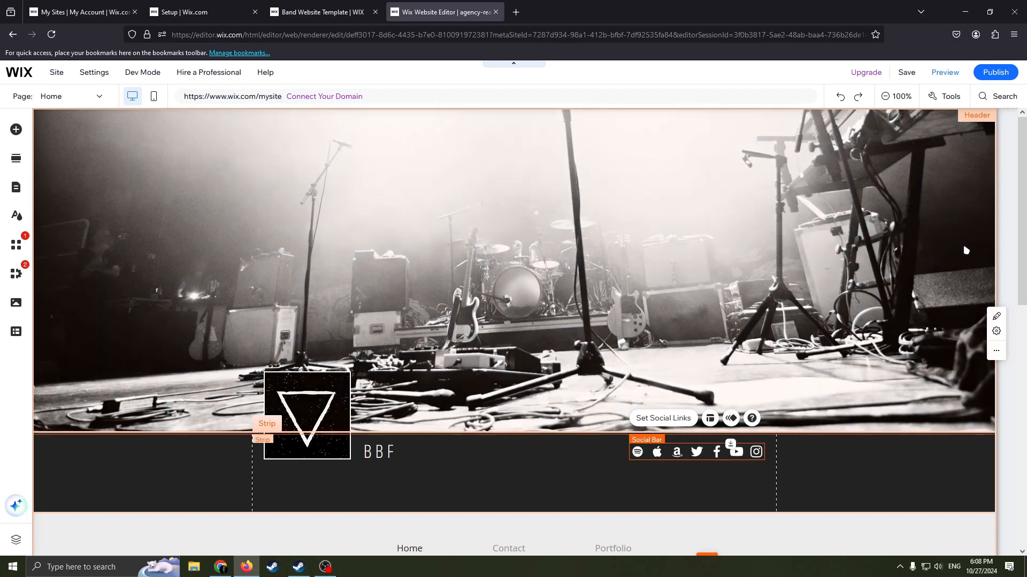
{"action": "mouse_move", "coordinate": [969, 237]}
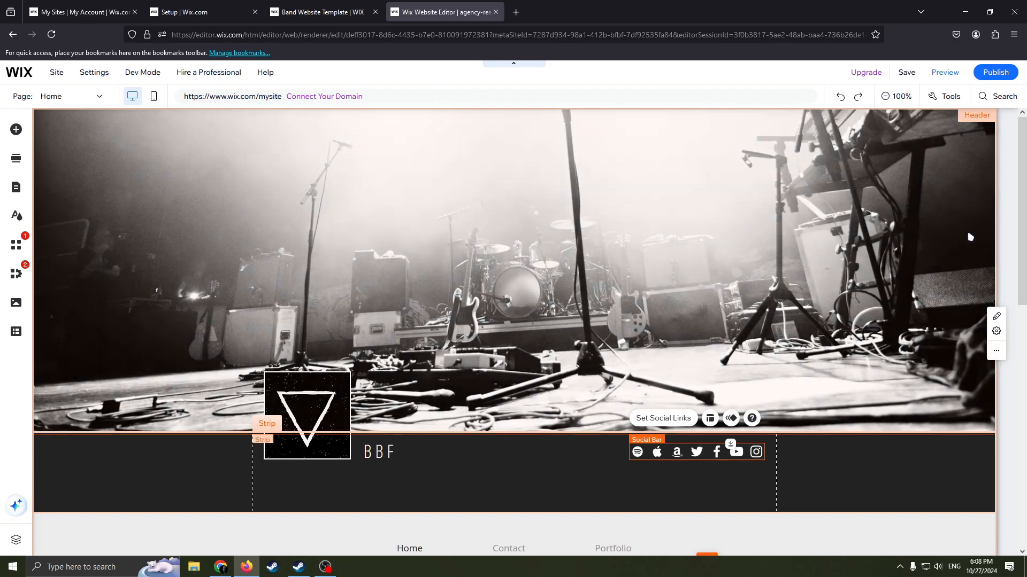